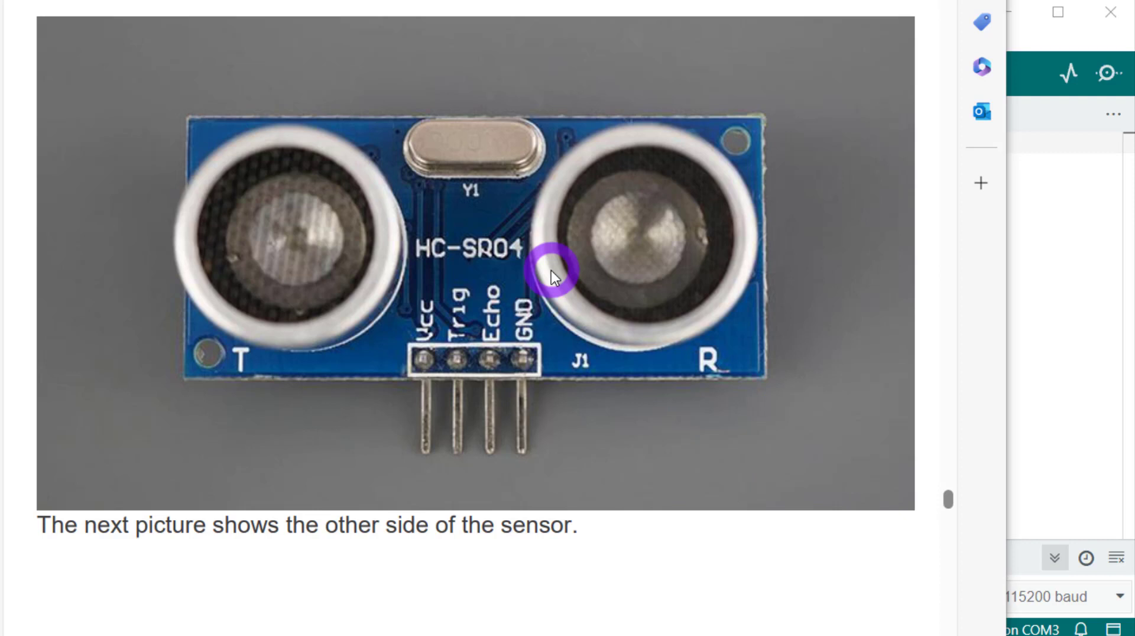
- Scroll past the specifications table to the transmitter and echo wave diagram
{"action": "scroll", "scroll_direction": "down", "scroll_amount": 3}
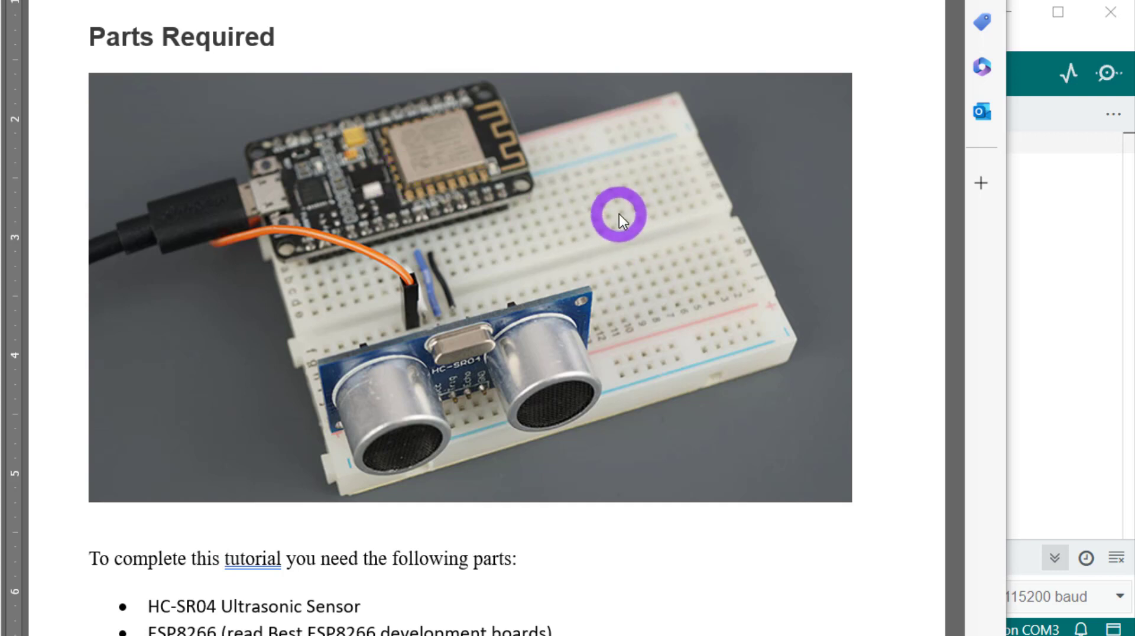
{"action": "mouse_move", "coordinate": [499, 395]}
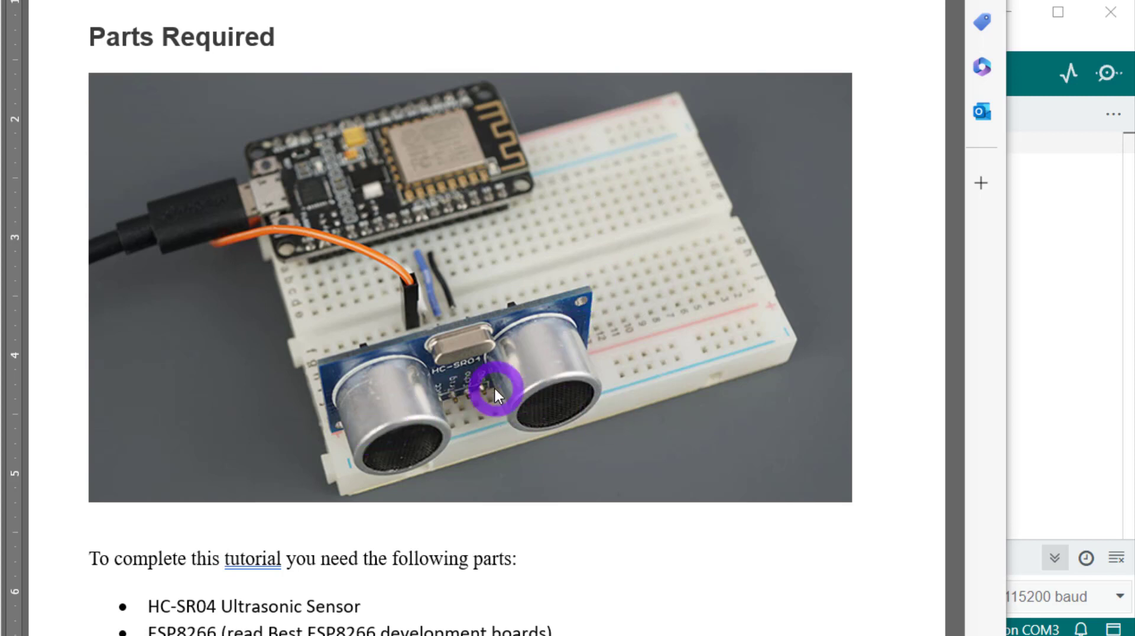
{"action": "mouse_move", "coordinate": [542, 387]}
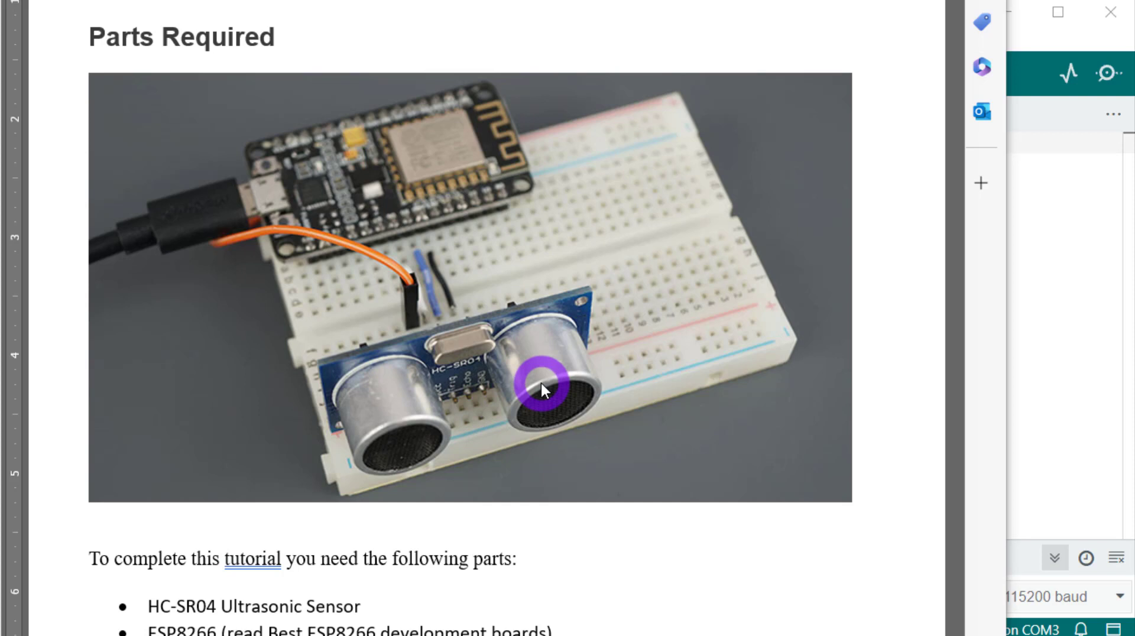
{"action": "mouse_move", "coordinate": [637, 200]}
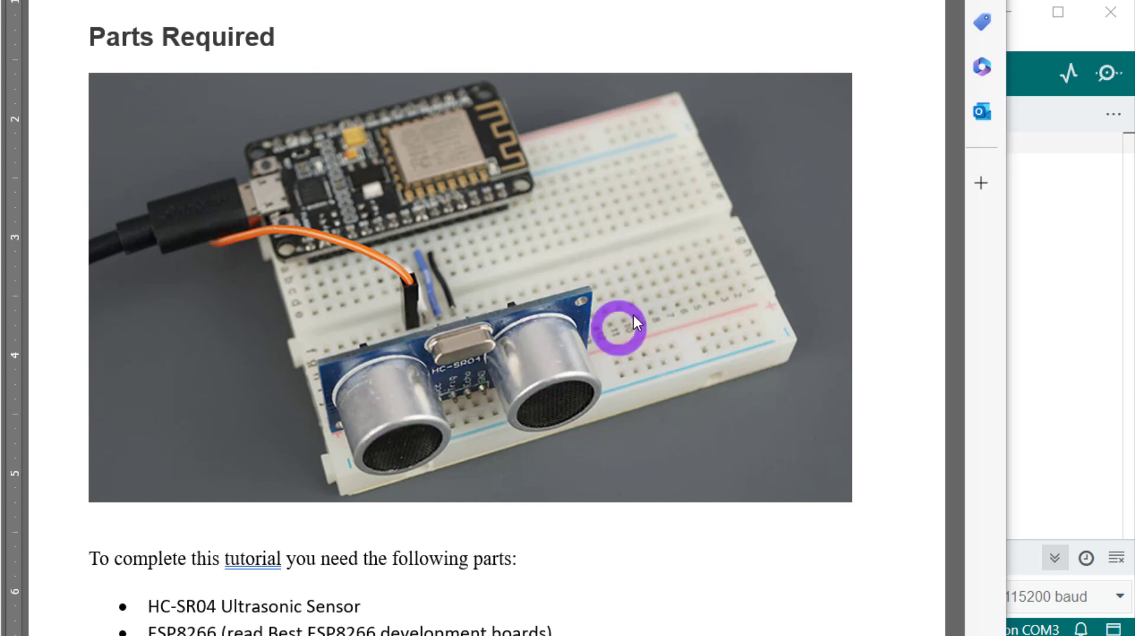
{"action": "mouse_move", "coordinate": [585, 330]}
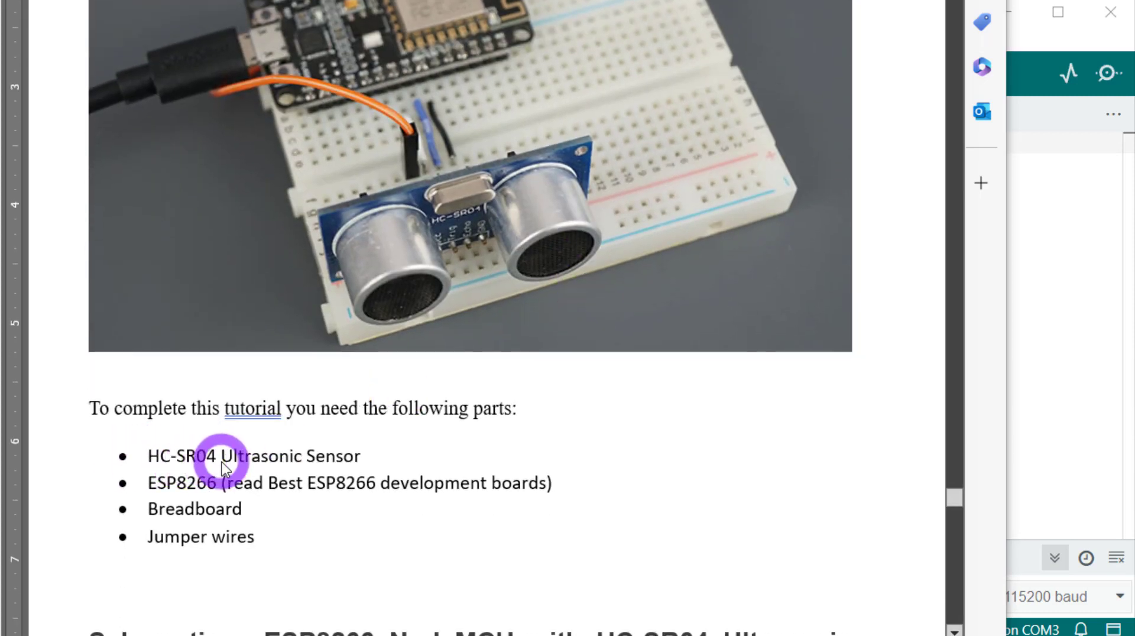
{"action": "mouse_move", "coordinate": [149, 494]}
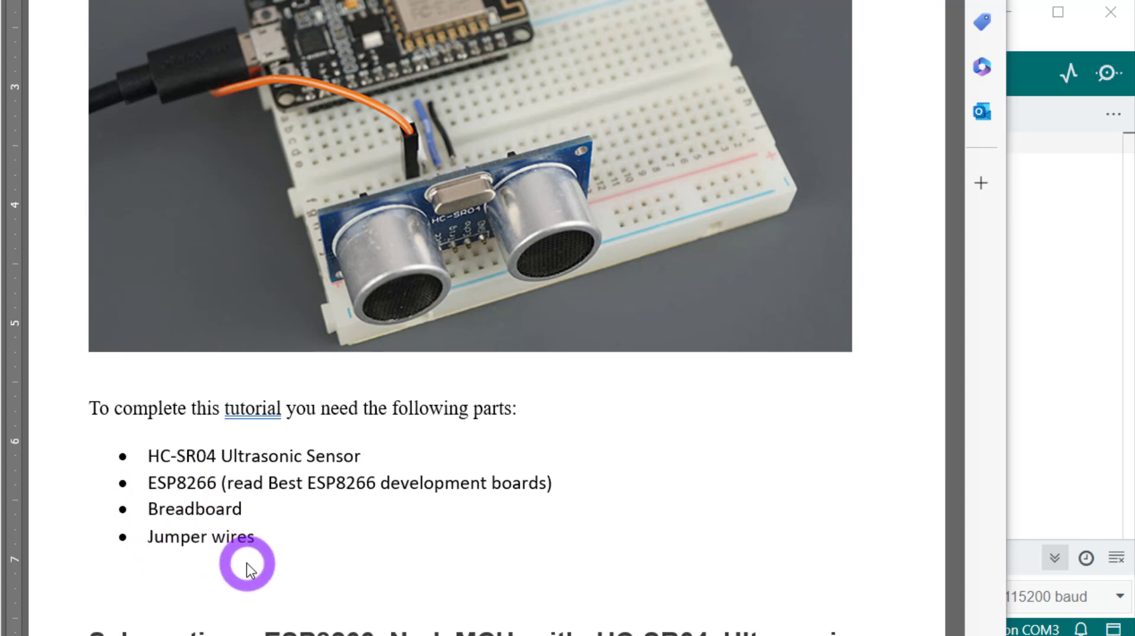
{"action": "scroll", "scroll_direction": "down", "scroll_amount": 3}
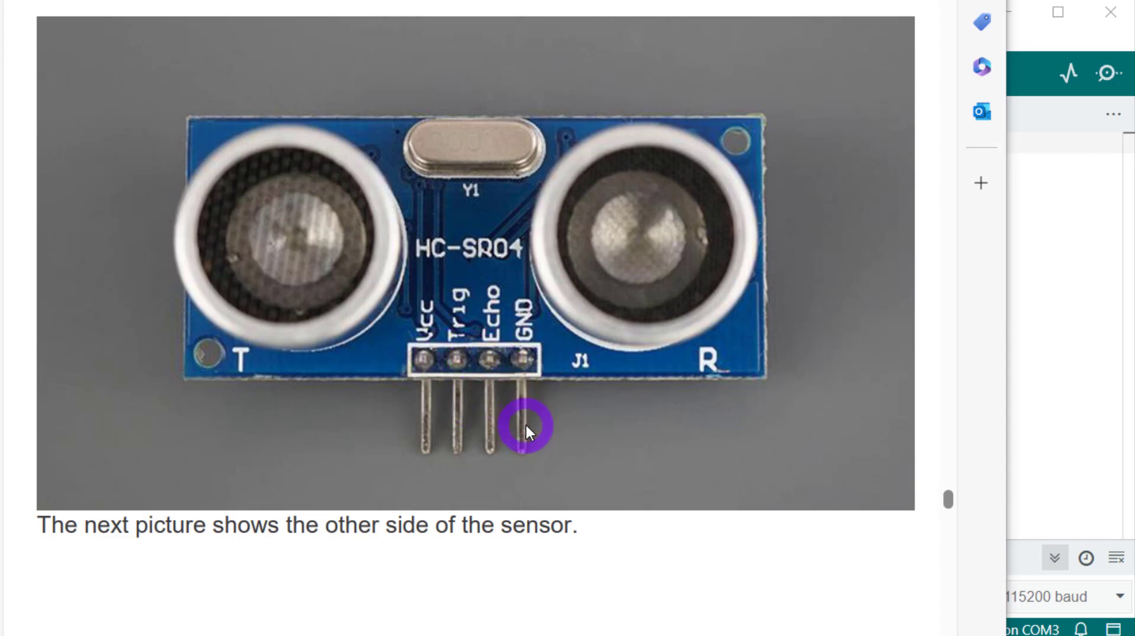
{"action": "scroll", "scroll_direction": "down", "scroll_amount": 3}
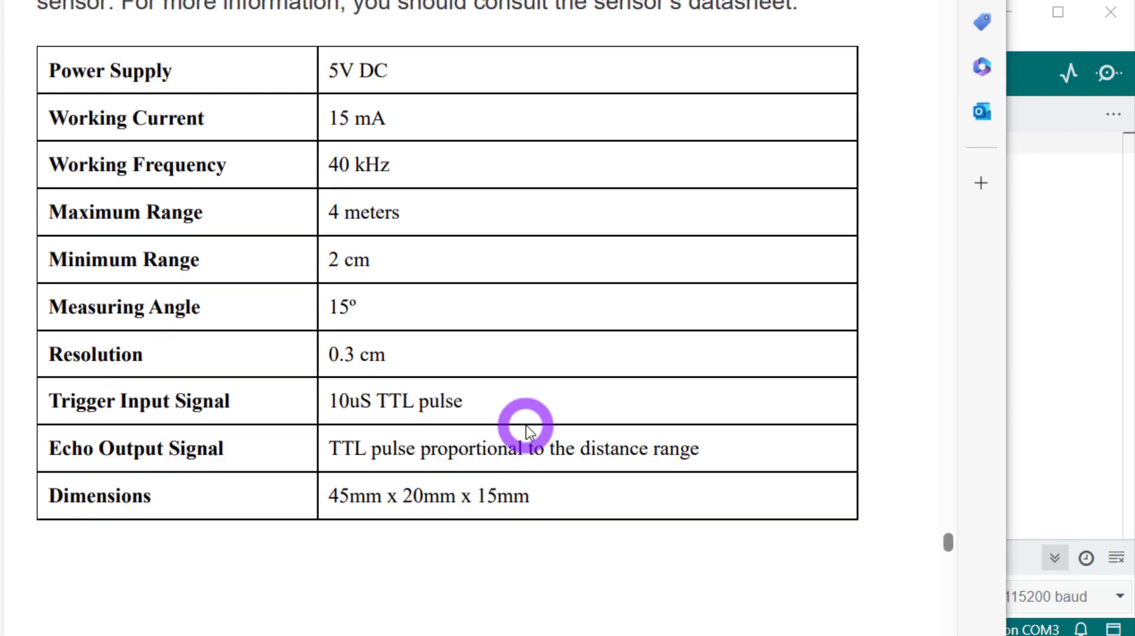
{"action": "scroll", "scroll_direction": "down", "scroll_amount": 3}
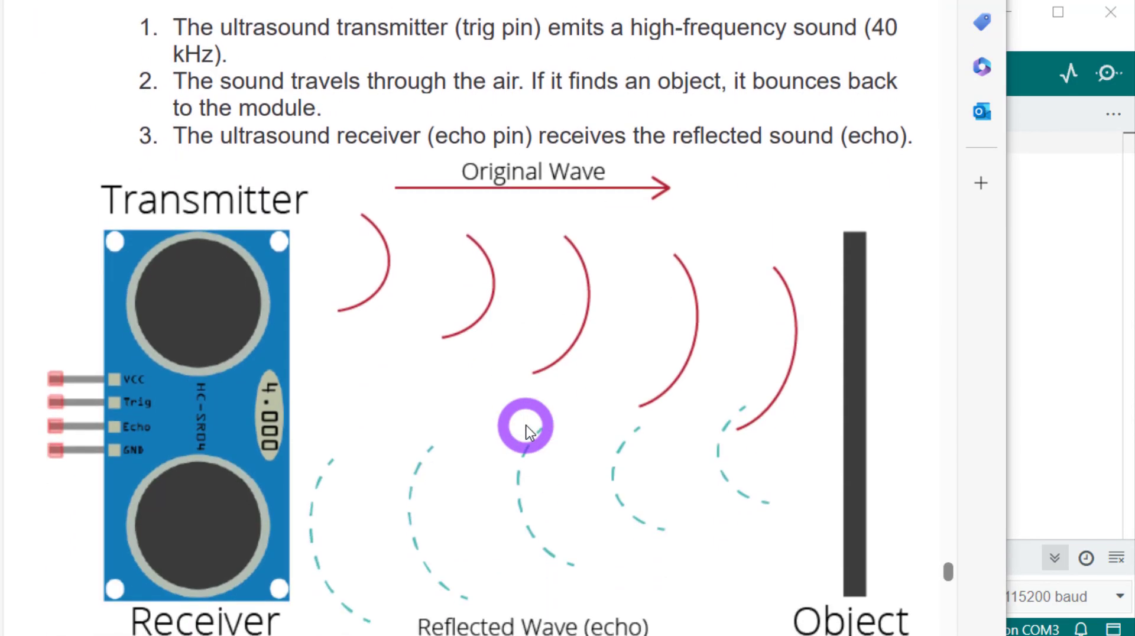
{"action": "mouse_move", "coordinate": [268, 314]}
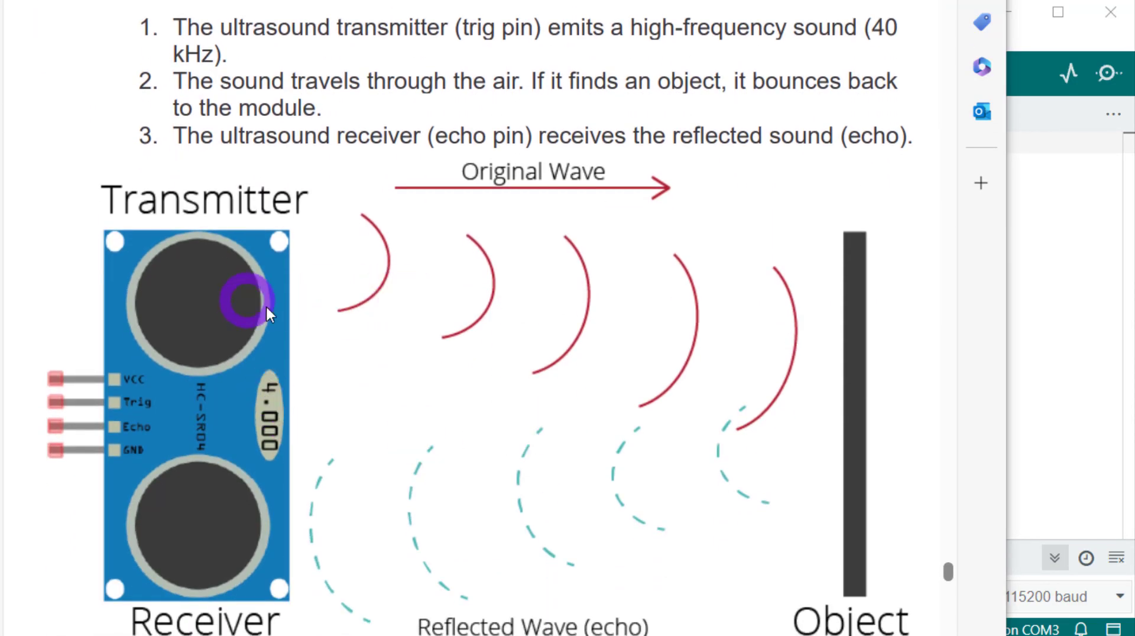
{"action": "mouse_move", "coordinate": [588, 364]}
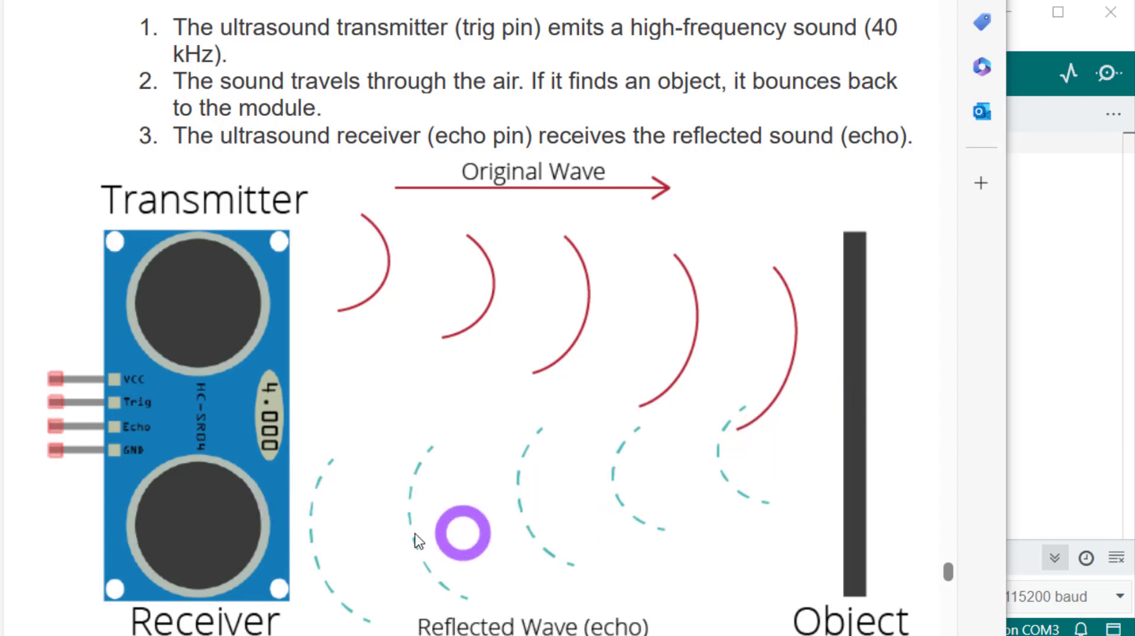
{"action": "left_click_drag", "start_coordinate": [464, 535], "coordinate": [307, 517]}
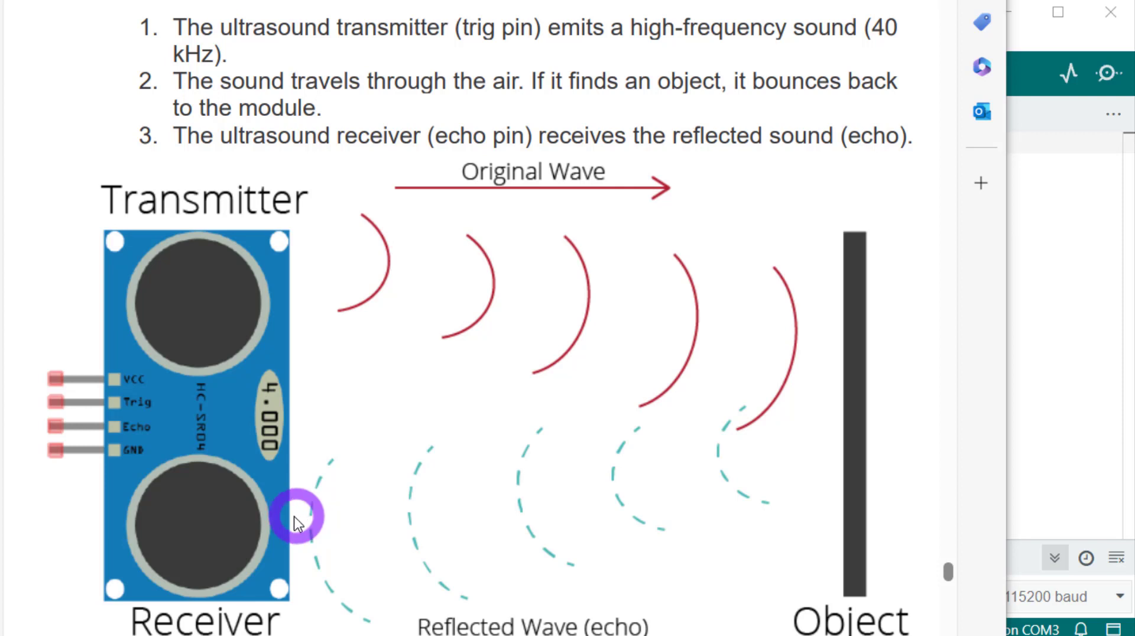
{"action": "mouse_move", "coordinate": [105, 440]}
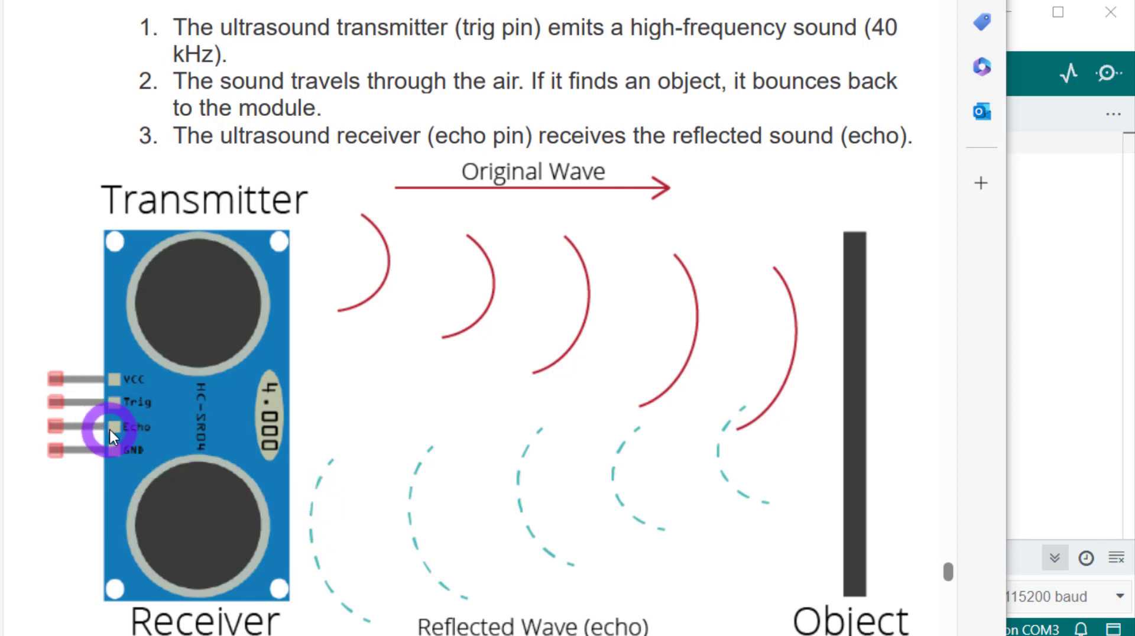
{"action": "mouse_move", "coordinate": [130, 437]}
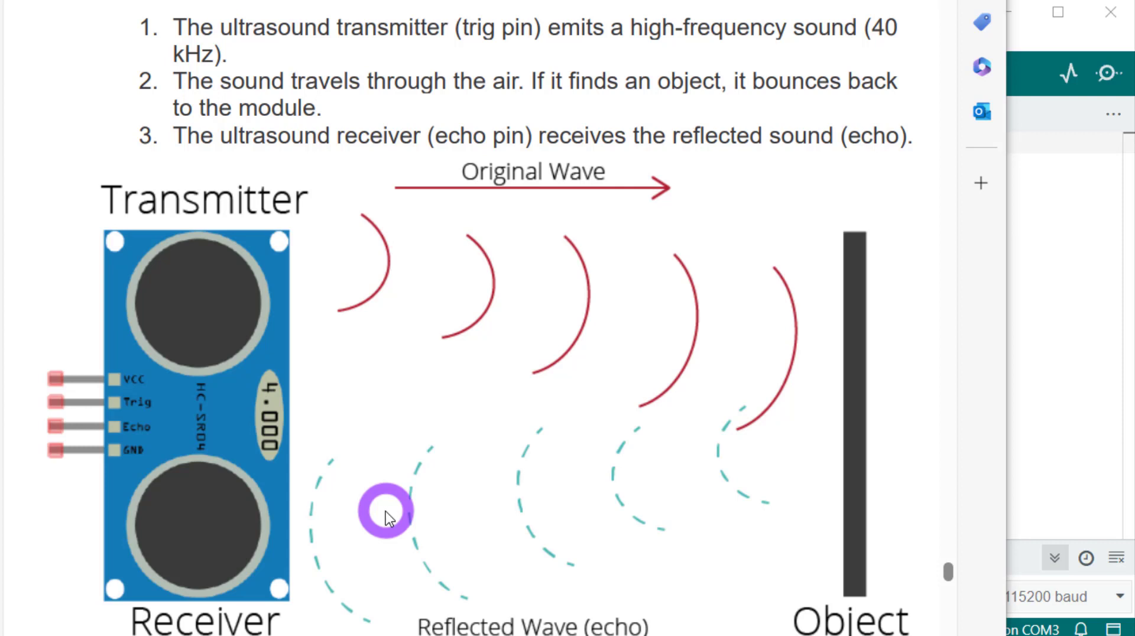
{"action": "scroll", "scroll_direction": "down", "scroll_amount": 3}
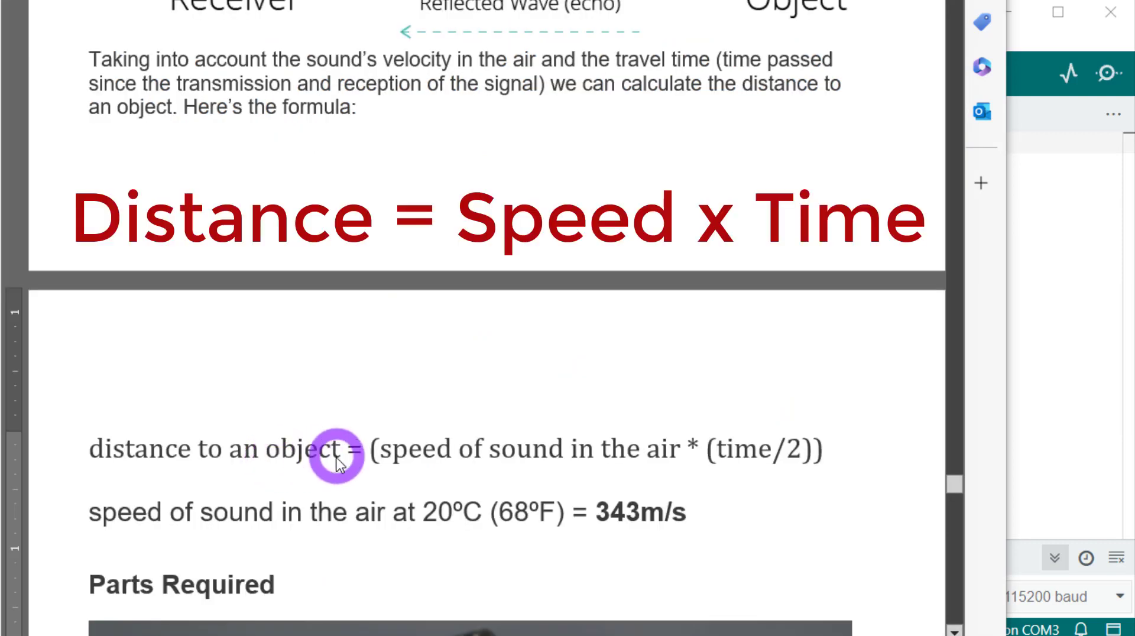
{"action": "mouse_move", "coordinate": [721, 476]}
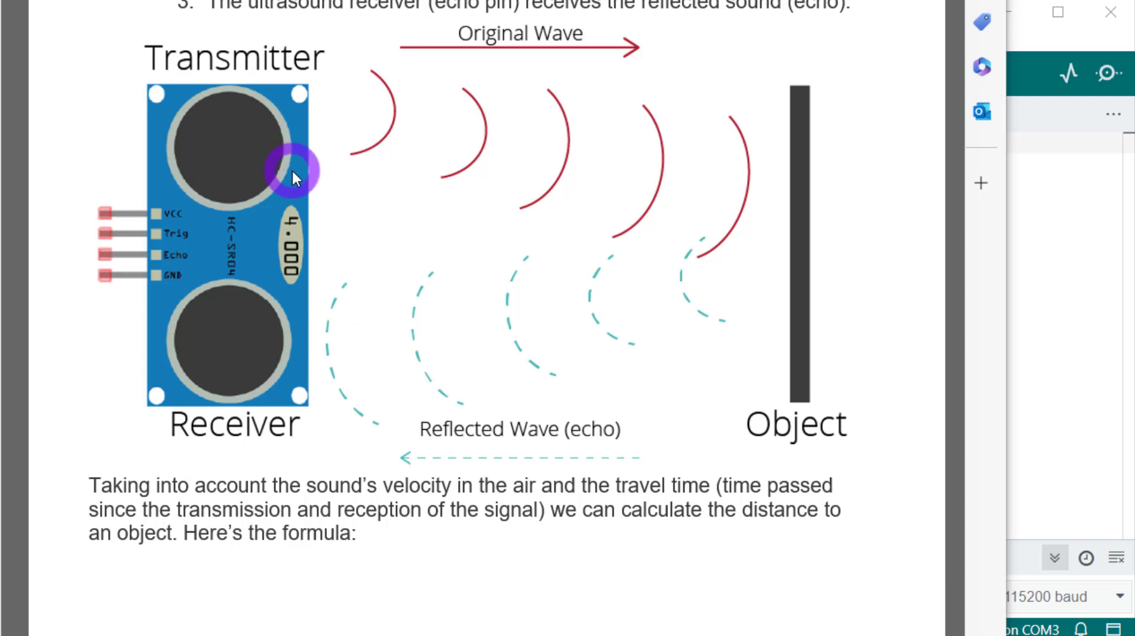
{"action": "mouse_move", "coordinate": [297, 183]}
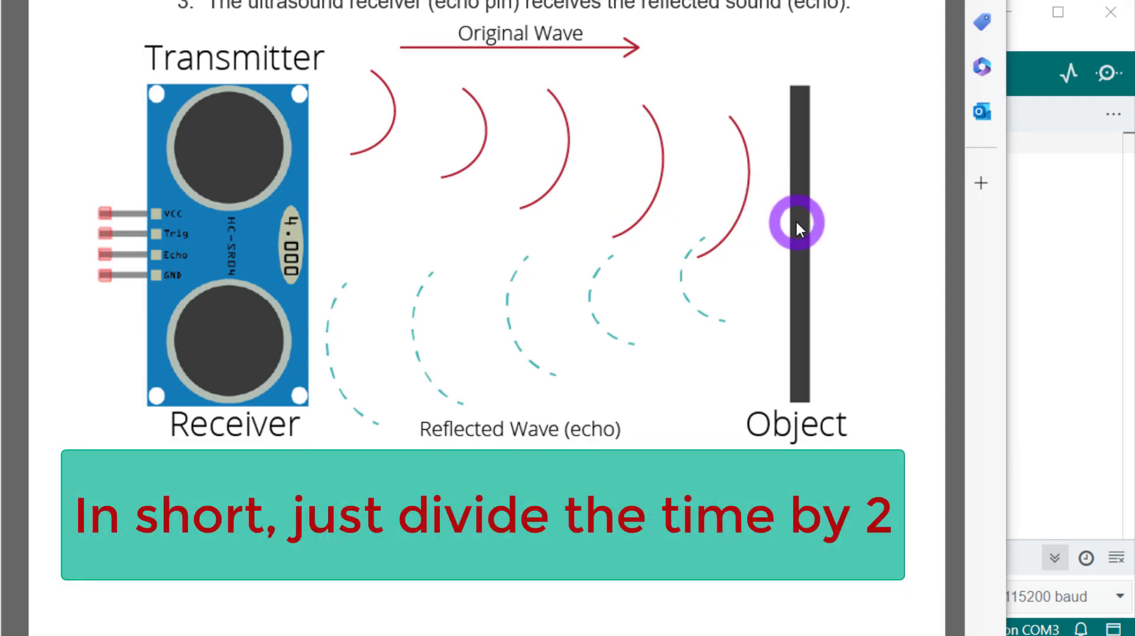
{"action": "mouse_move", "coordinate": [796, 271]}
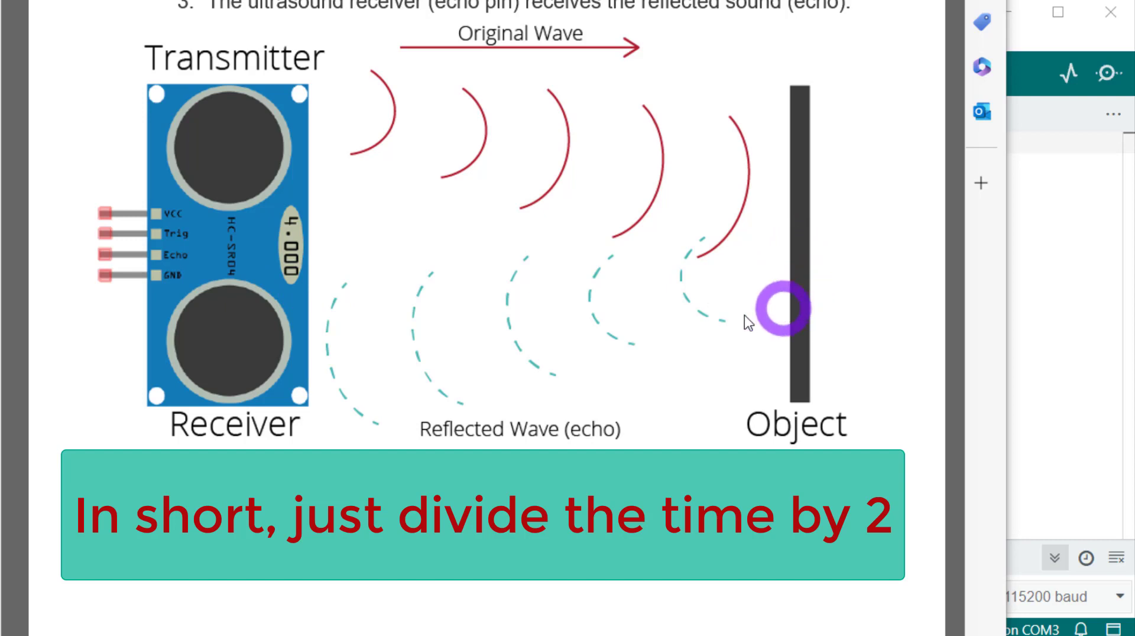
{"action": "mouse_move", "coordinate": [333, 158]}
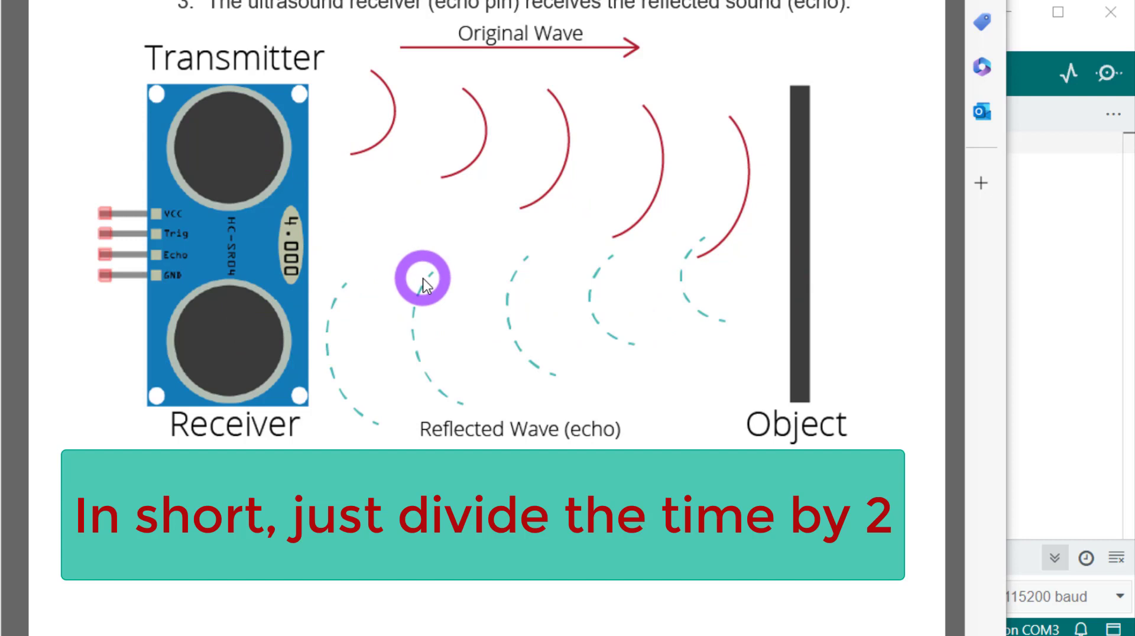
{"action": "mouse_move", "coordinate": [296, 350]}
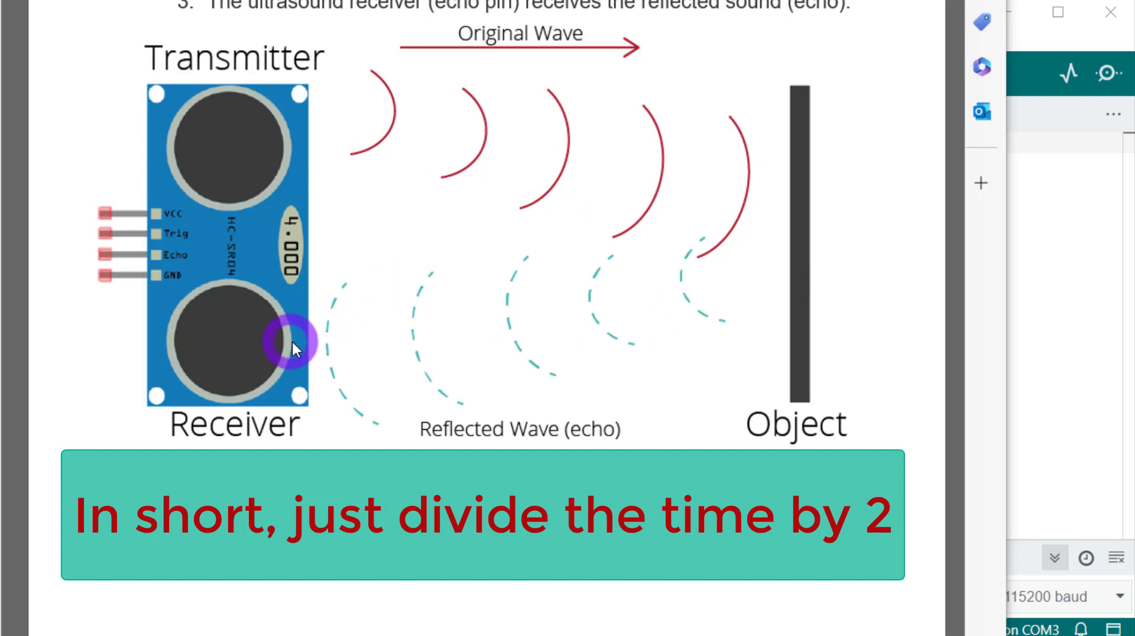
{"action": "mouse_move", "coordinate": [439, 396]}
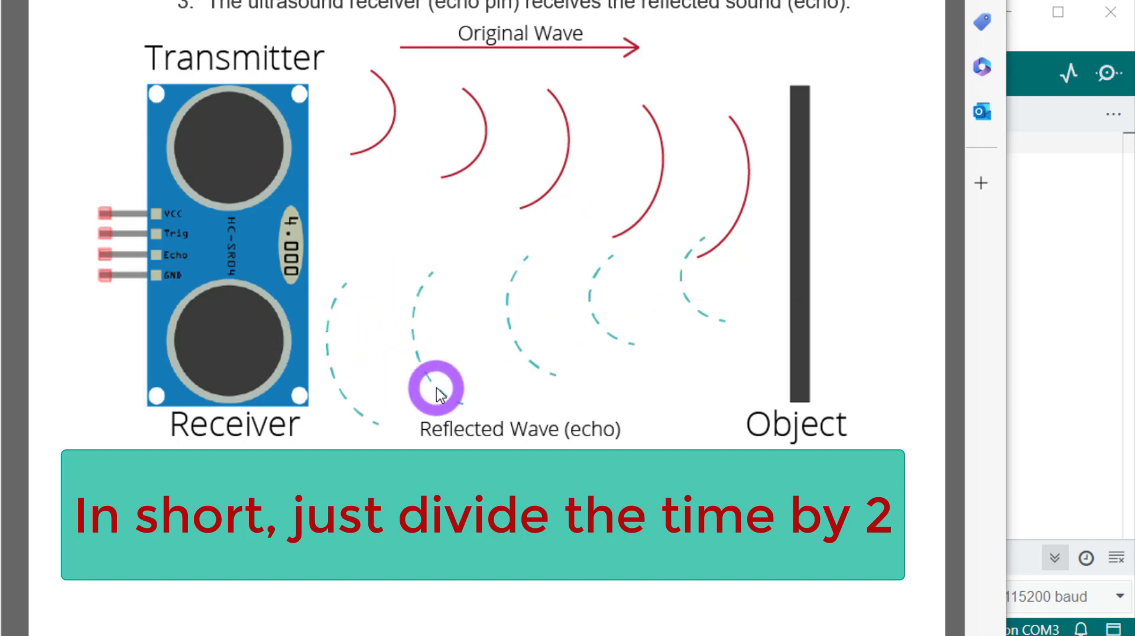
{"action": "scroll", "scroll_direction": "down", "scroll_amount": 3}
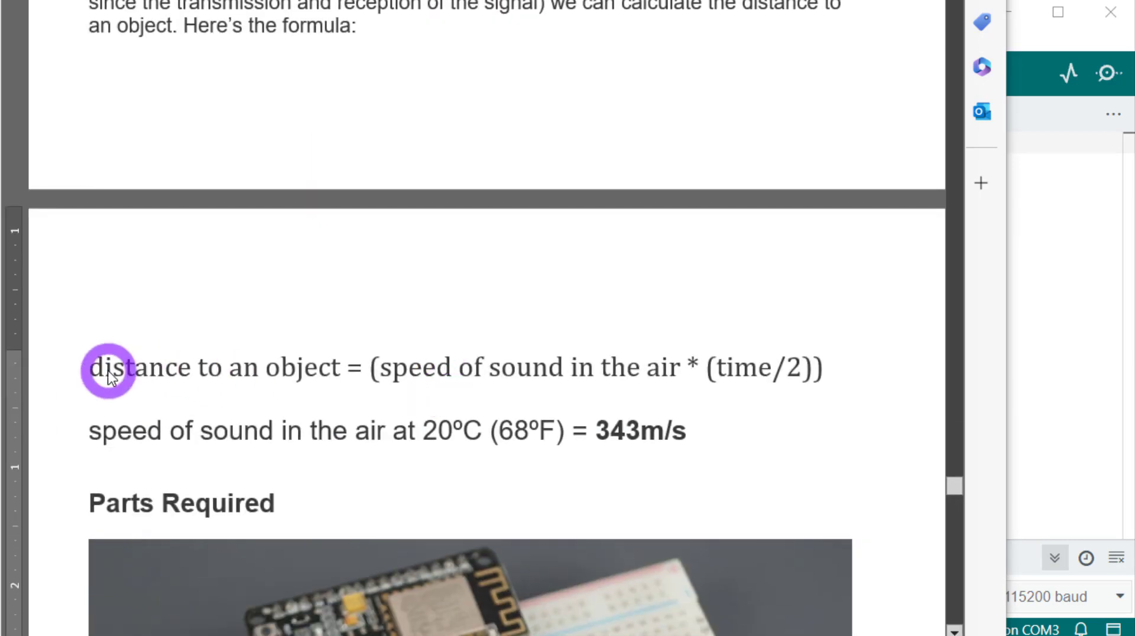
{"action": "scroll", "scroll_direction": "down", "scroll_amount": 3}
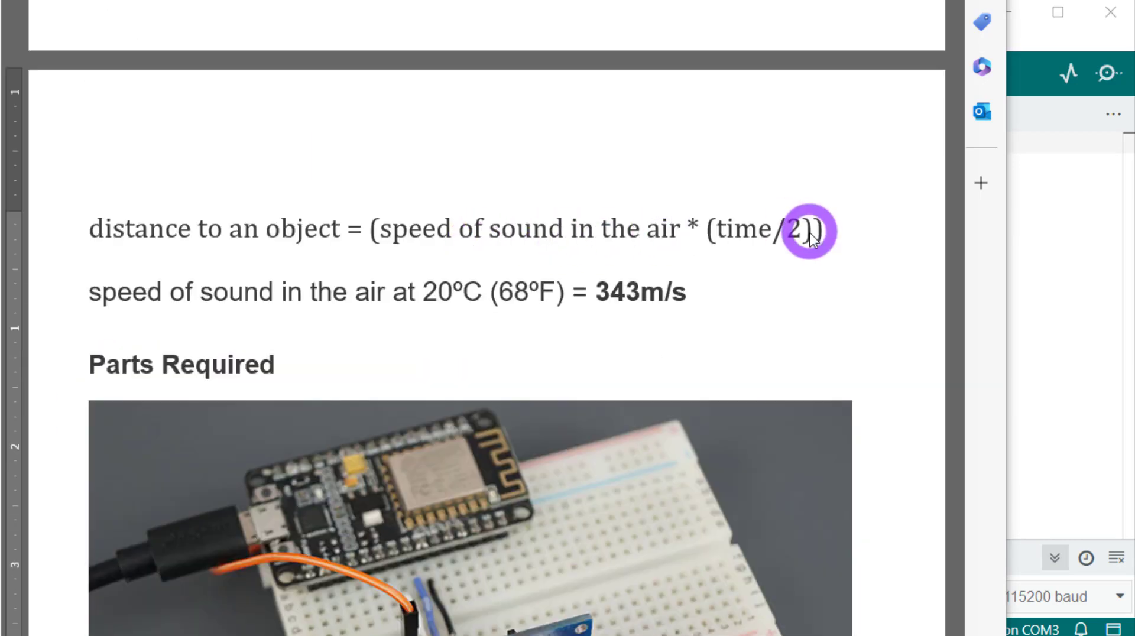
{"action": "mouse_move", "coordinate": [778, 243]}
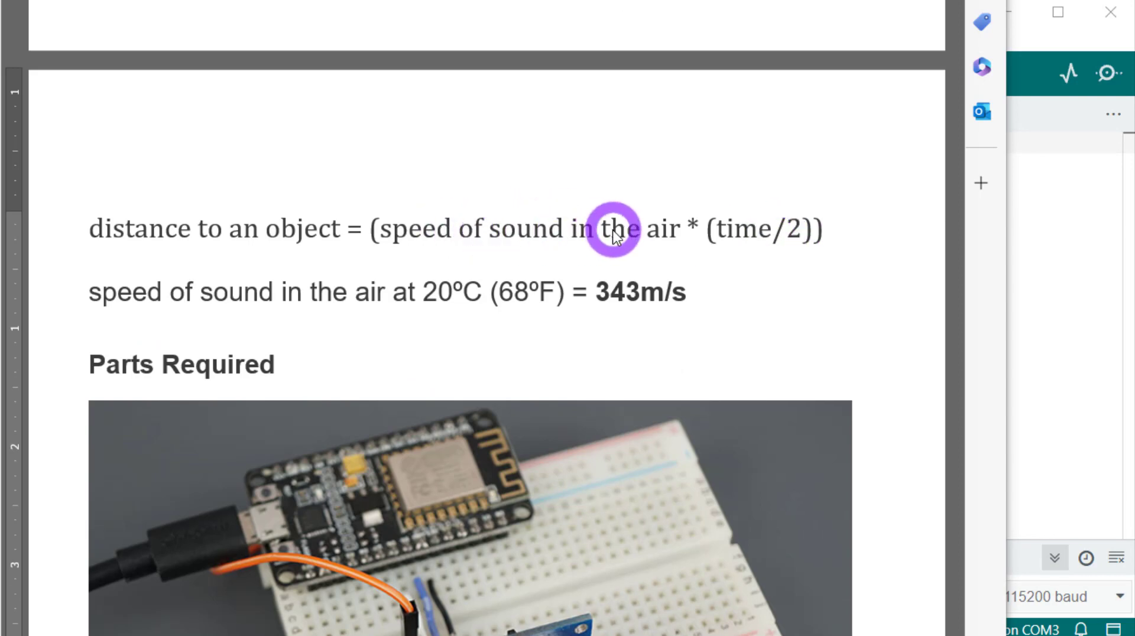
{"action": "mouse_move", "coordinate": [501, 310]}
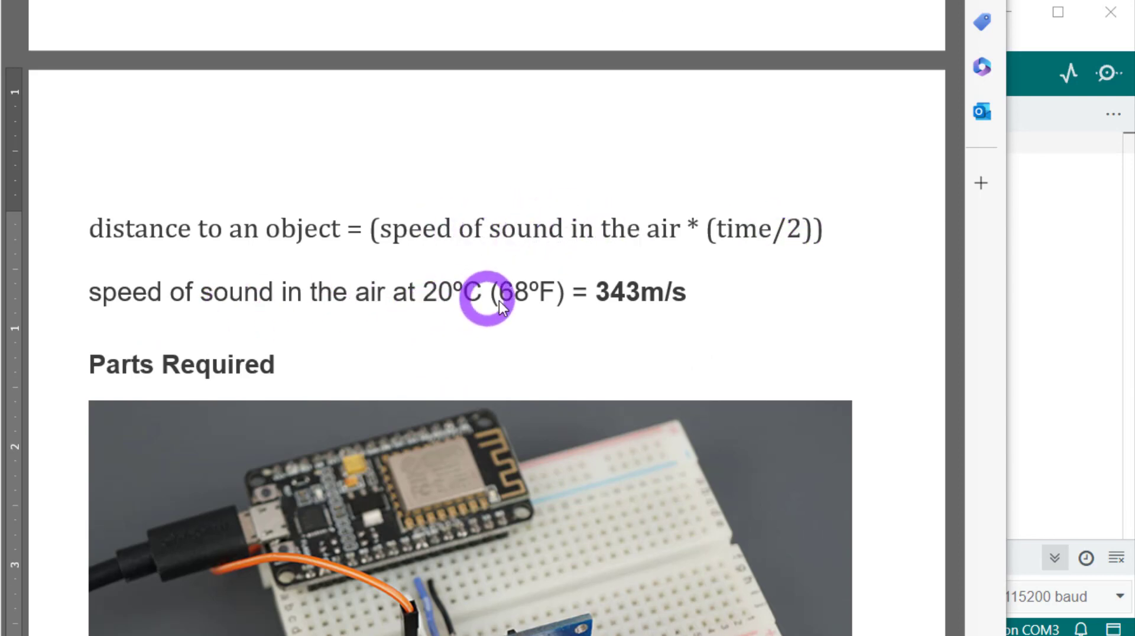
{"action": "mouse_move", "coordinate": [634, 320]}
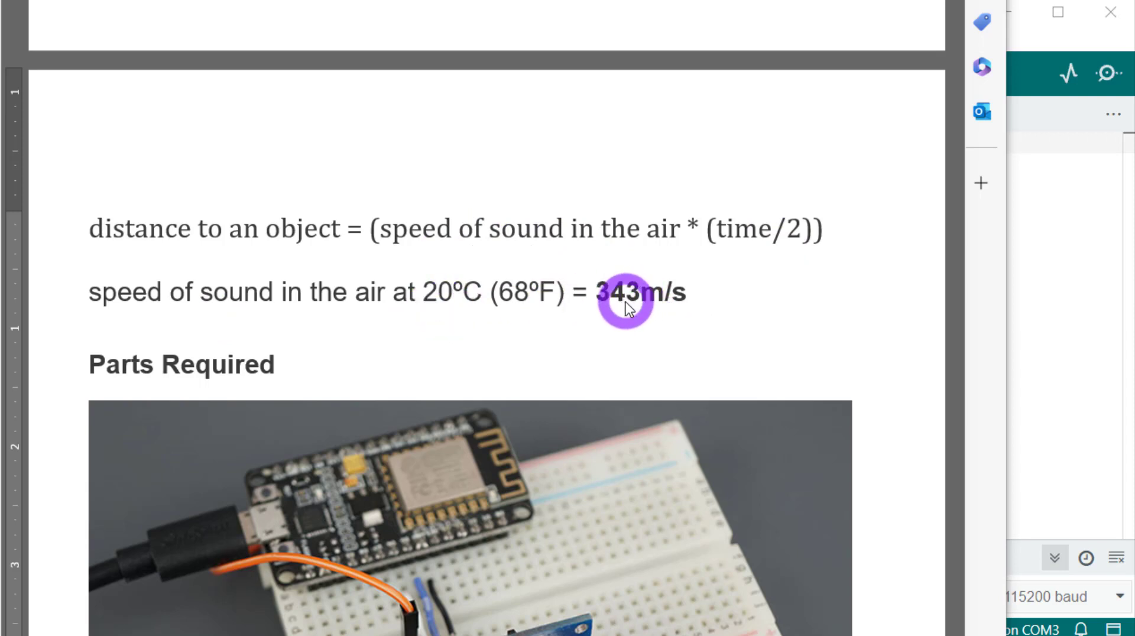
{"action": "scroll", "scroll_direction": "down", "scroll_amount": 3}
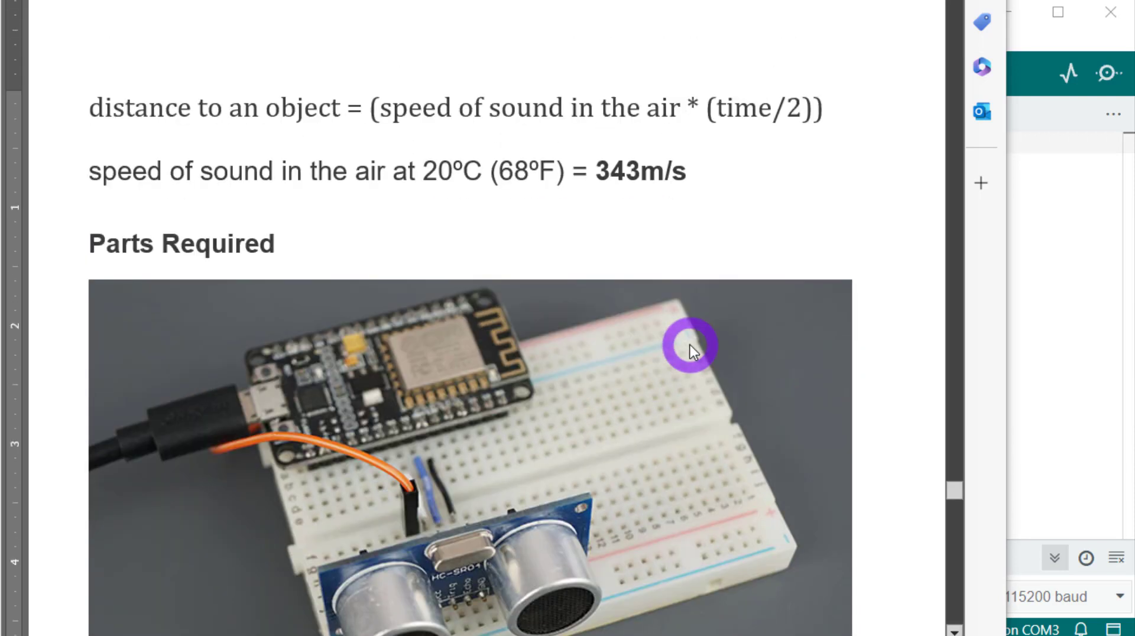
{"action": "scroll", "scroll_direction": "down", "scroll_amount": 3}
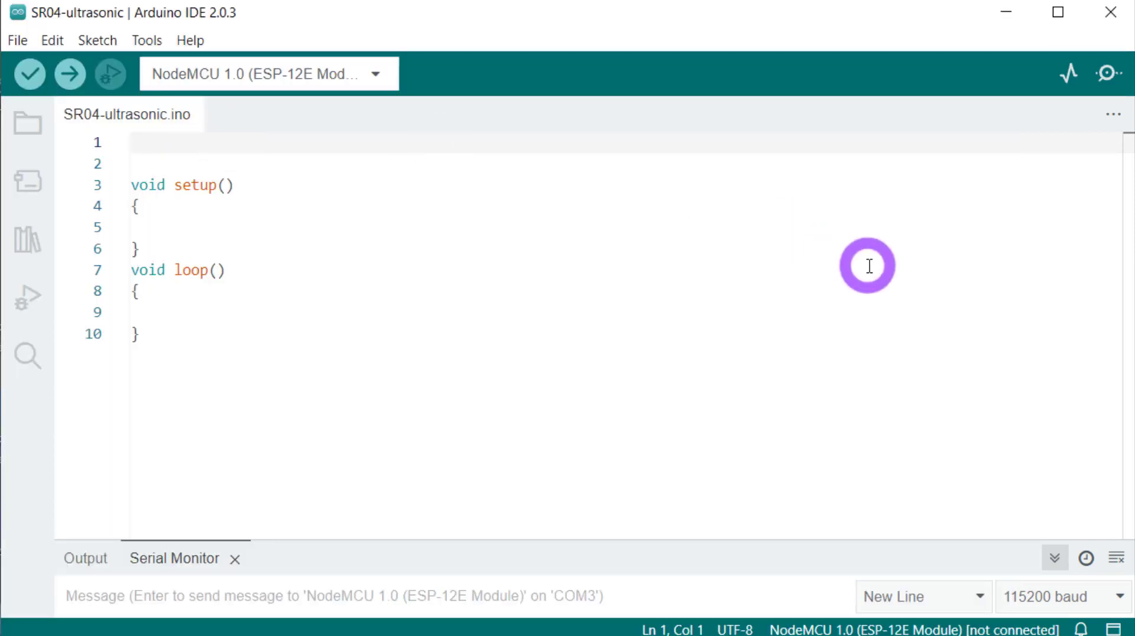
- Declare const int trigPin = 12, echoPin = 14 and output4 = 4 at the sketch top
{"action": "type", "text": "const"}
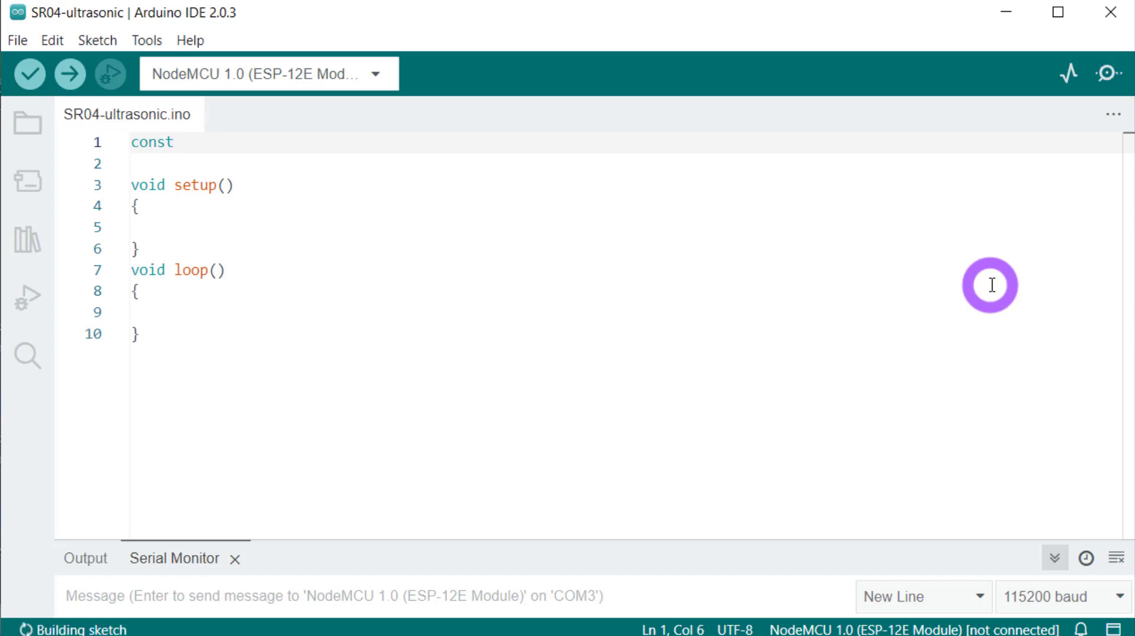
{"action": "type", "text": "int trigPin = 12;"}
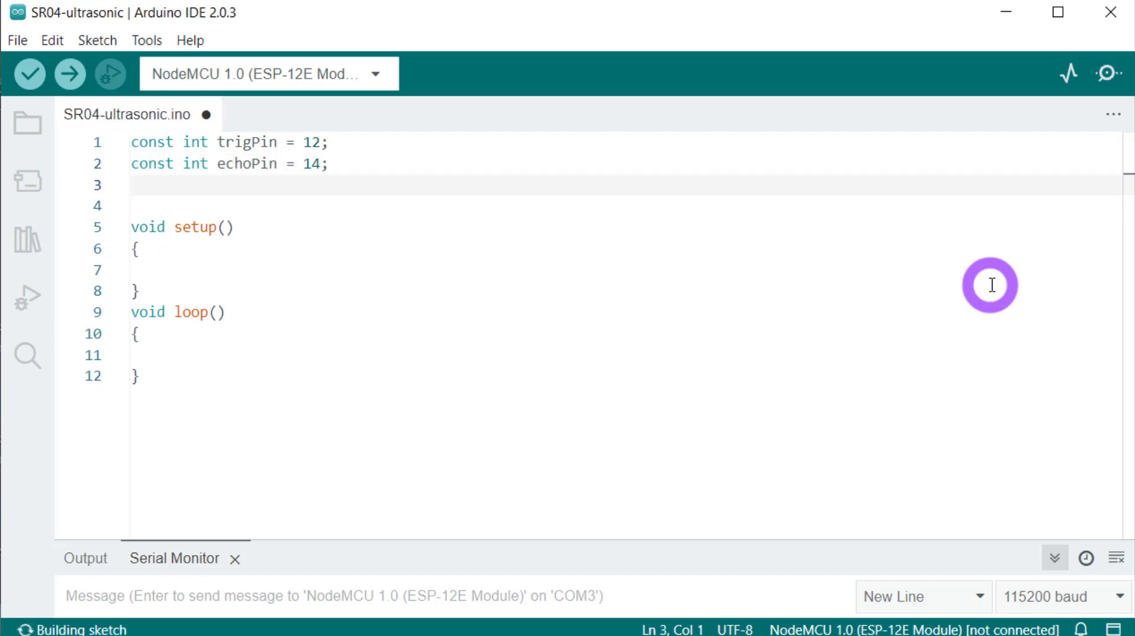
{"action": "type", "text": "con"}
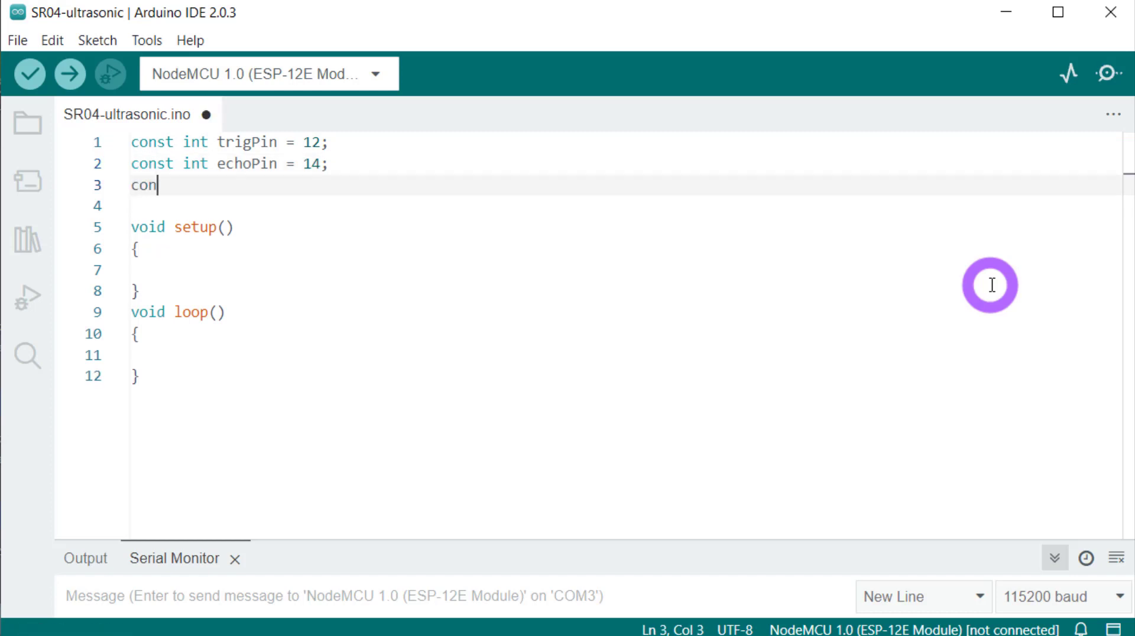
{"action": "type", "text": "st int"}
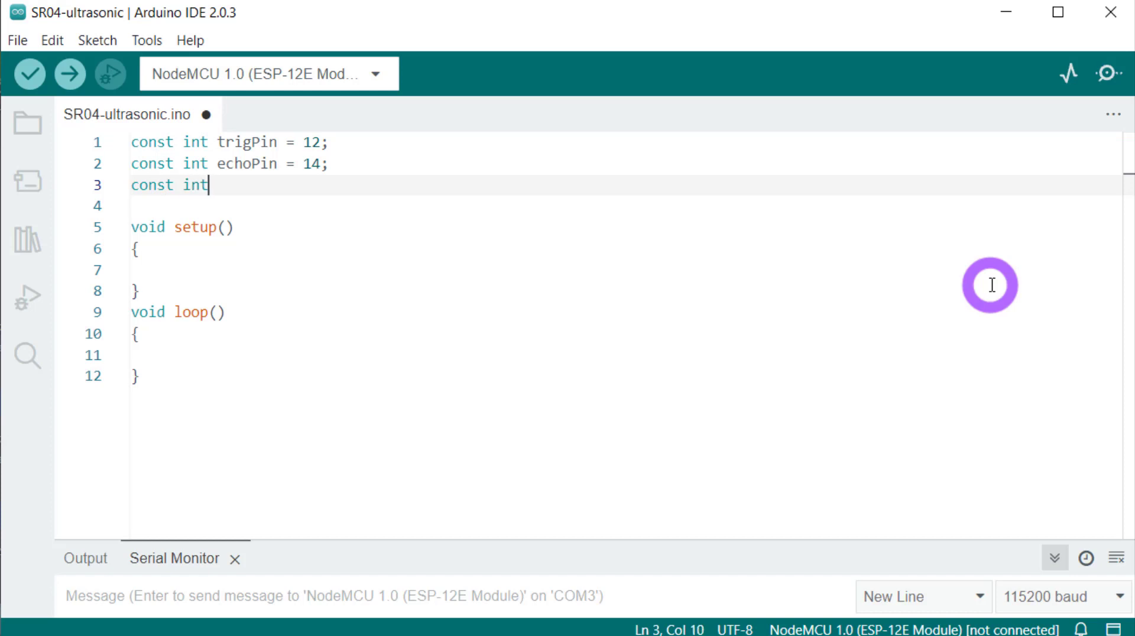
{"action": "type", "text": "outp"}
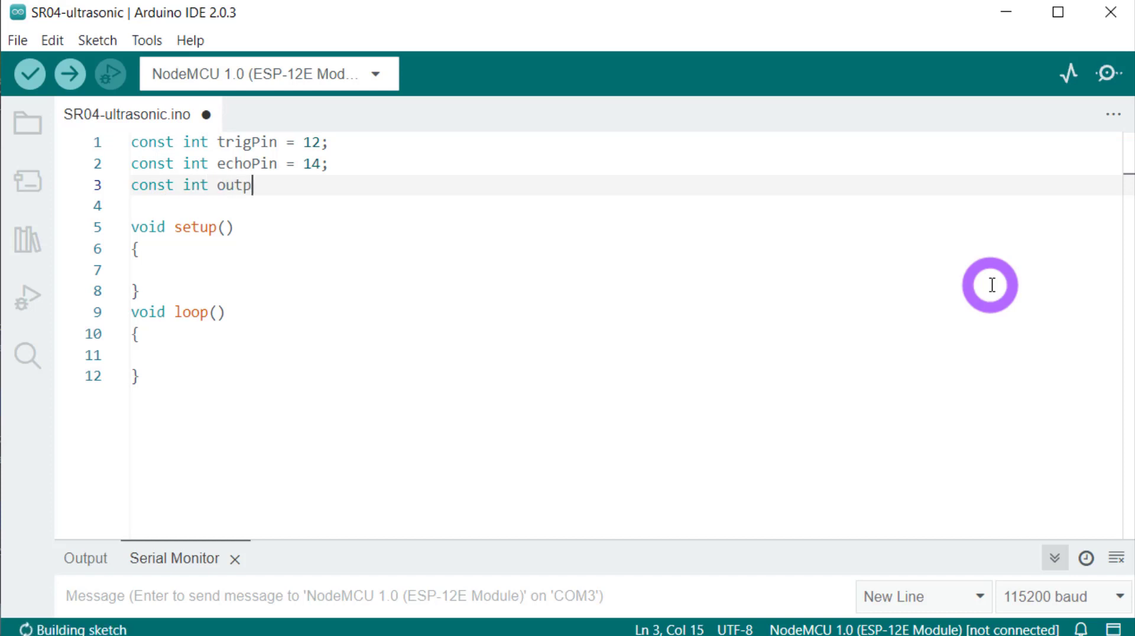
{"action": "type", "text": "ut4"}
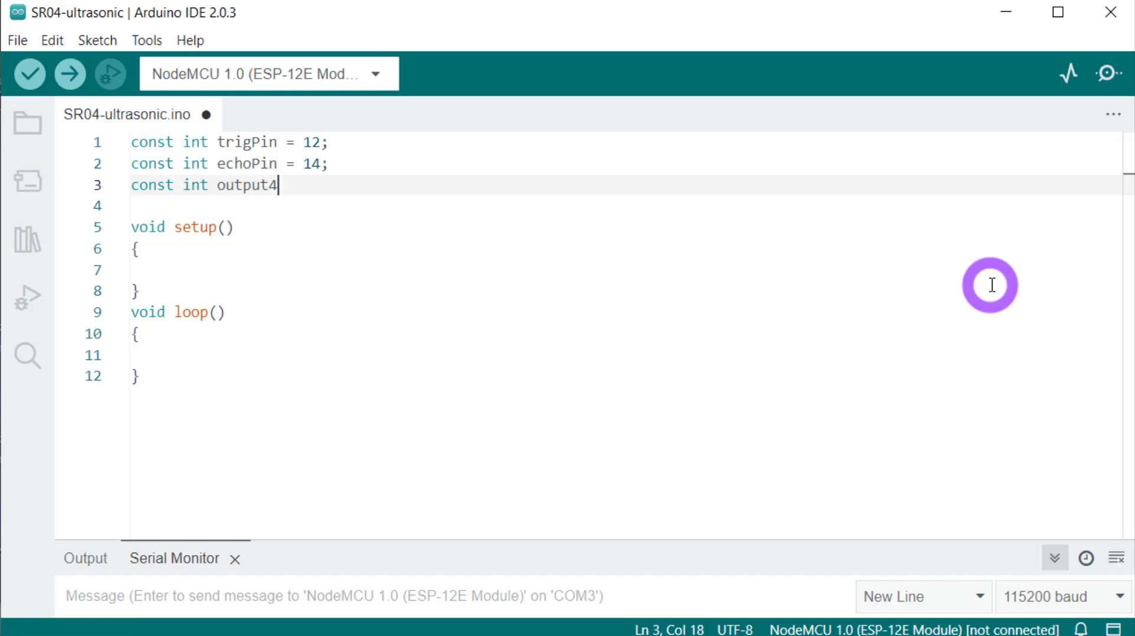
{"action": "type", "text": "="}
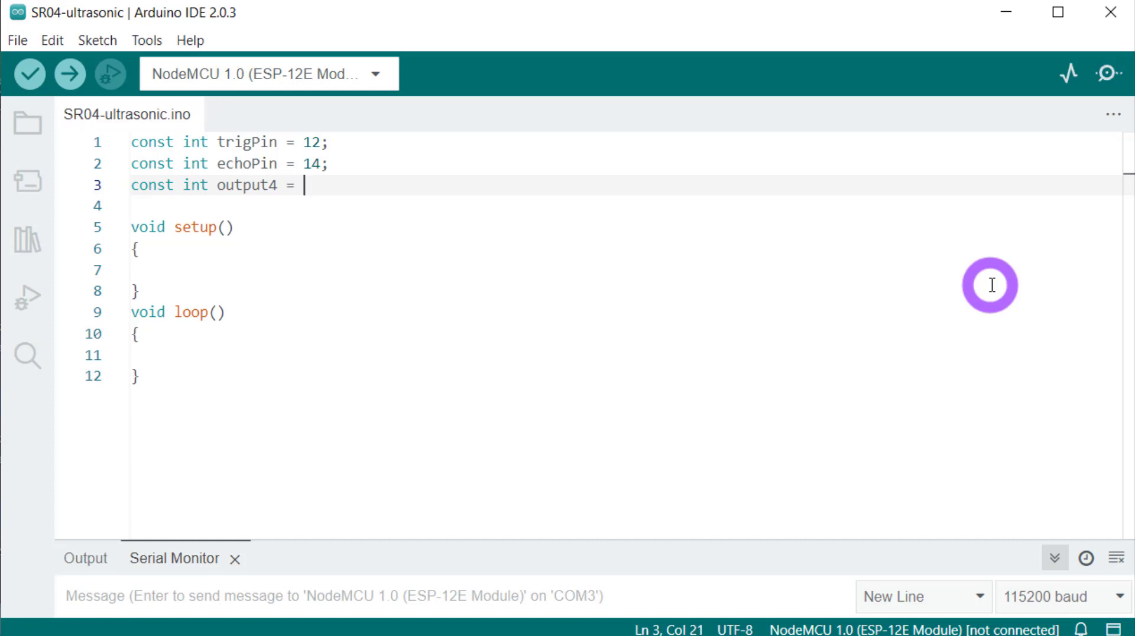
{"action": "type", "text": "4;"}
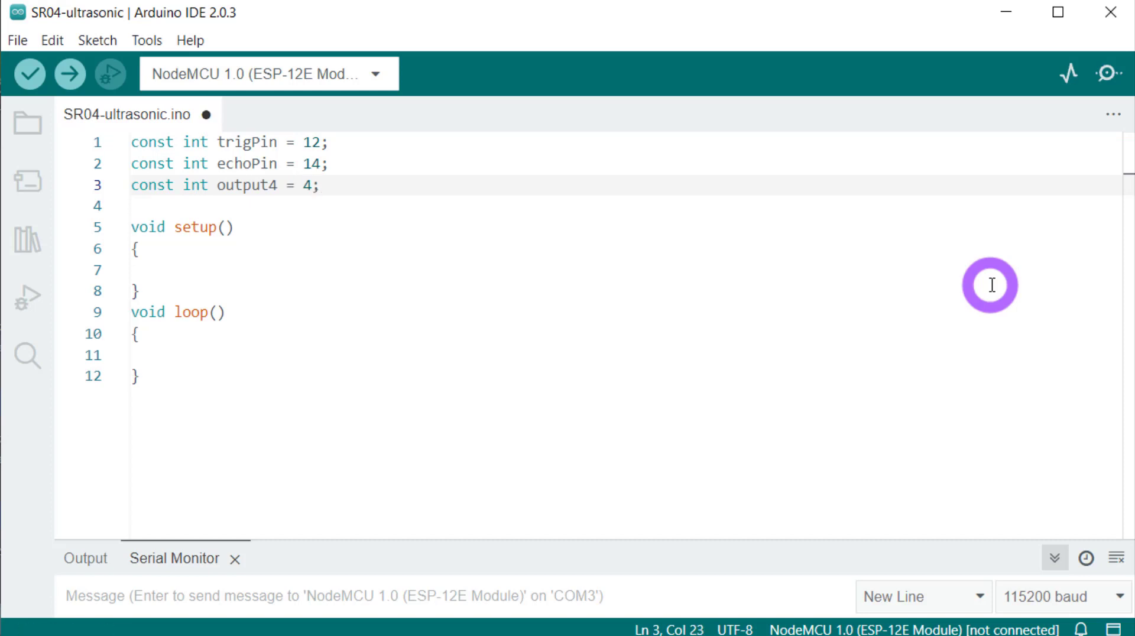
{"action": "left_click", "coordinate": [27, 75]}
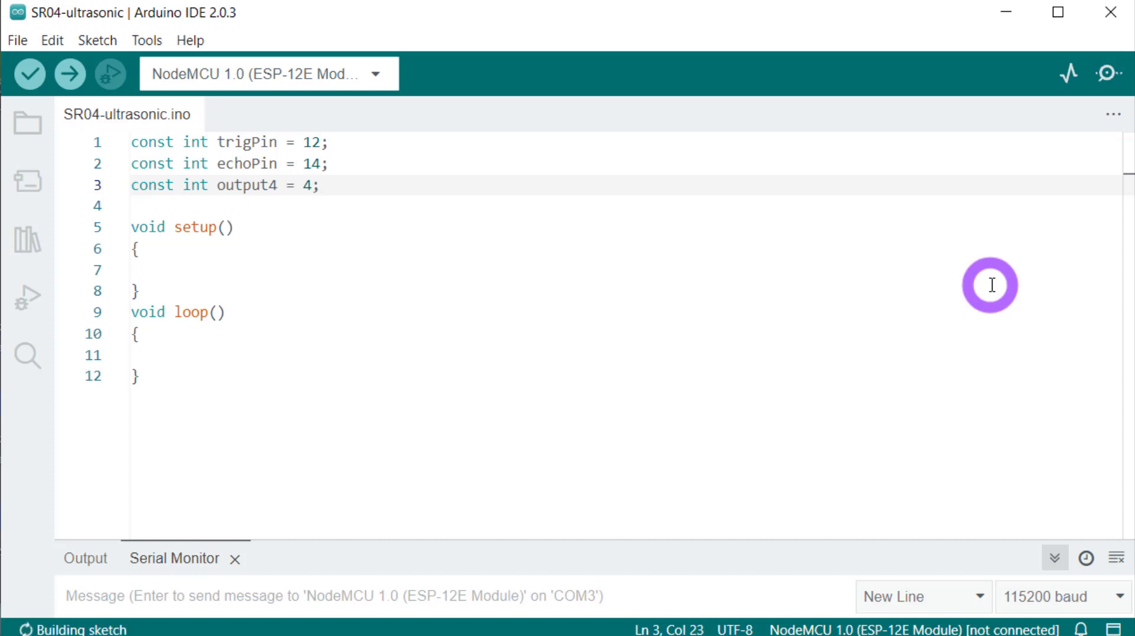
- Define SOUND_VELOCITY 0.034 and CM_TO_INCH 0.393701, and declare long duration
{"action": "type", "text": "#"}
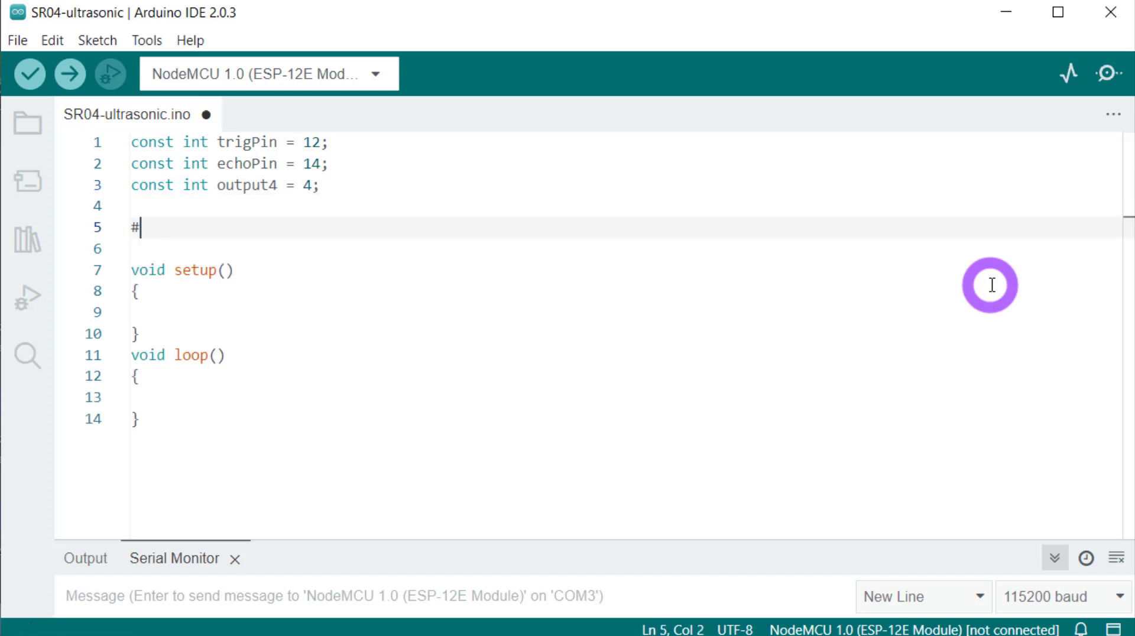
{"action": "type", "text": "define SOUND_VELOCITY 0.034"}
{"action": "left_click", "coordinate": [626, 248]}
{"action": "type", "text": "#define CM_TO_INCH 0.393701"}
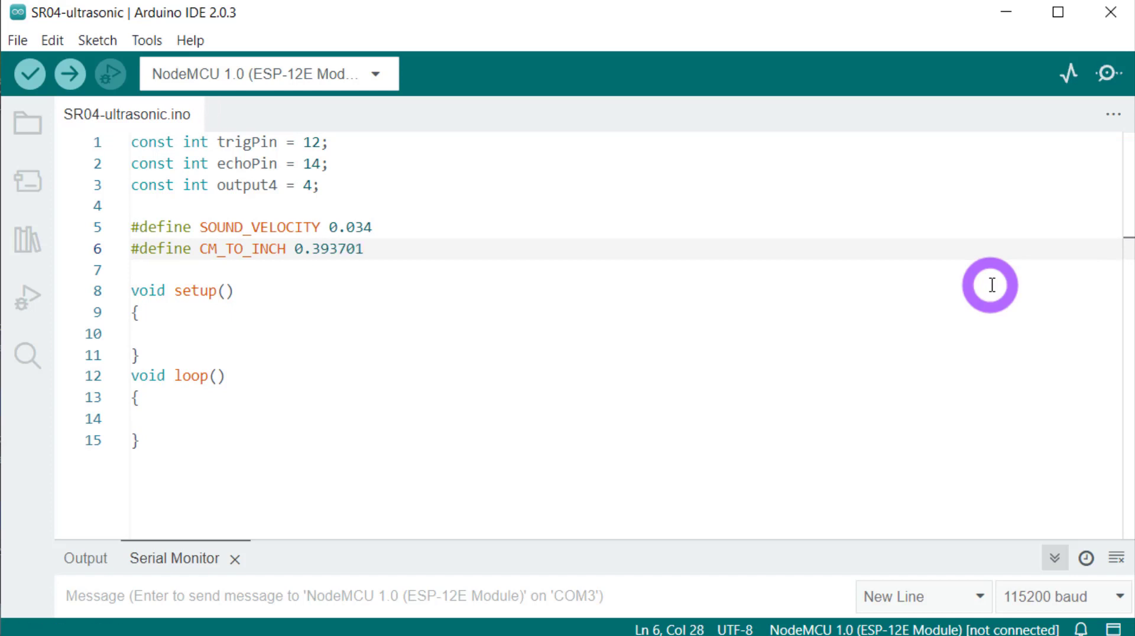
{"action": "type", "text": "long dur"}
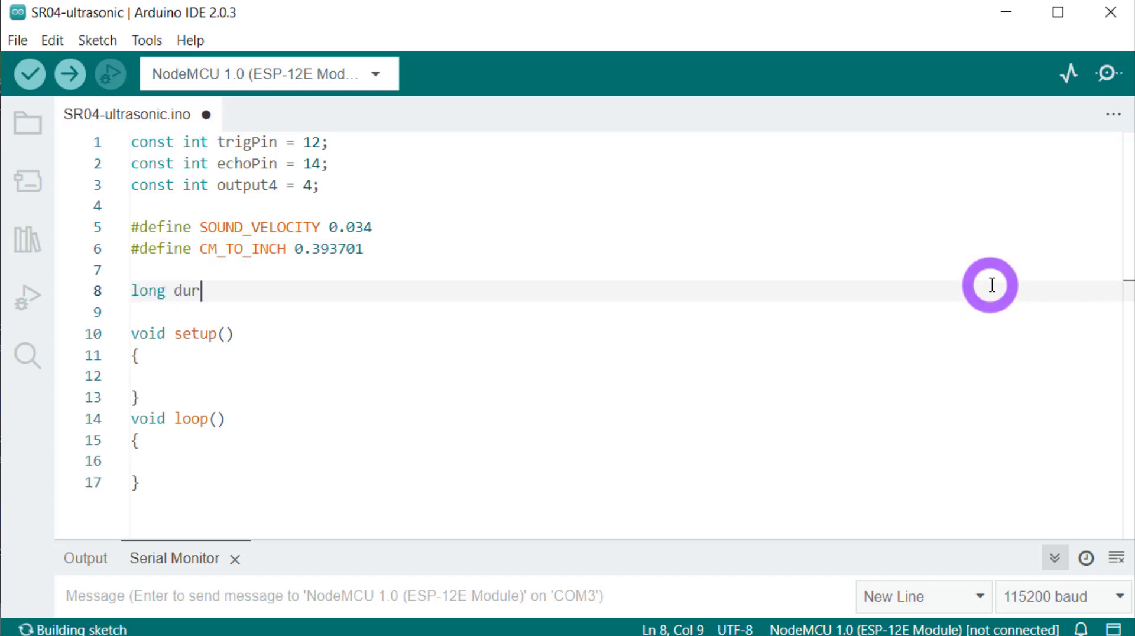
{"action": "type", "text": "ation"}
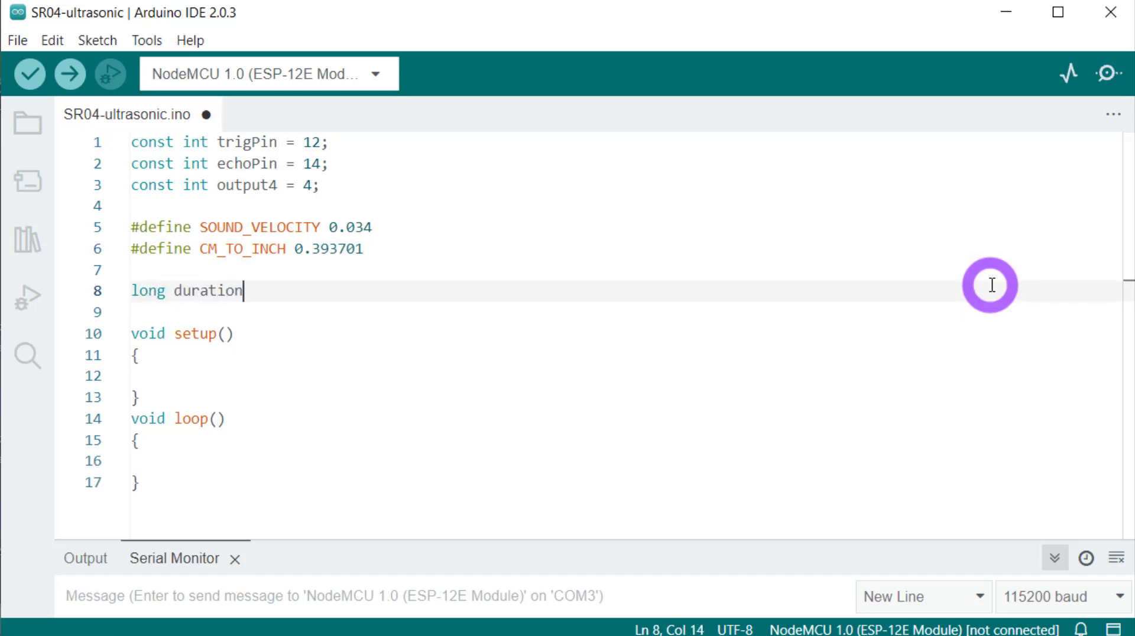
{"action": "type", "text": ";"}
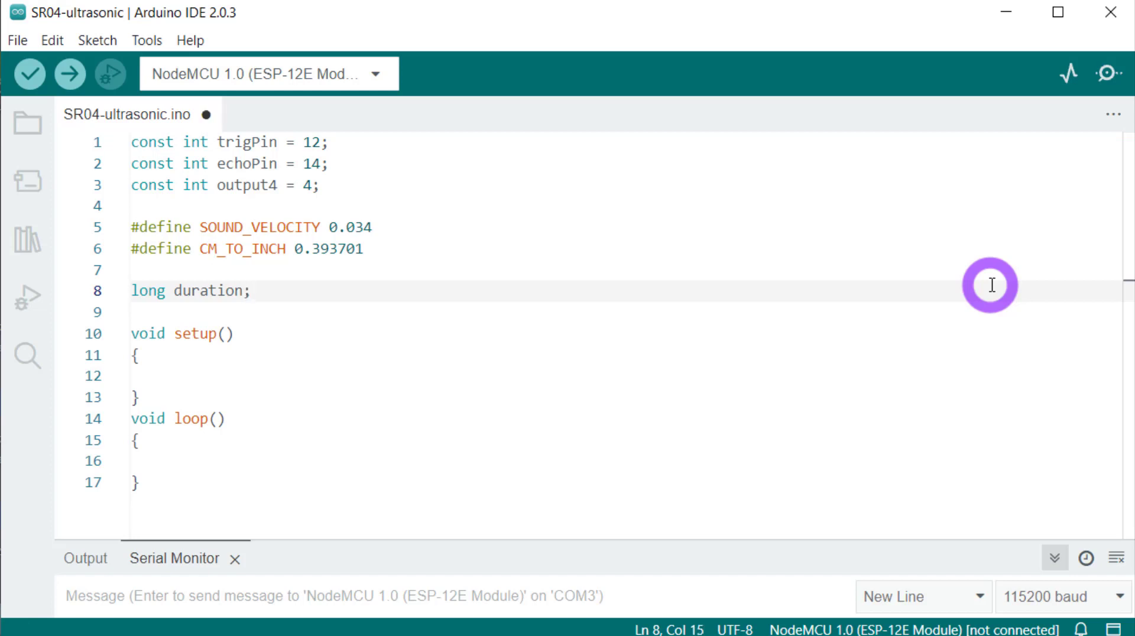
- Declare float distanceCm and float distanceInch below the duration variable
{"action": "key", "text": "Enter"}
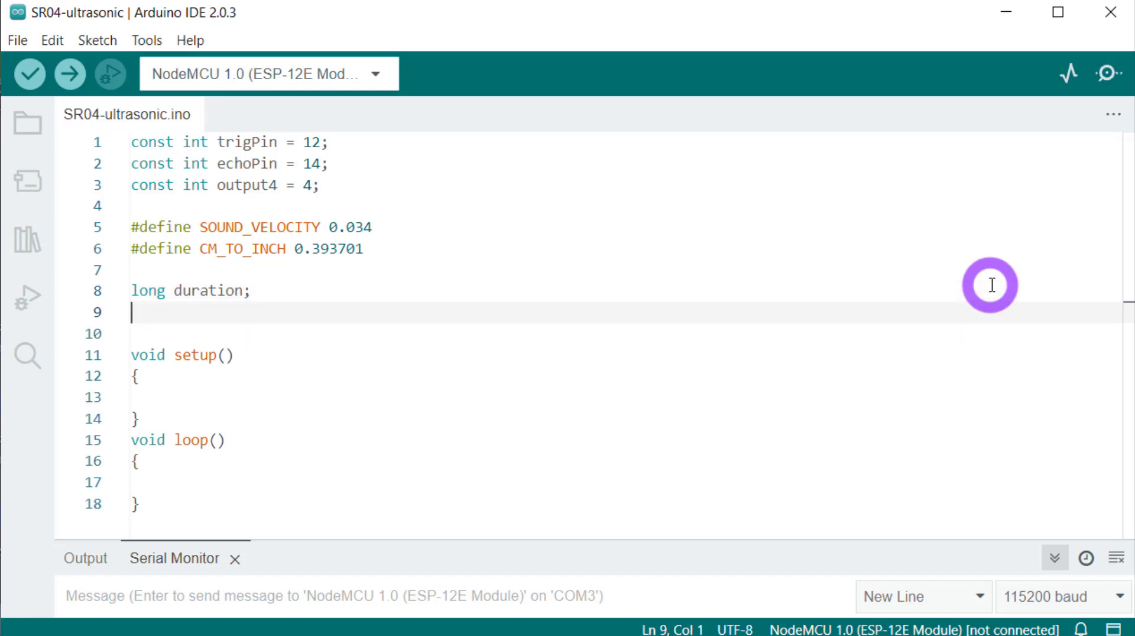
{"action": "type", "text": "float"}
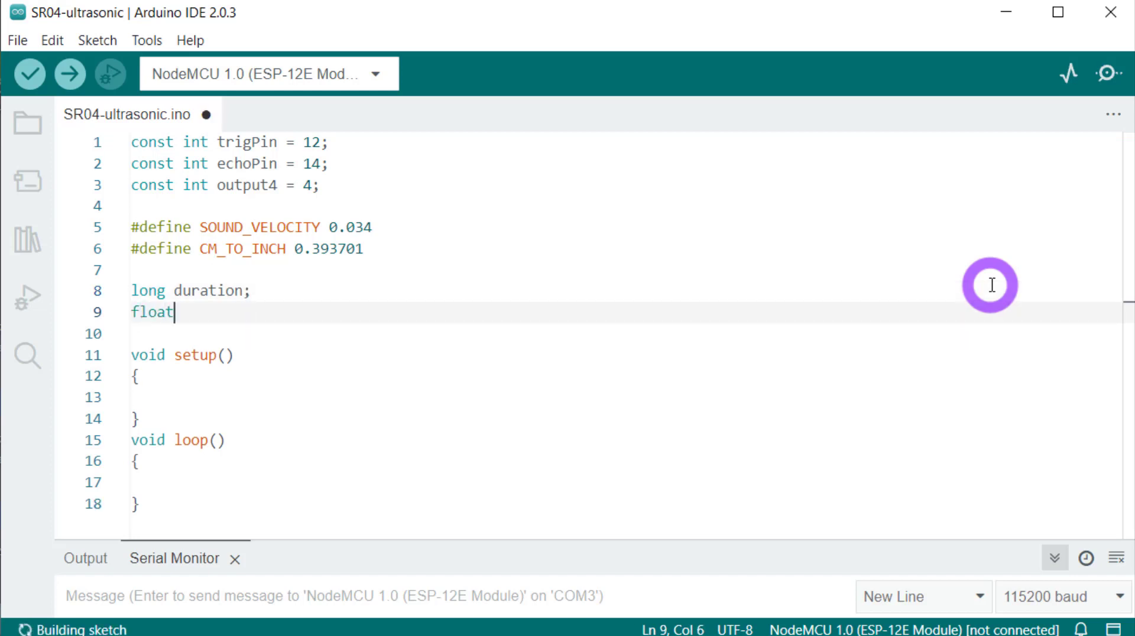
{"action": "type", "text": "dis"}
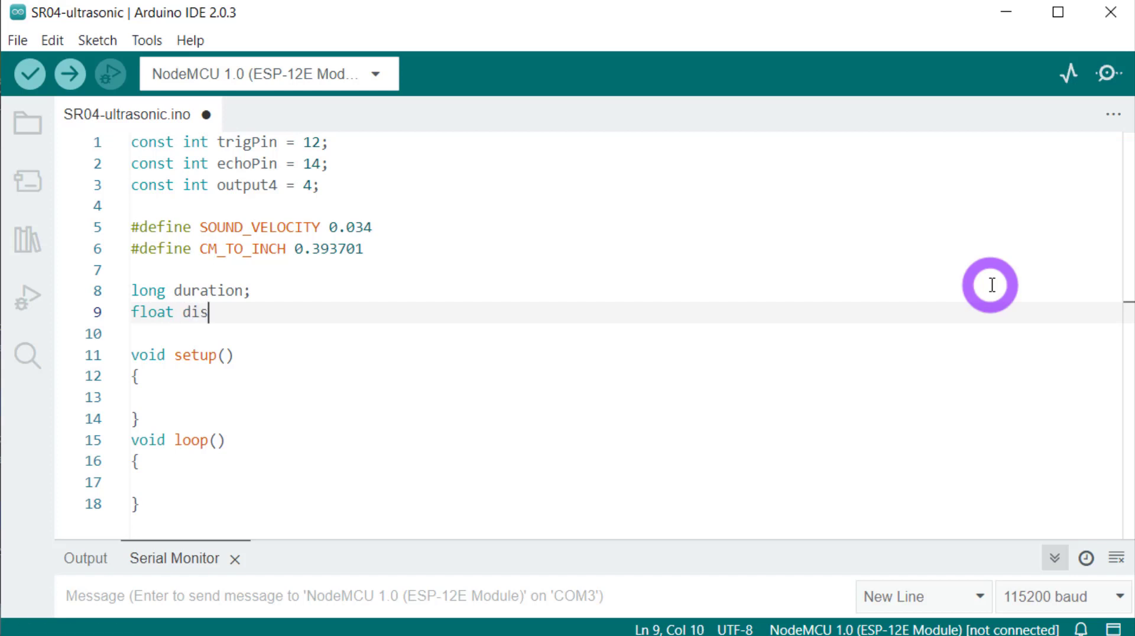
{"action": "type", "text": "tanceCm;"}
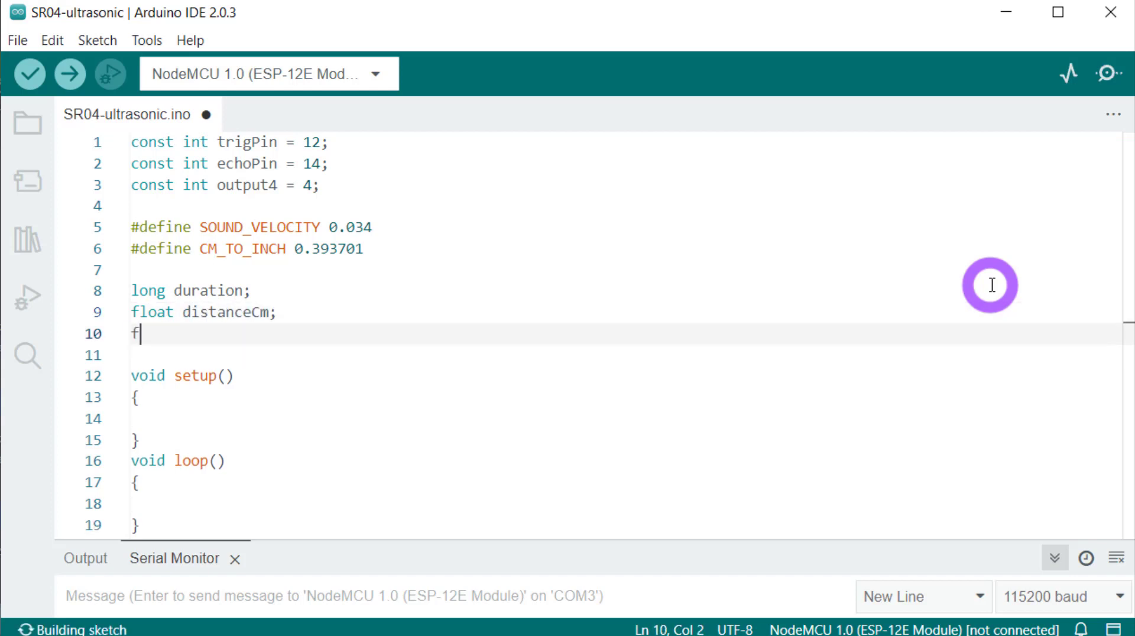
{"action": "type", "text": "loat distanceInch;"}
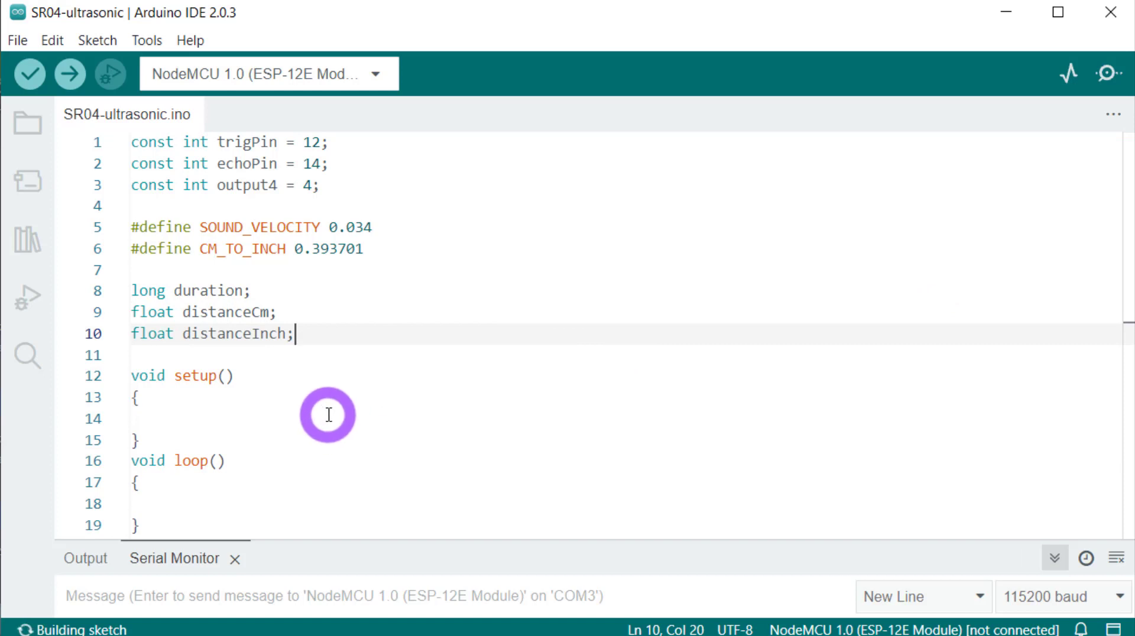
{"action": "type", "text": "Serial.begin("}
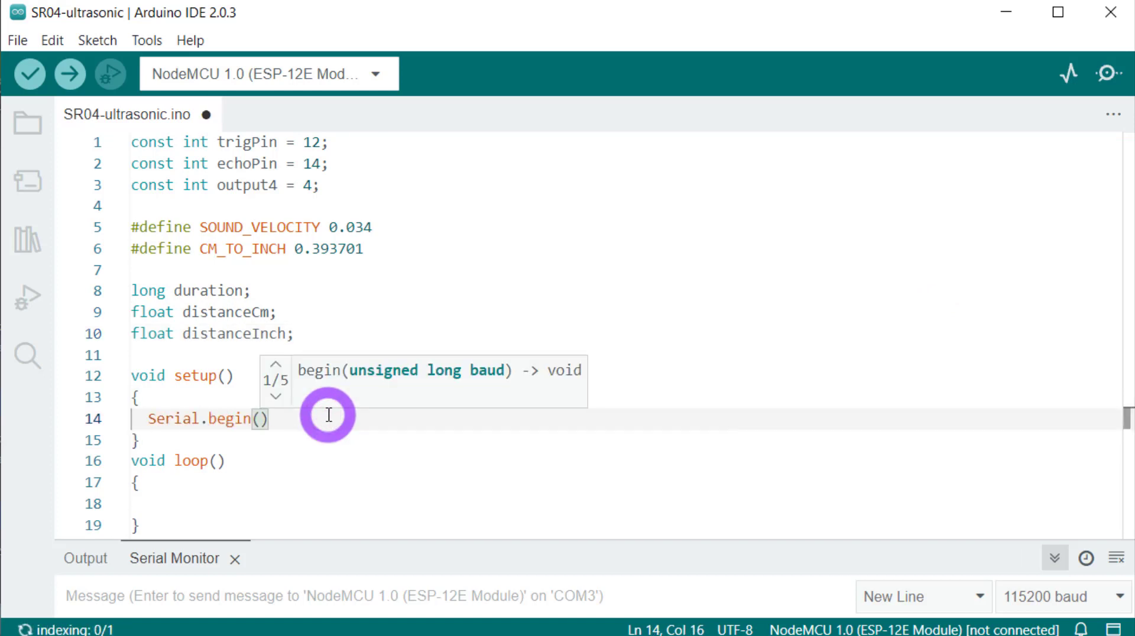
{"action": "type", "text": "9600"}
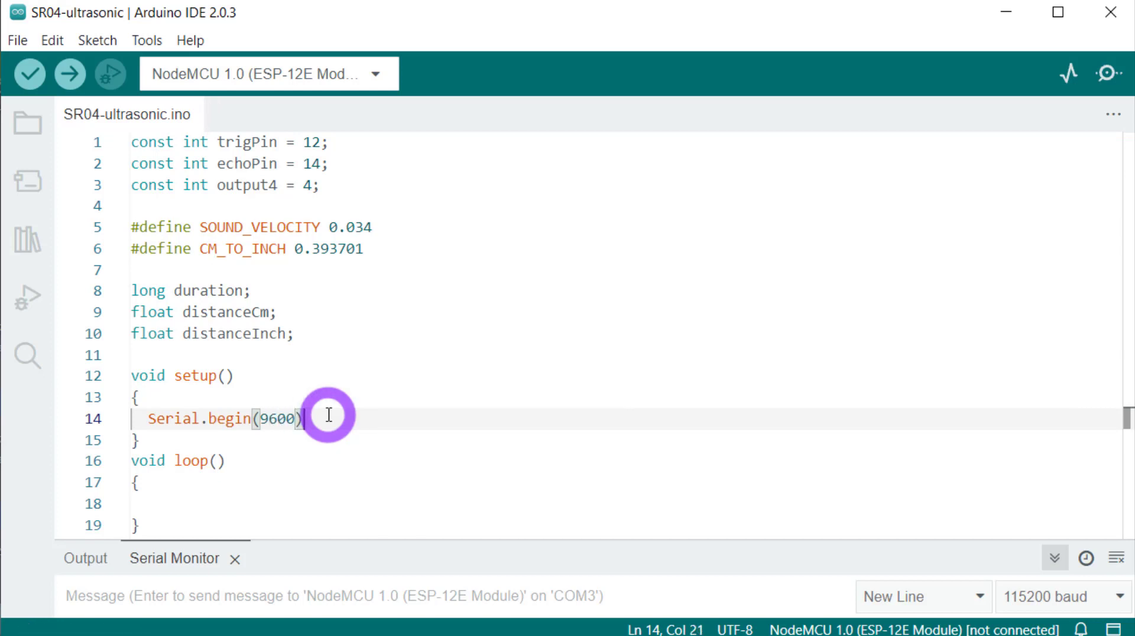
{"action": "type", "text": ";"}
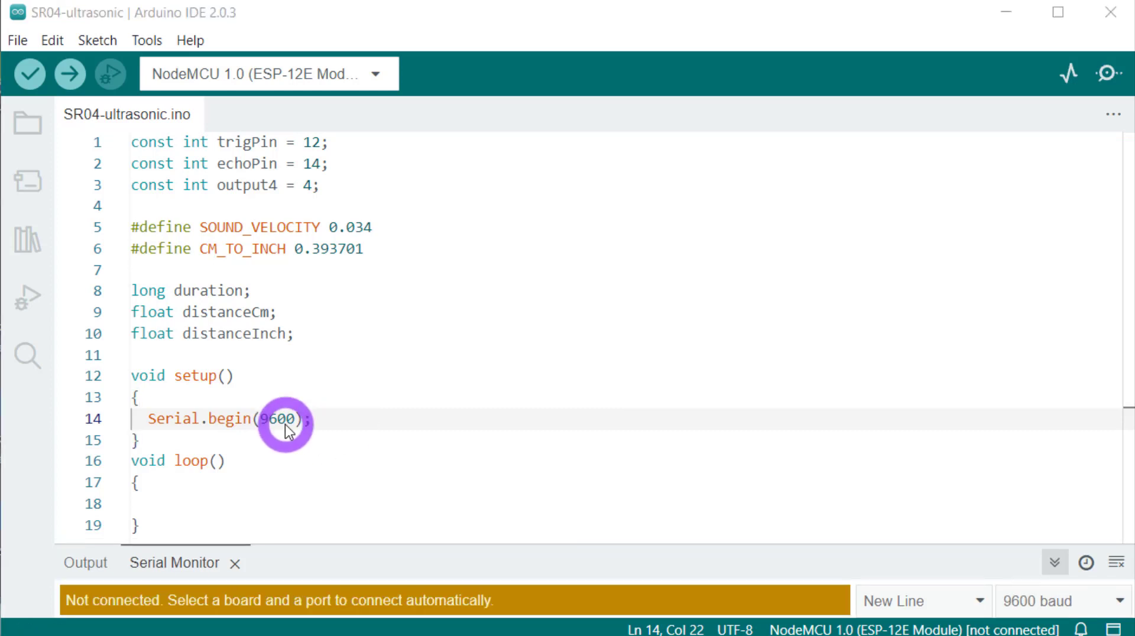
{"action": "double_click", "coordinate": [273, 419]}
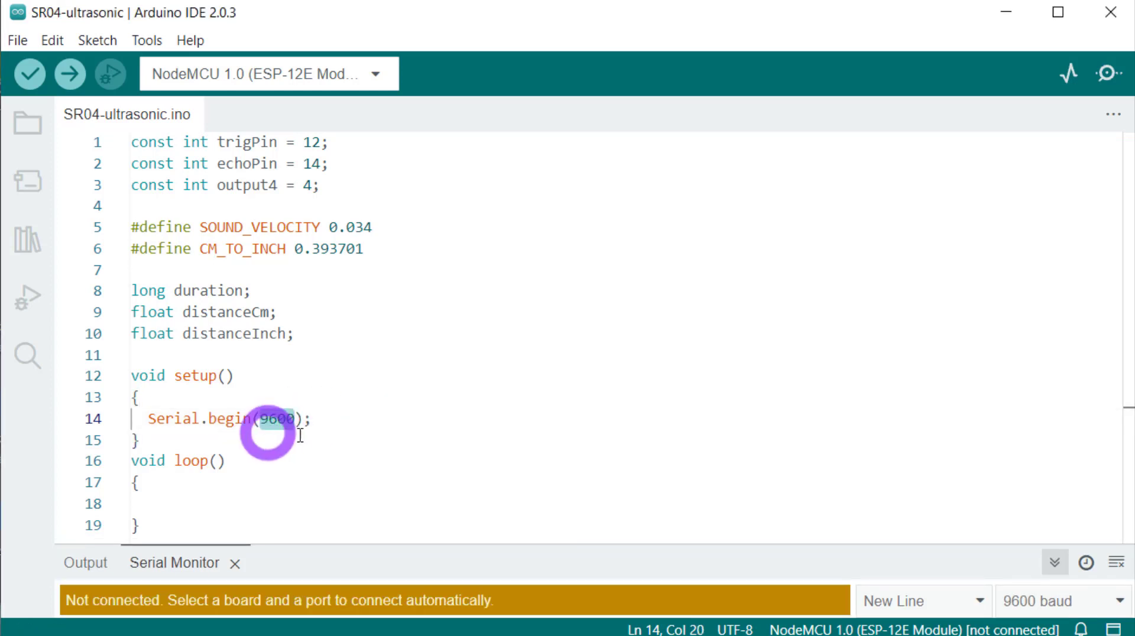
{"action": "mouse_move", "coordinate": [1107, 594]}
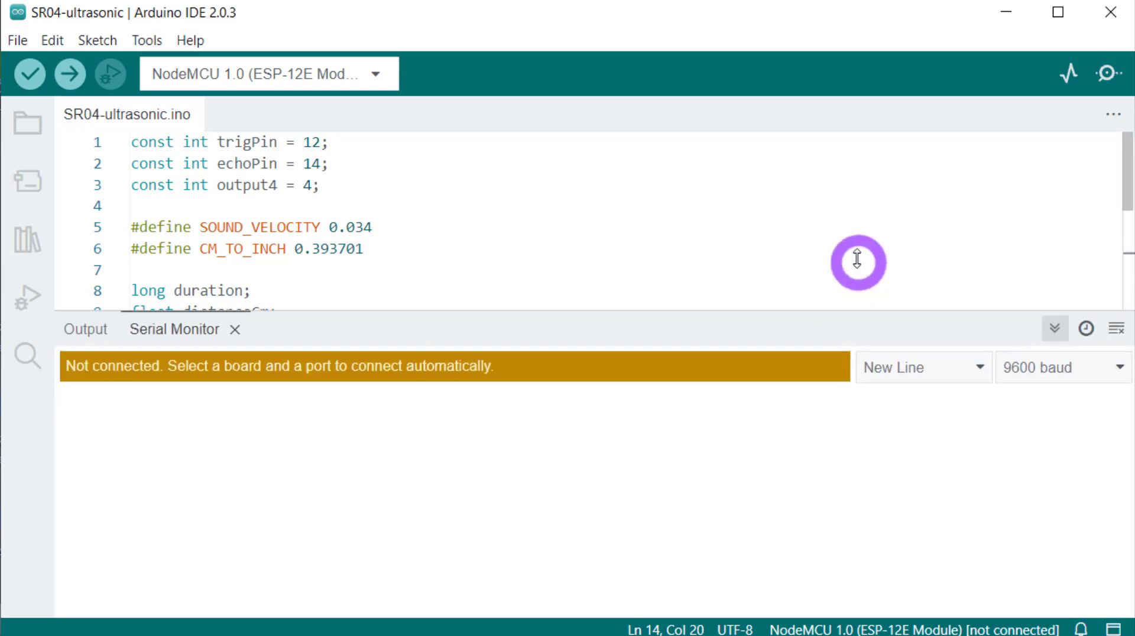
{"action": "left_click", "coordinate": [1062, 310]}
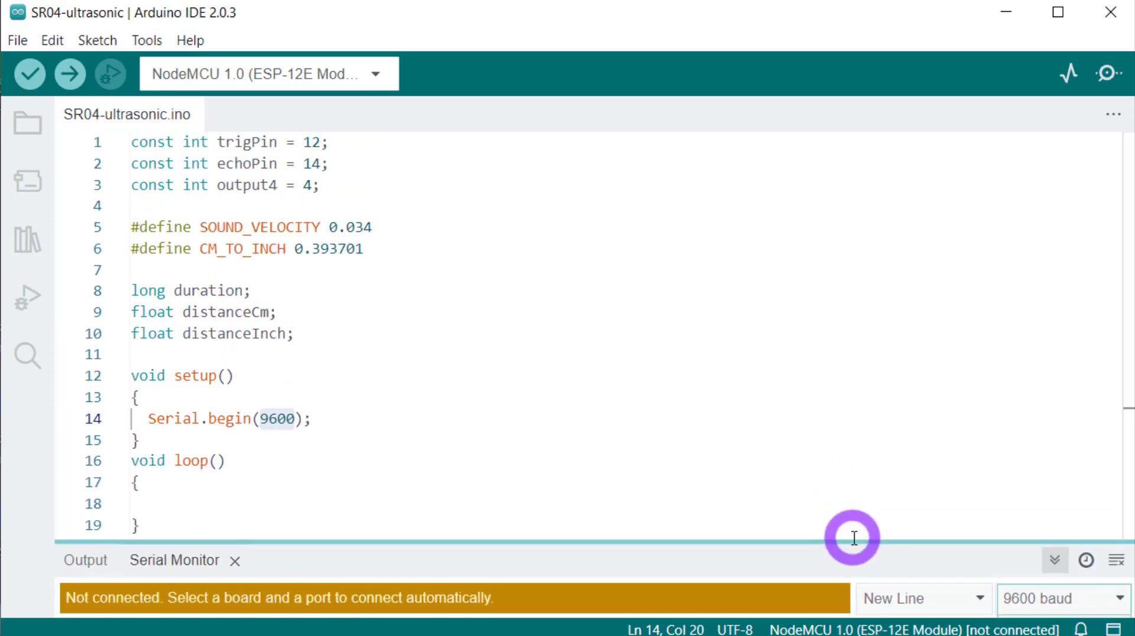
- Below Serial.begin, add pinMode calls: trigPin OUTPUT, echoPin INPUT, output4 OUTPUT
{"action": "left_click", "coordinate": [313, 419]}
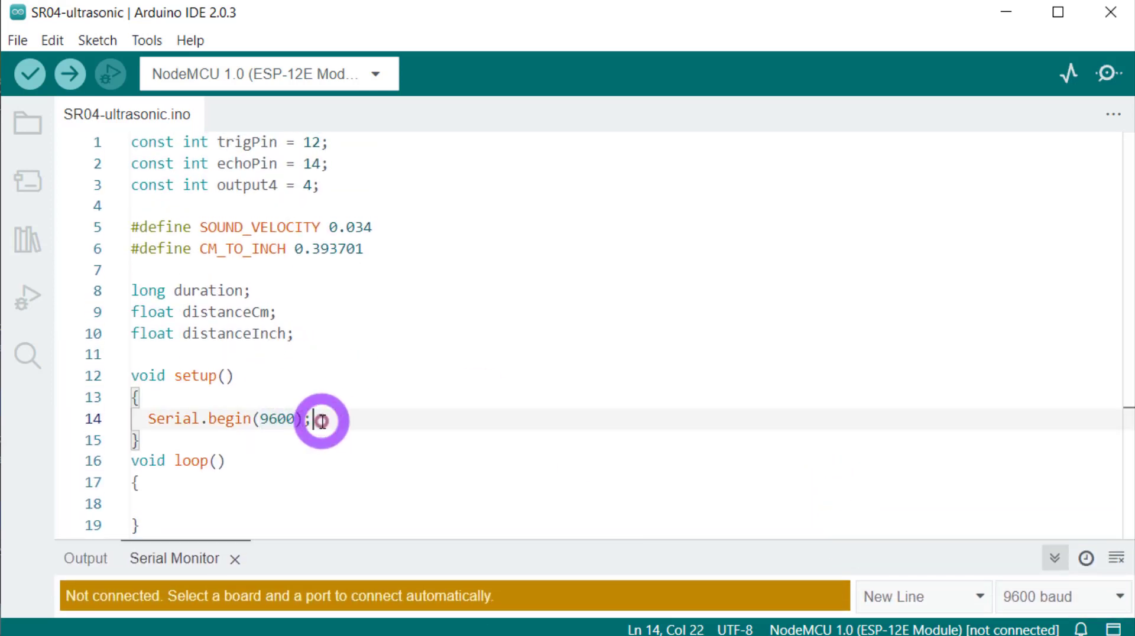
{"action": "key", "text": "Enter"}
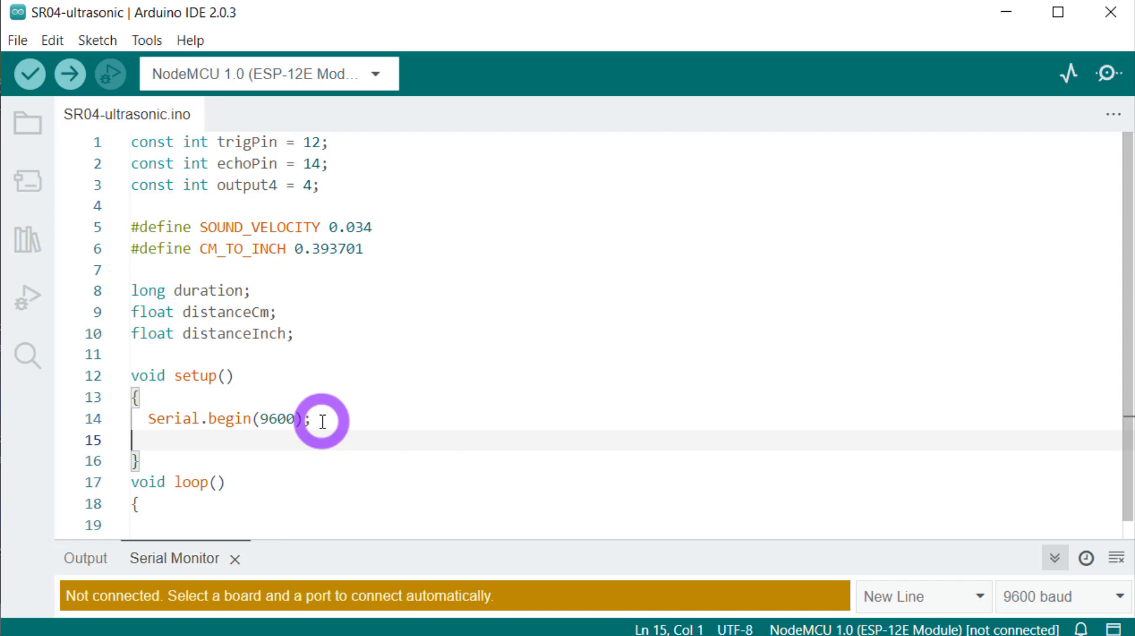
{"action": "type", "text": "pinMode(echoPin,INPUT);"}
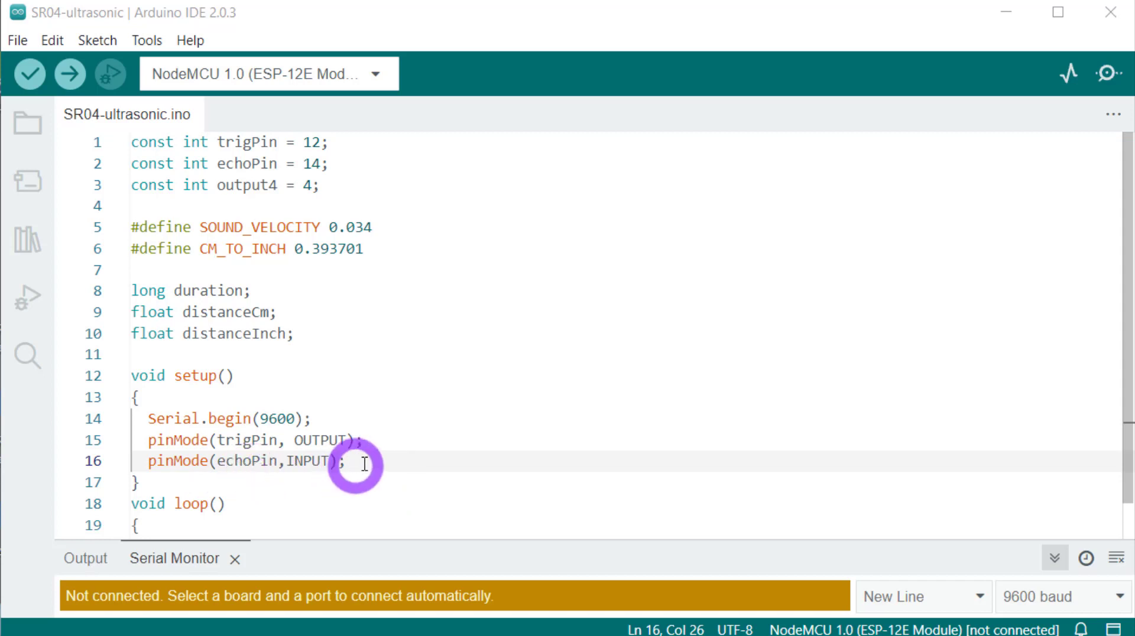
{"action": "key", "text": "Enter"}
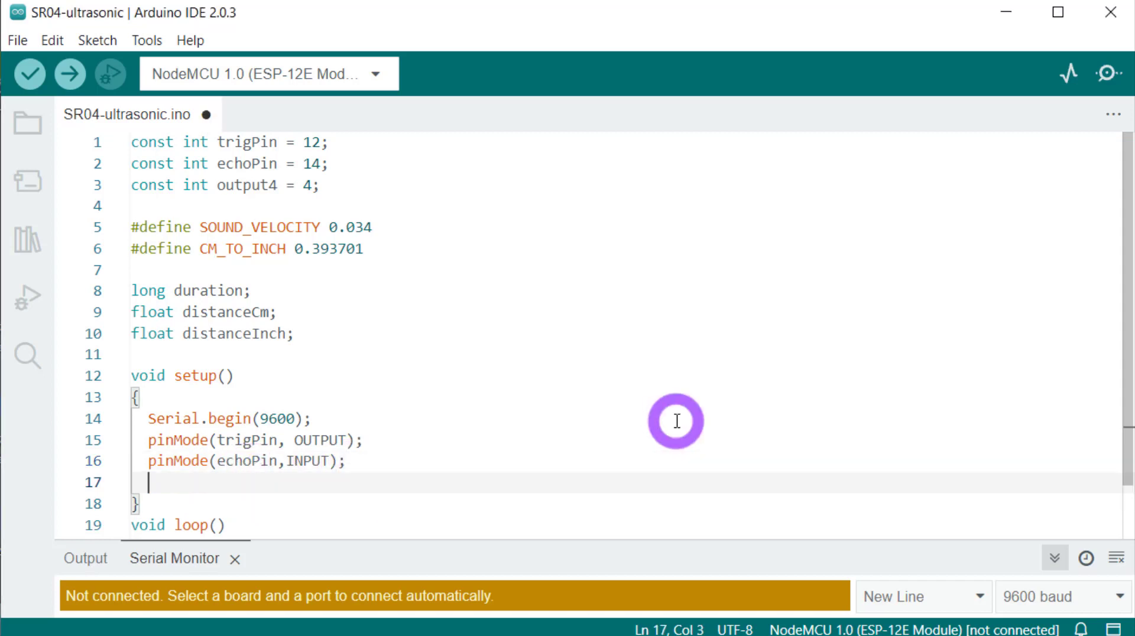
{"action": "type", "text": "pin"}
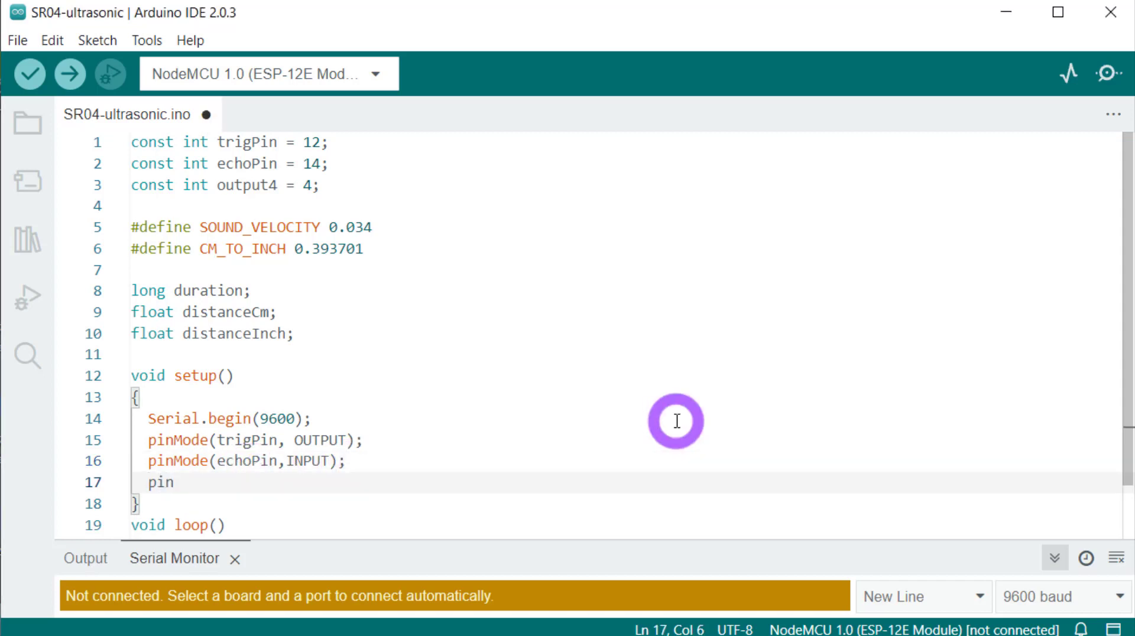
{"action": "type", "text": "Mode("}
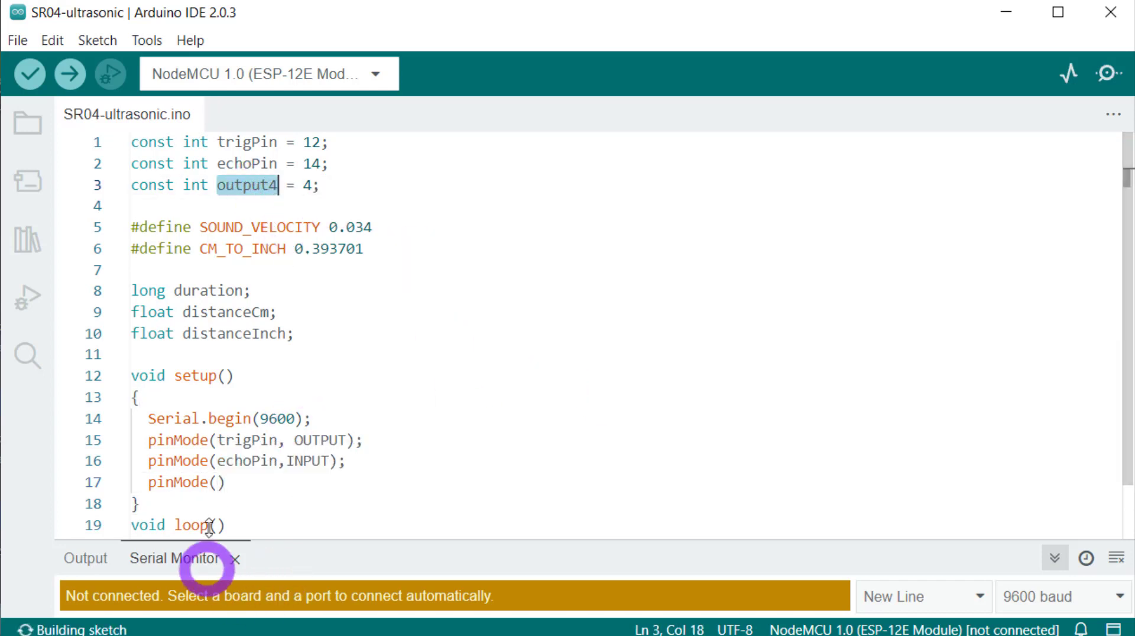
{"action": "type", "text": "output4"}
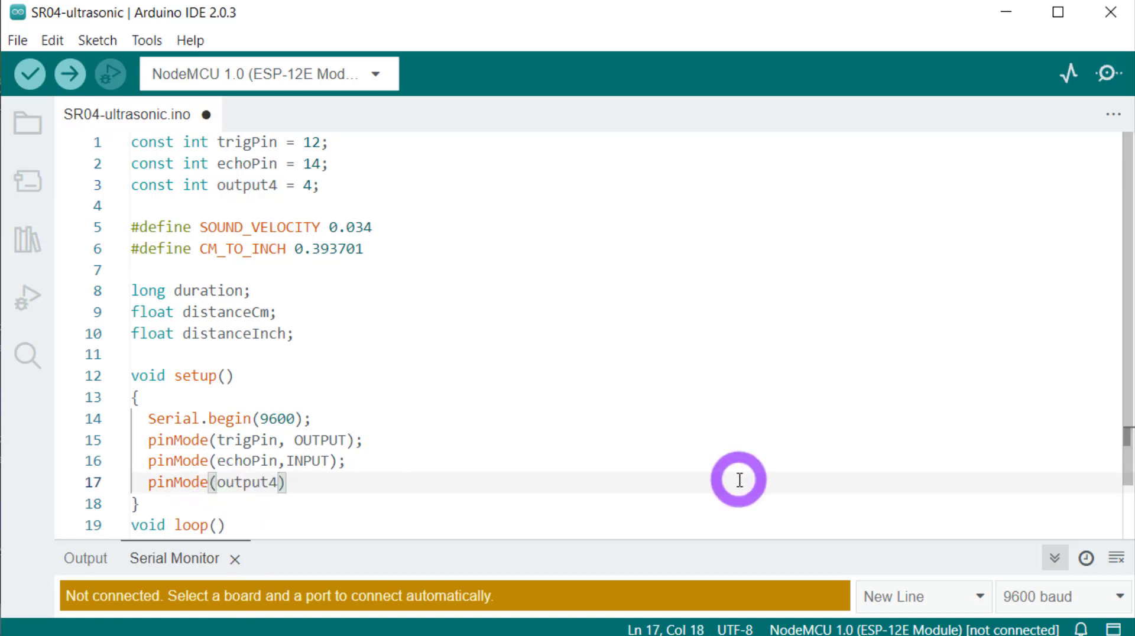
{"action": "type", "text": ", OUTPUT"}
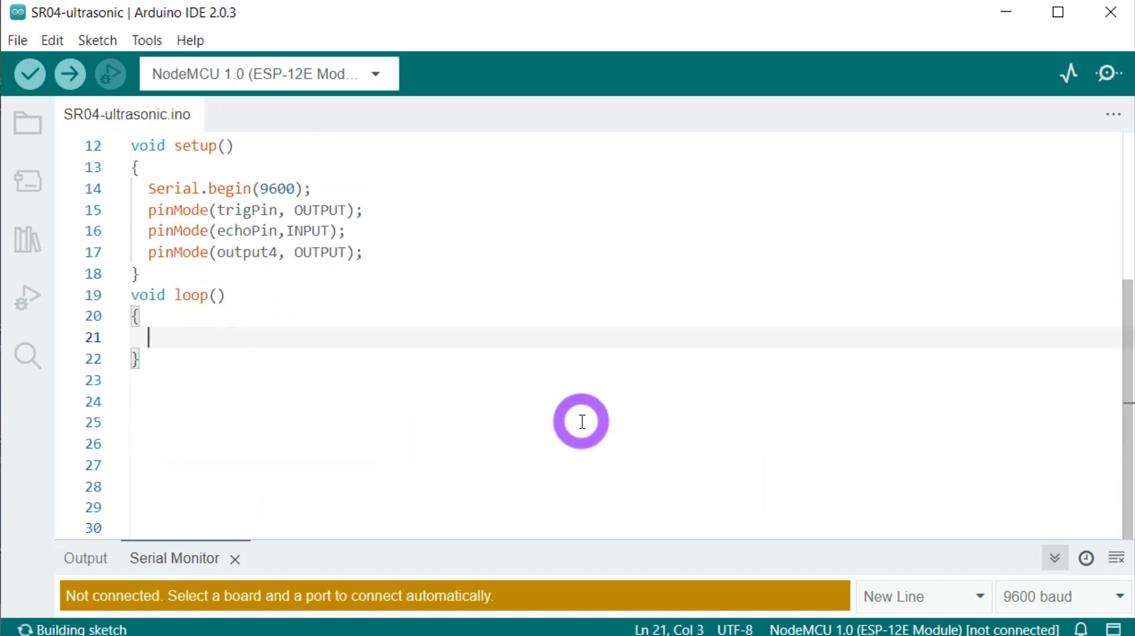
- In loop, write trigPin LOW, delay 2 µs, HIGH, delay 10 µs, then LOW
{"action": "type", "text": "digitalWrite(trigPin,LOW);"}
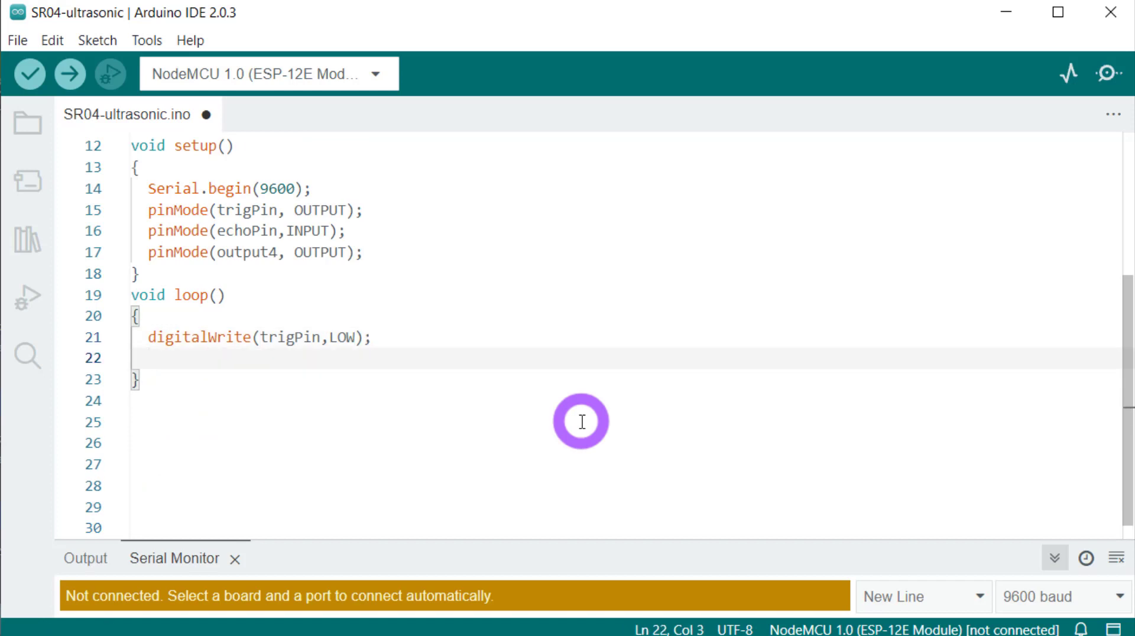
{"action": "type", "text": "delay"}
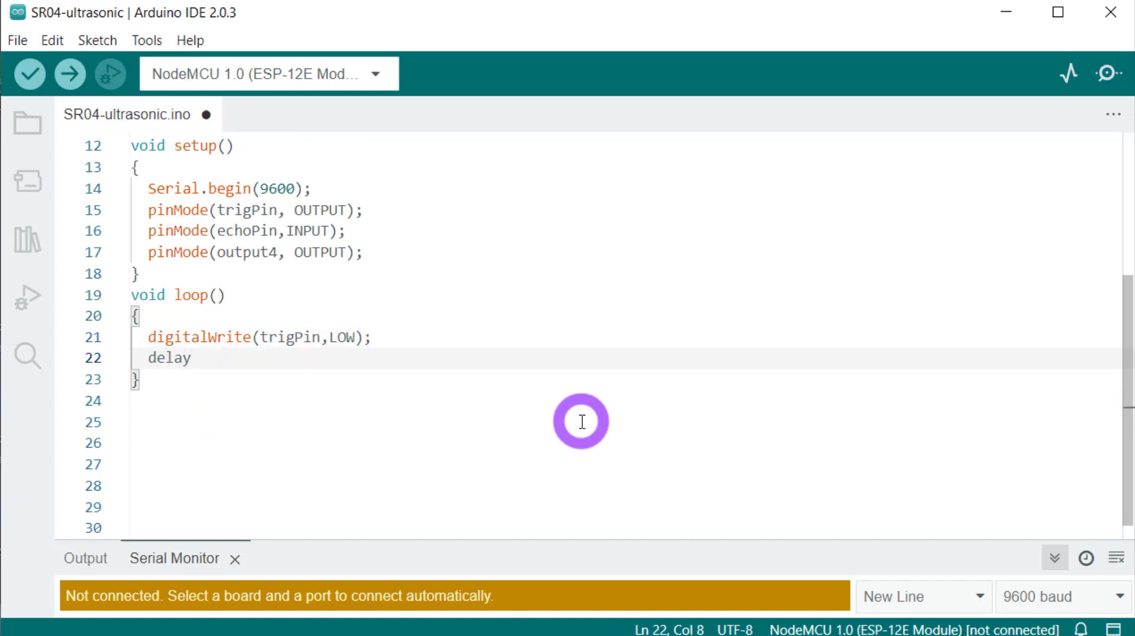
{"action": "type", "text": "Microseconds(2);"}
{"action": "type", "text": "digitalWrite(trigPin,HIGH);"}
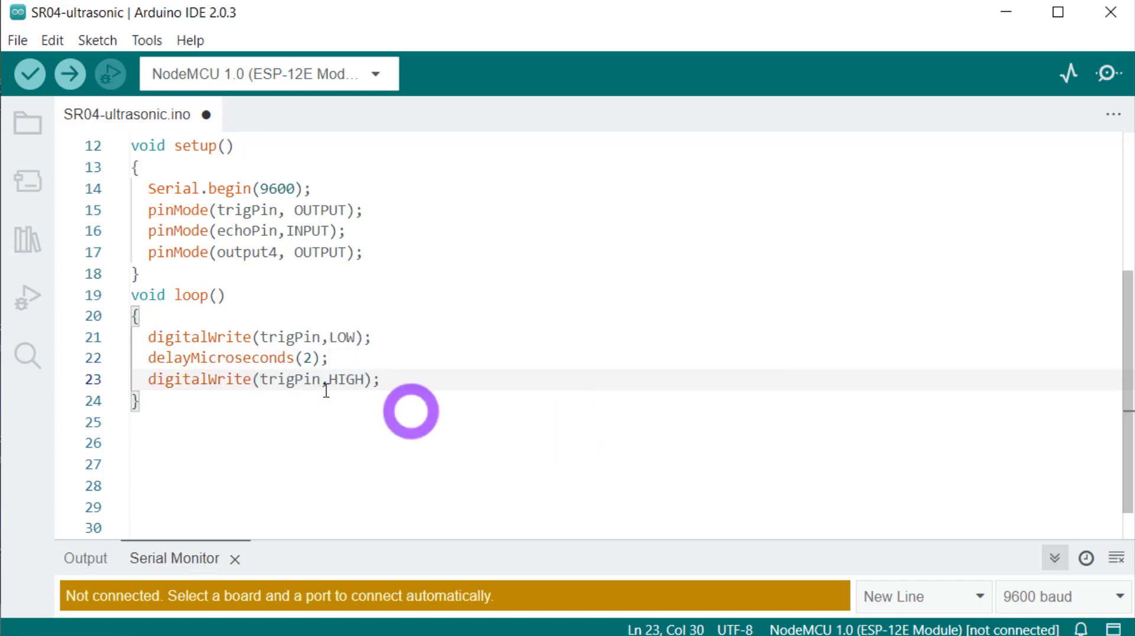
{"action": "left_click", "coordinate": [28, 74]}
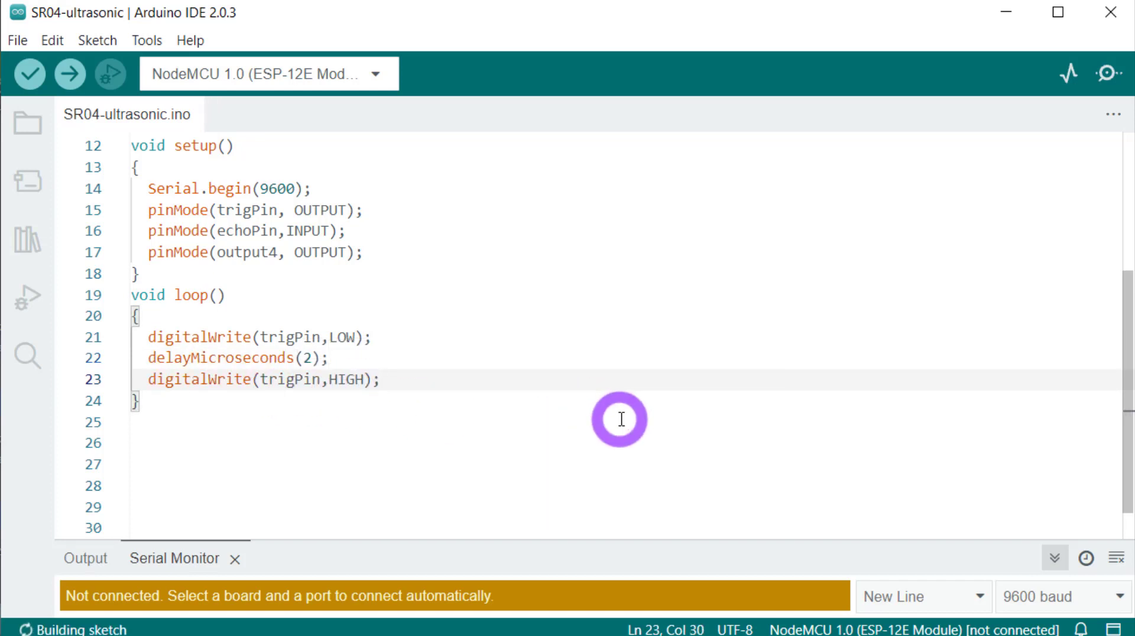
{"action": "type", "text": "delayMicroseconds(10);"}
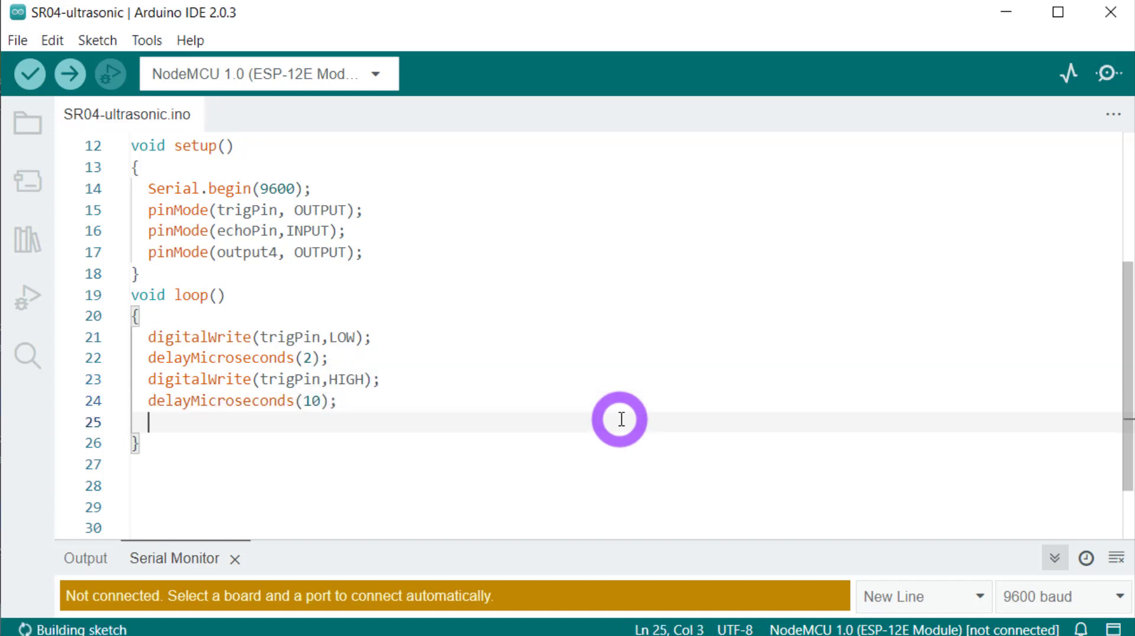
{"action": "type", "text": "digitalWrite(trigPin,LOW);"}
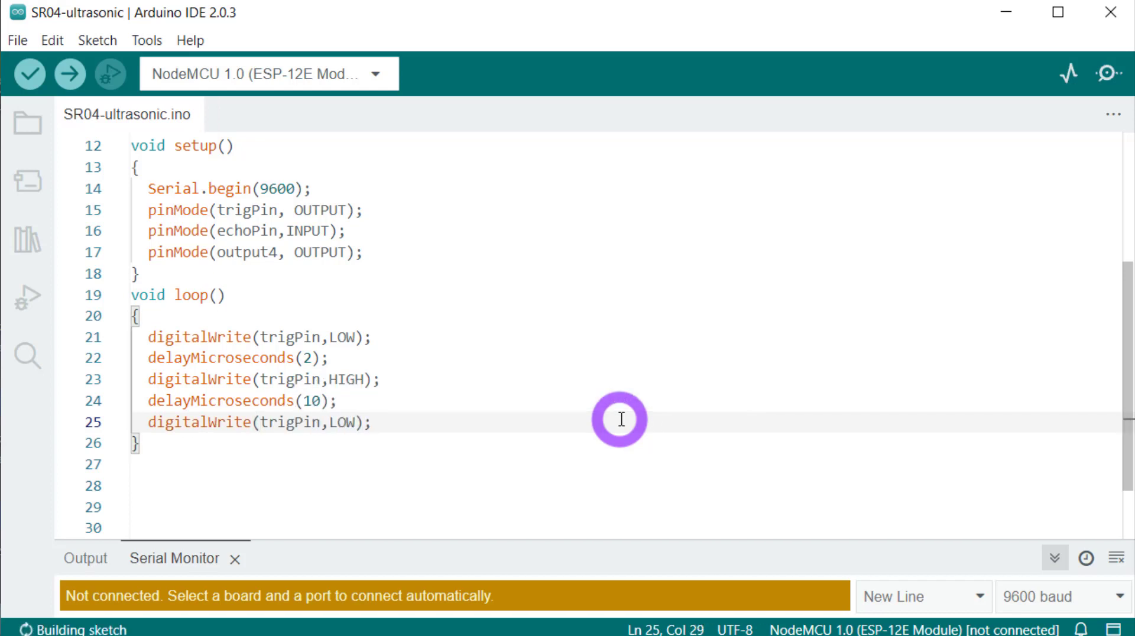
{"action": "key", "text": "Enter"}
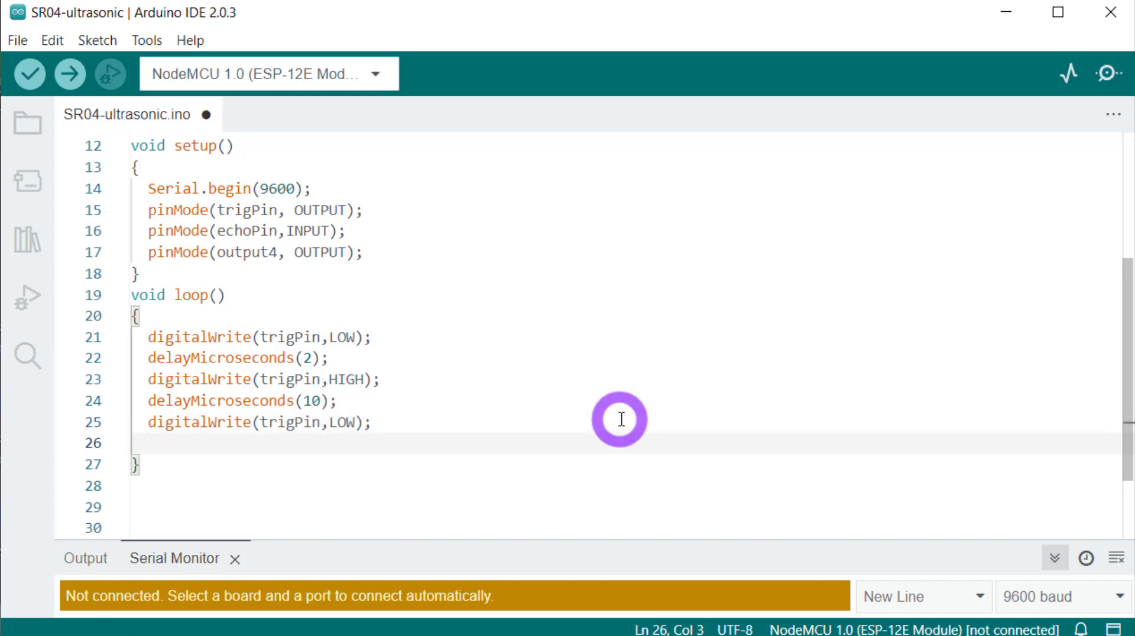
- Set duration = pulseIn(echoPin, HIGH), distanceCm = duration * SOUND_VELOCITY/2, distanceInch = distanceCm * CM_TO_INCH
{"action": "type", "text": "duration ="}
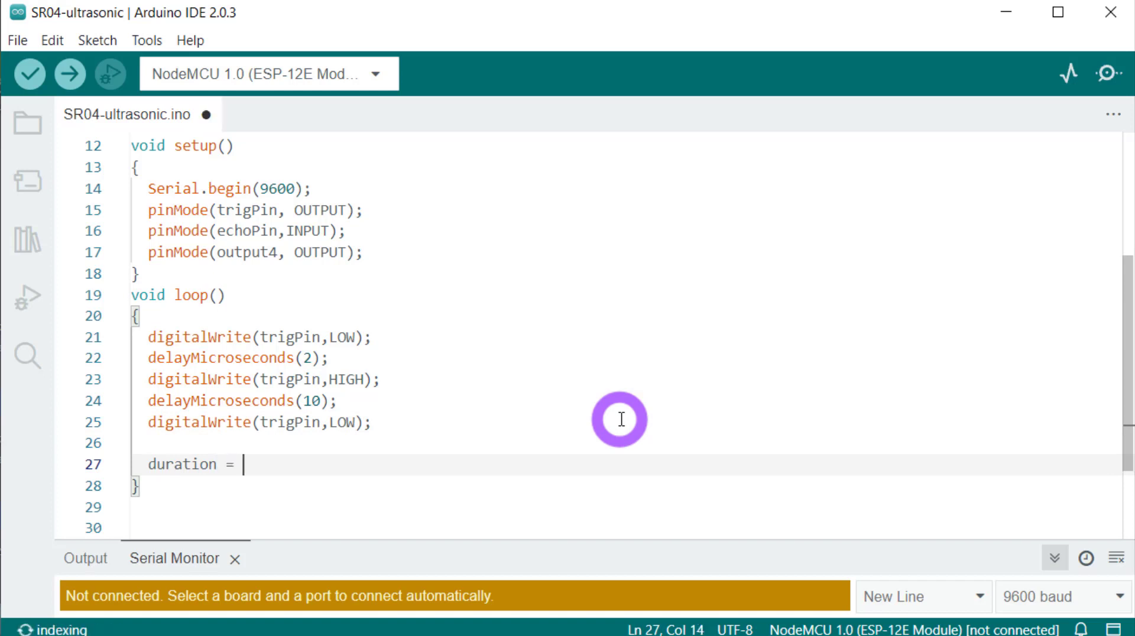
{"action": "type", "text": "pulseIn(echoPin, HIGH);"}
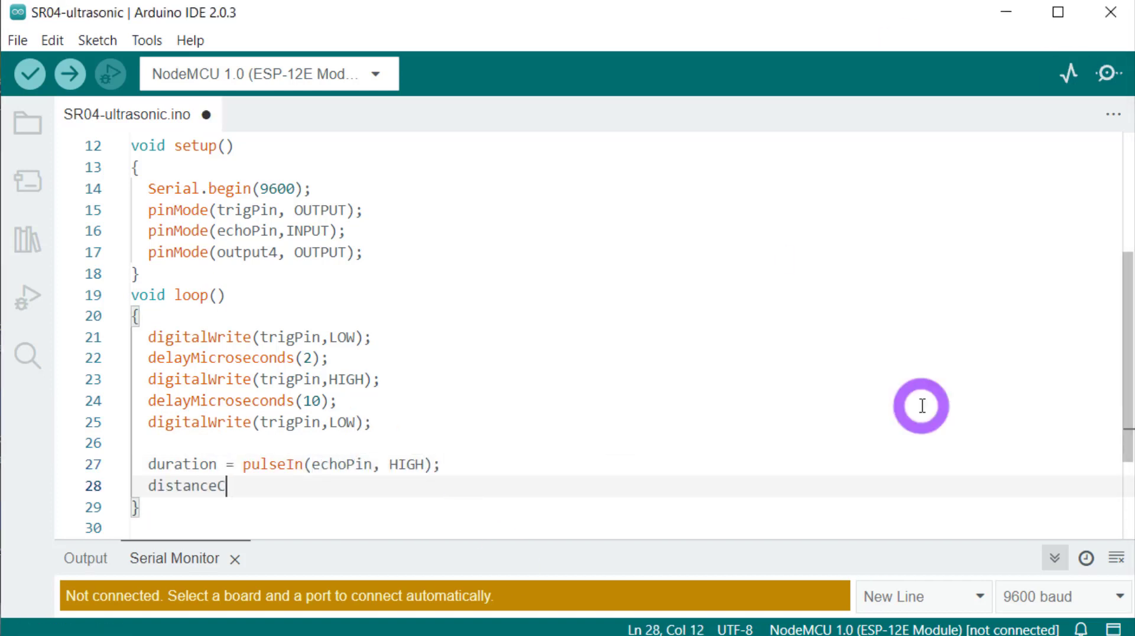
{"action": "type", "text": "m = duration * SOUND_VELOCITY/2;"}
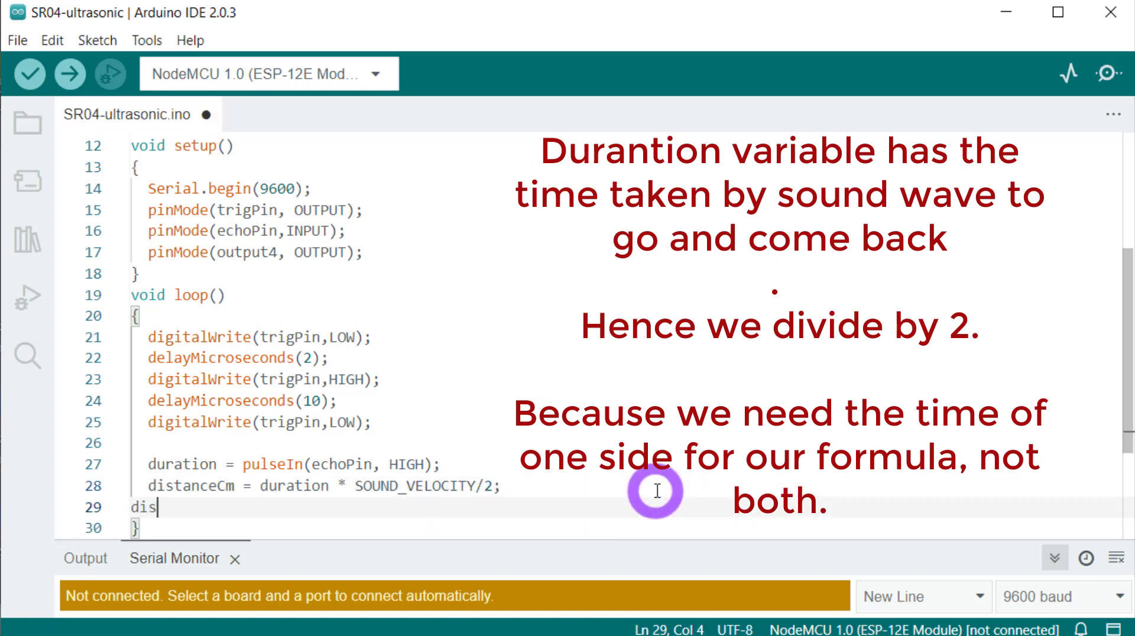
{"action": "type", "text": "distanceInch = distanceCm * CM_TO_IC"}
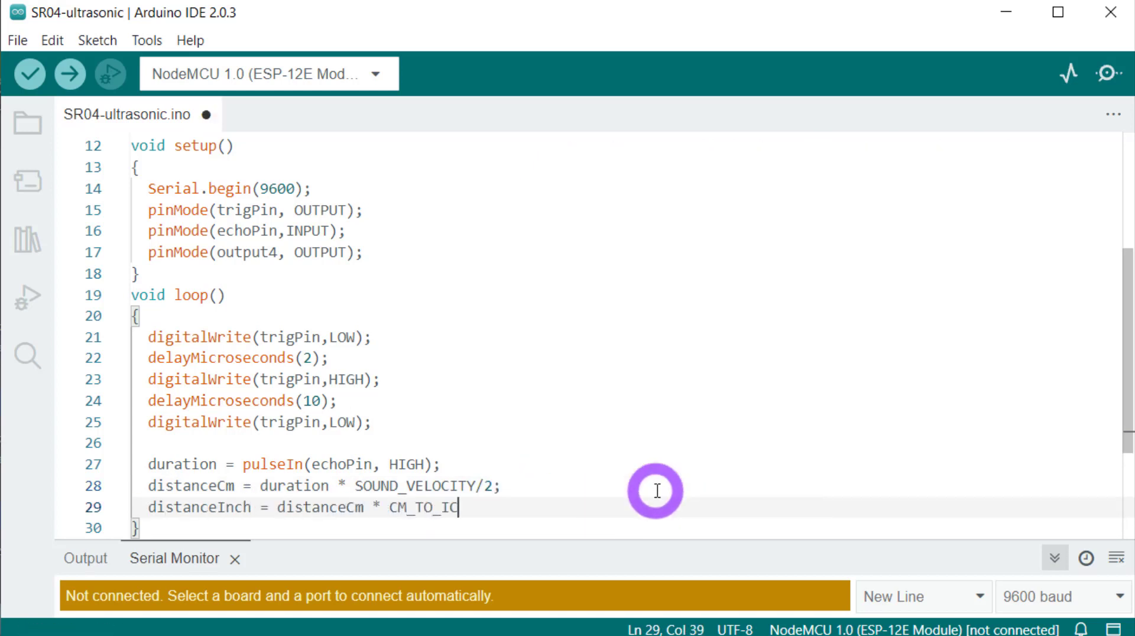
{"action": "type", "text": "NCH;"}
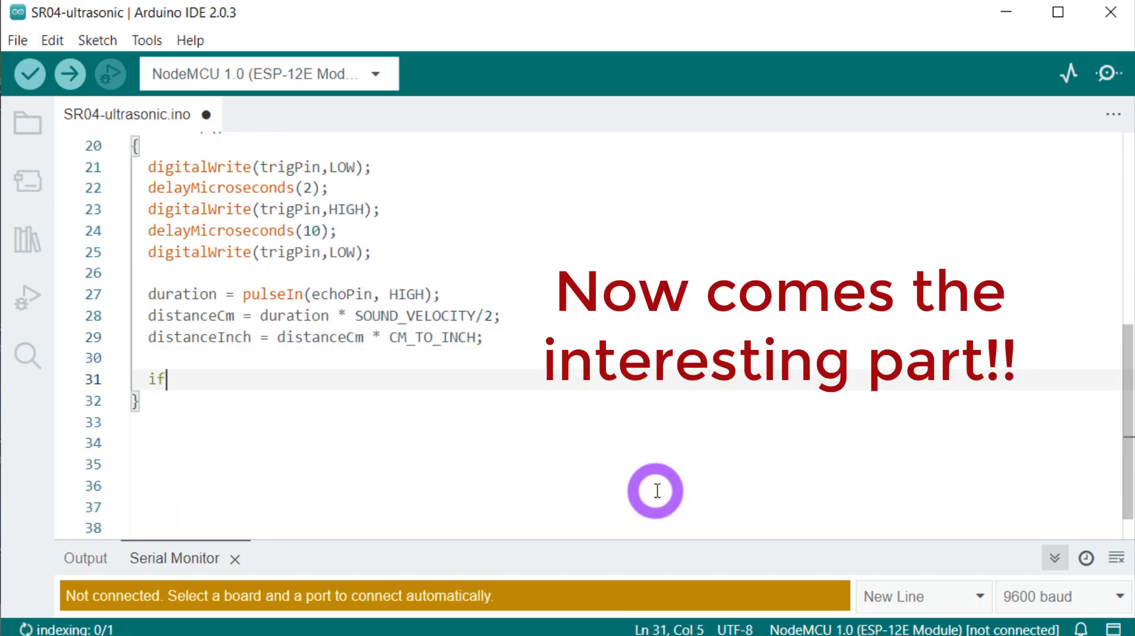
- Write if (distanceInch > 24.00) followed by an opening brace for its block
{"action": "type", "text": "(distanceInch >"}
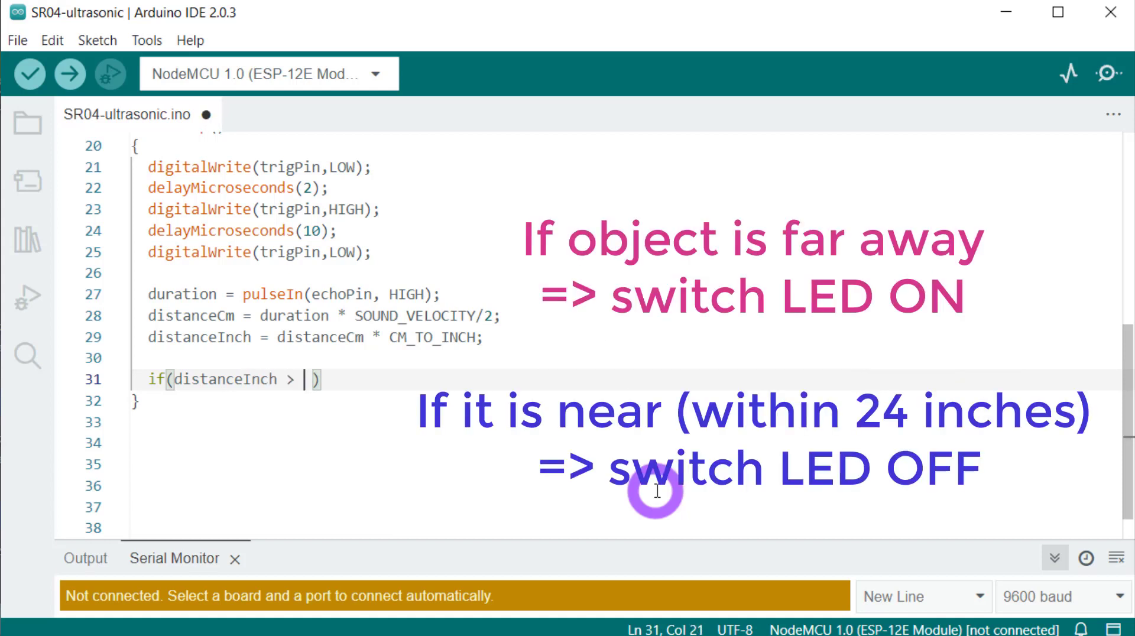
{"action": "left_click", "coordinate": [28, 75]}
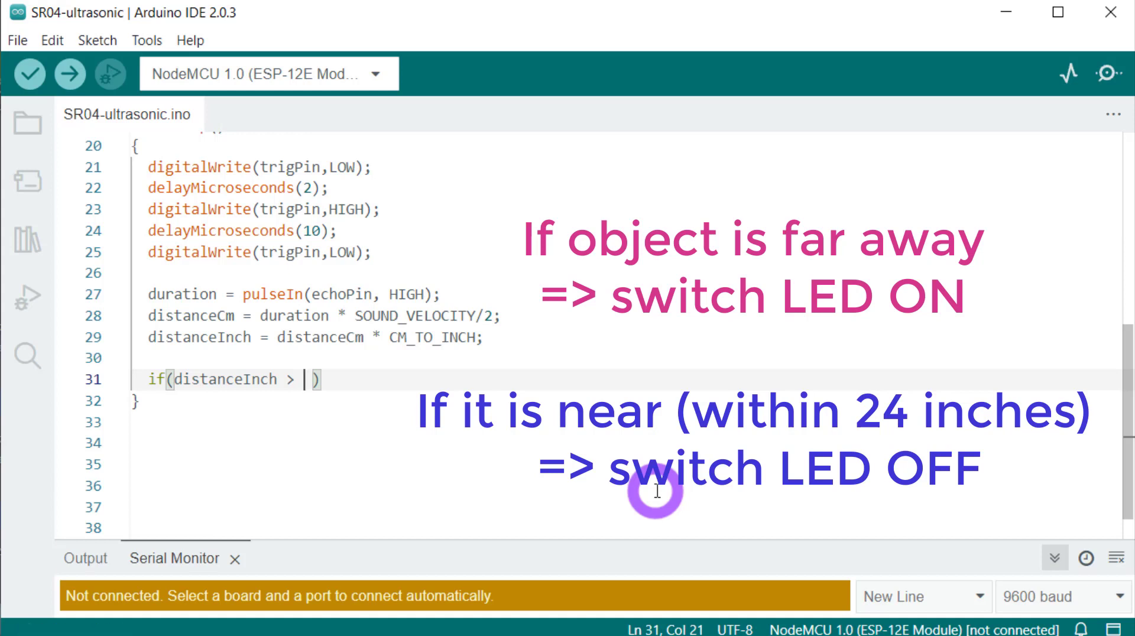
{"action": "type", "text": "24"}
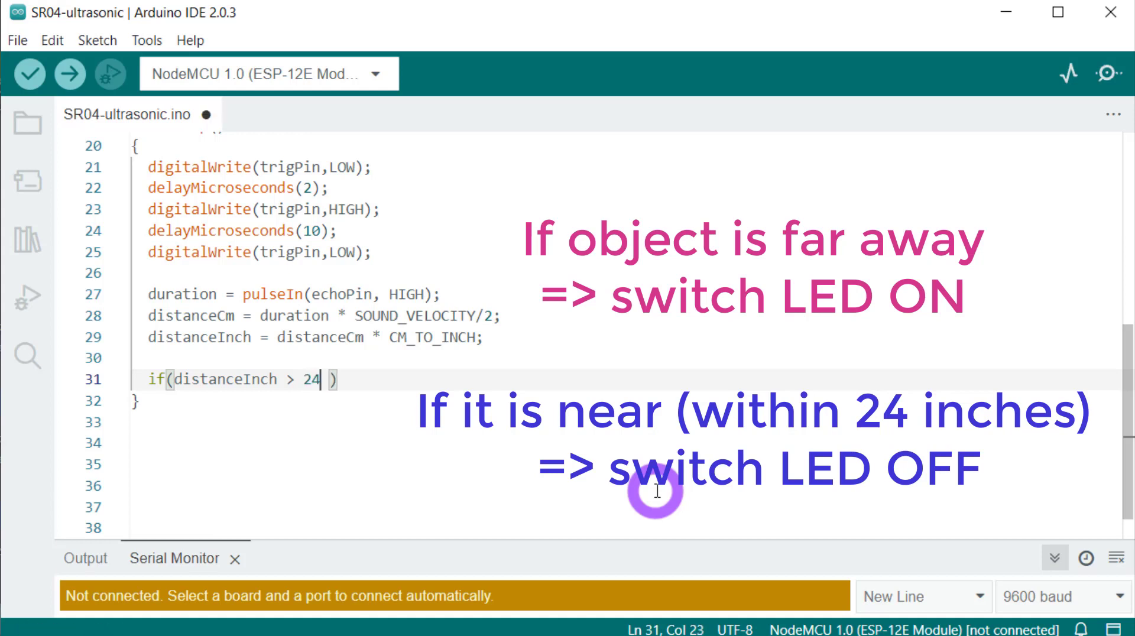
{"action": "type", "text": "."}
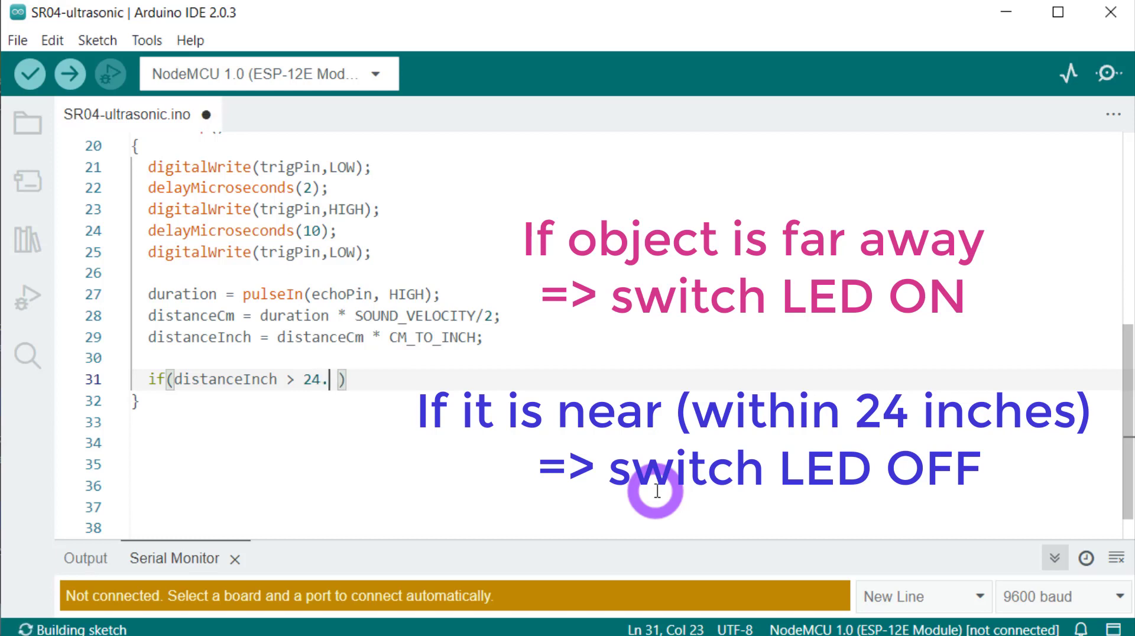
{"action": "type", "text": "00"}
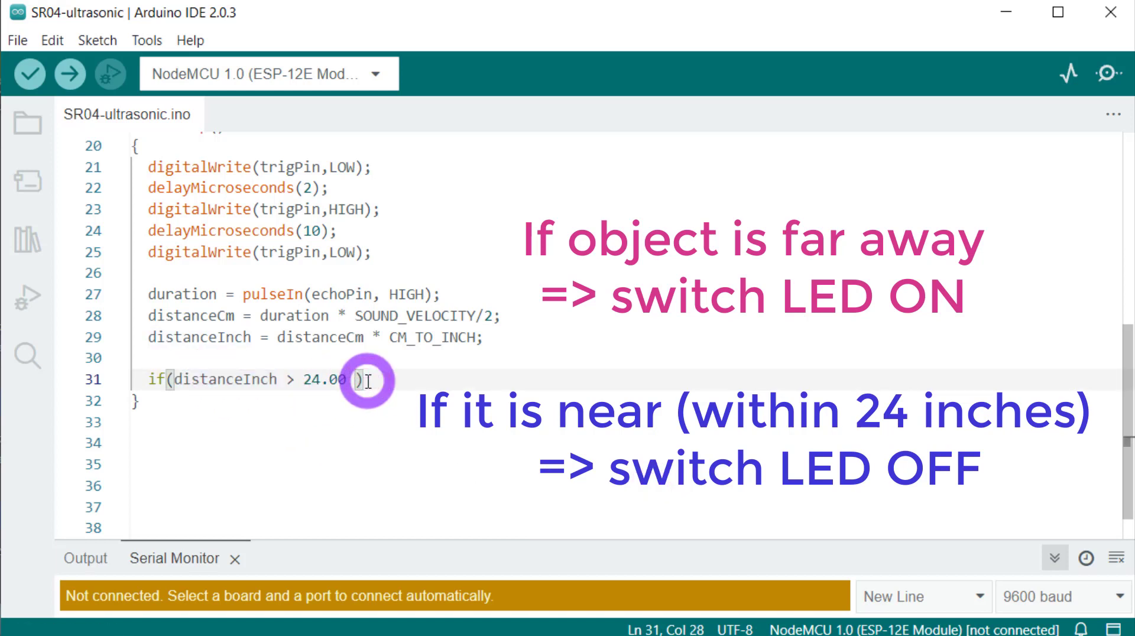
{"action": "type", "text": "{"}
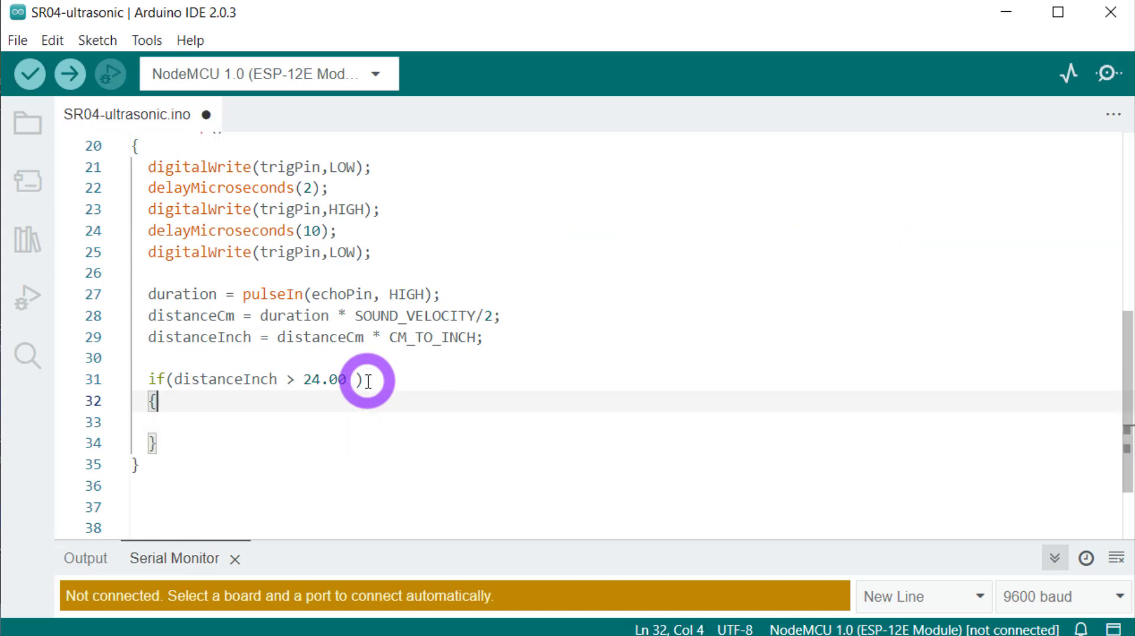
- Inside the if block, write digitalWrite(output4, HIGH);
{"action": "type", "text": "digit"}
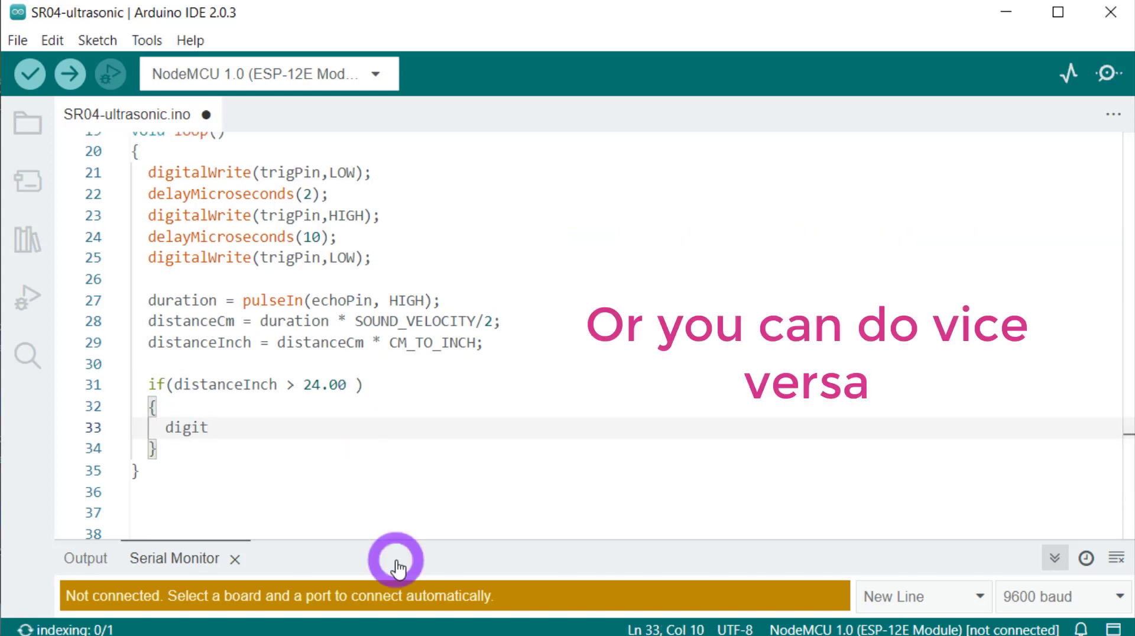
{"action": "type", "text": "alWrite"}
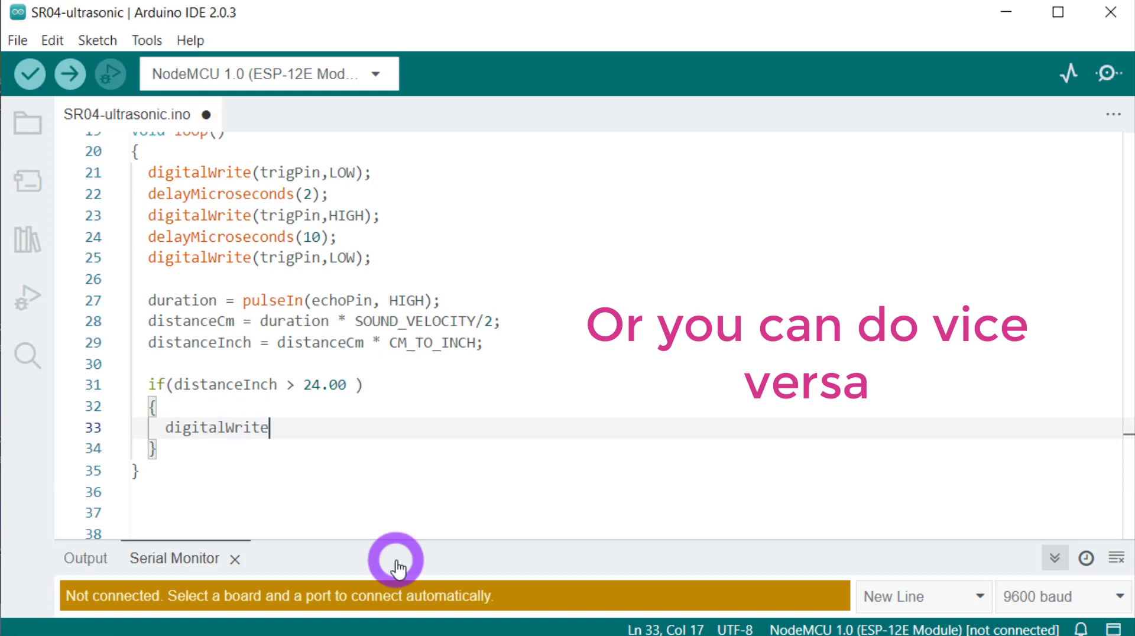
{"action": "type", "text": "(ou"}
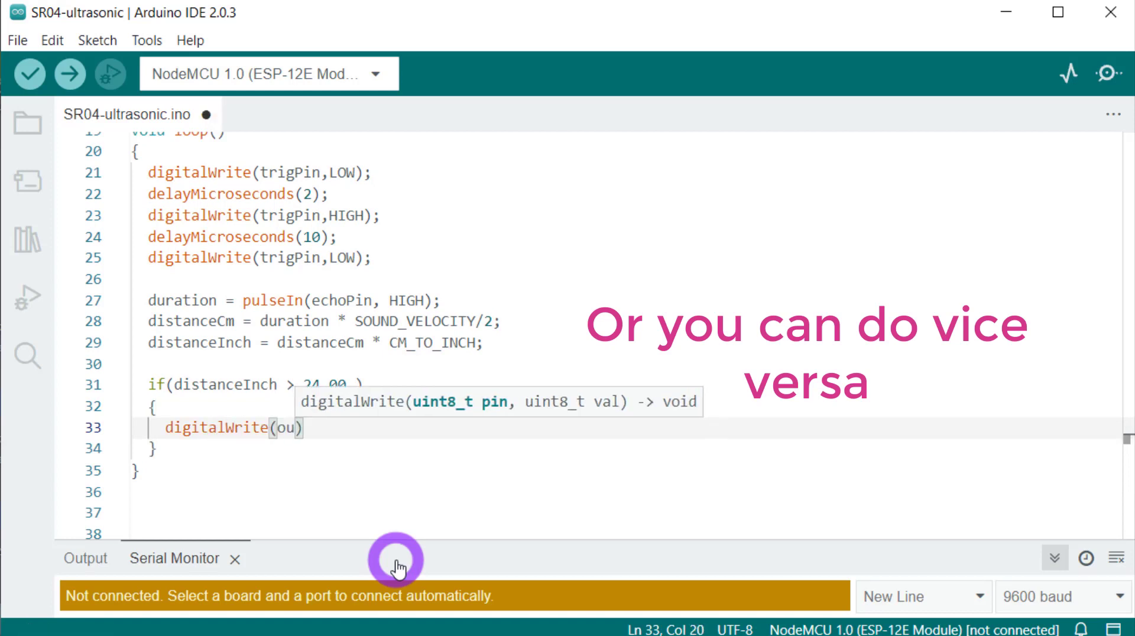
{"action": "type", "text": "tput"}
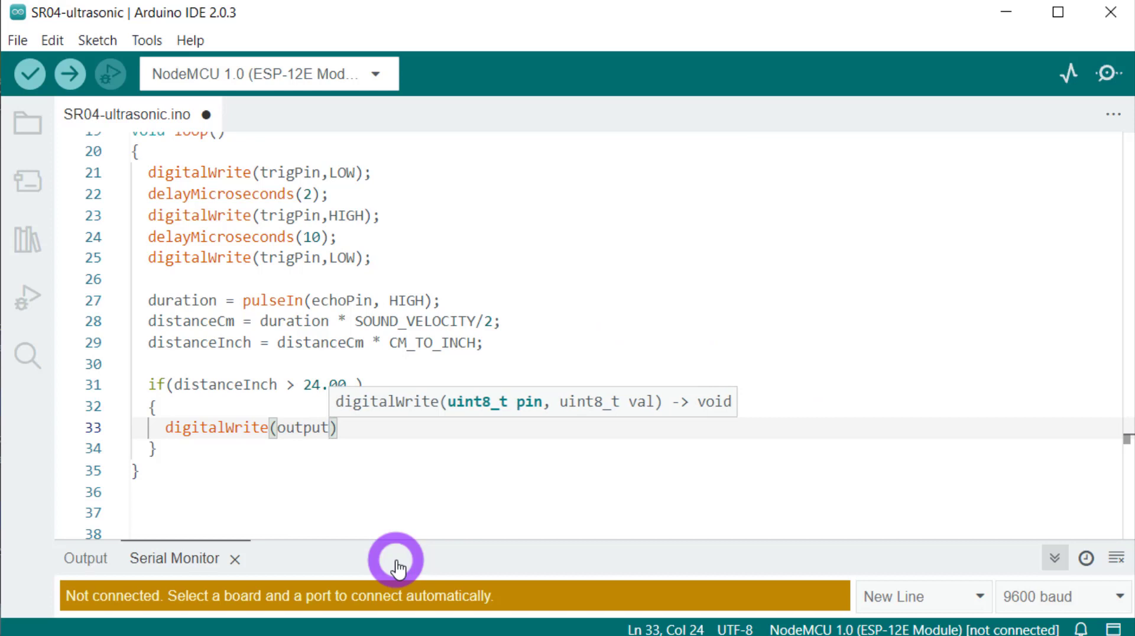
{"action": "type", "text": "4,"}
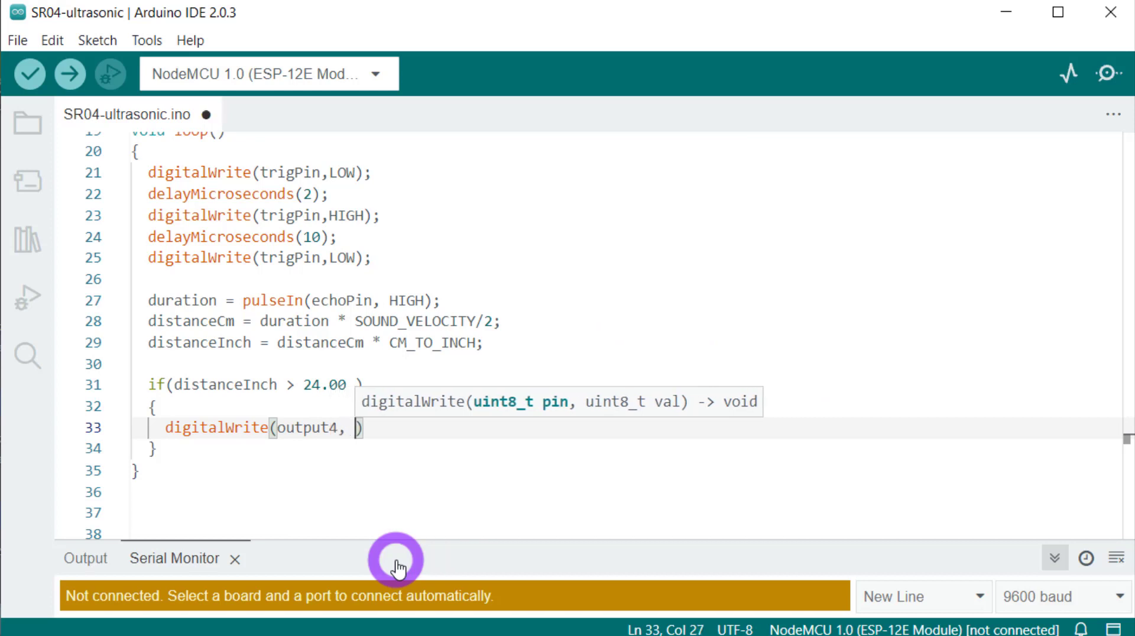
{"action": "type", "text": "HIGH);"}
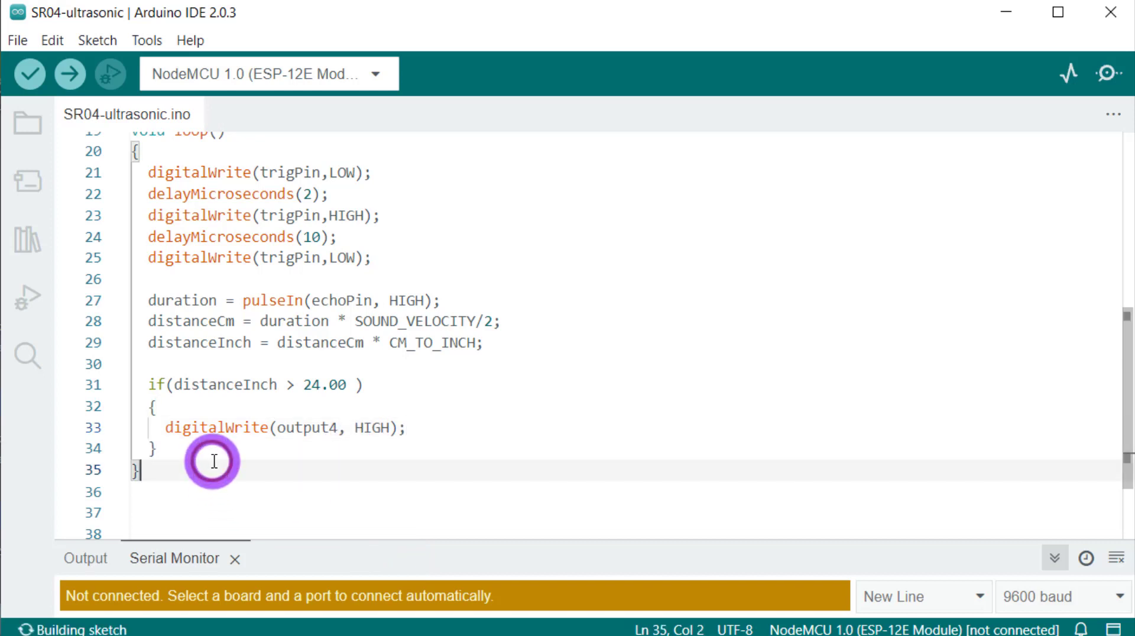
- Add else(distanceInch < 24.00) with digitalWrite(output4, LOW); in its body
{"action": "type", "text": "e"}
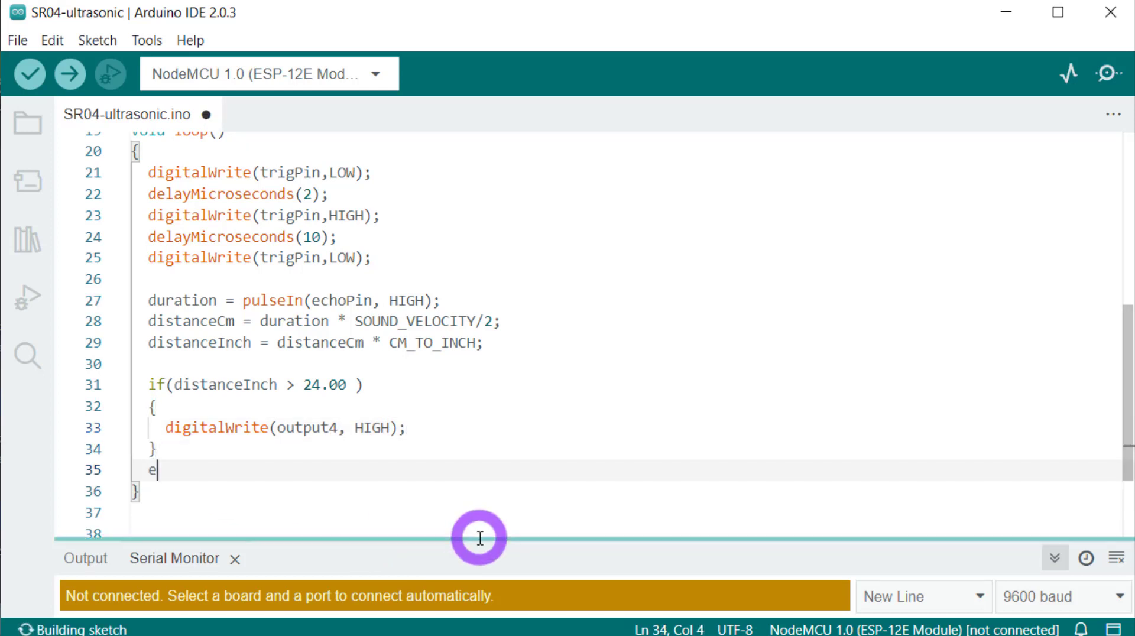
{"action": "type", "text": "lse"}
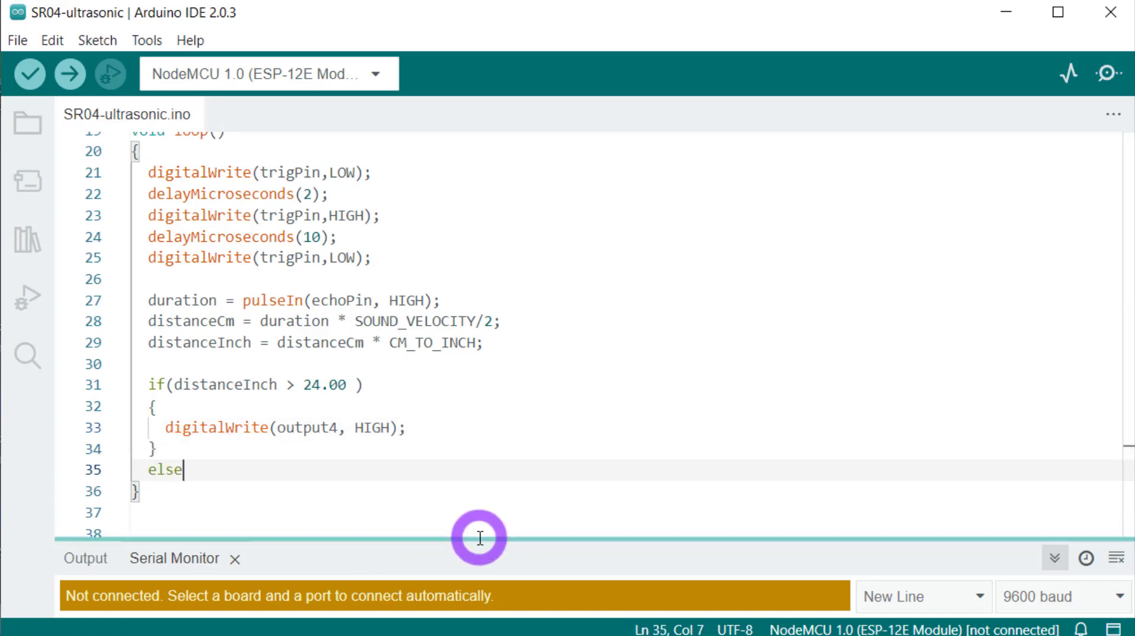
{"action": "type", "text": "(distanceInch < 24.00"}
{"action": "left_click", "coordinate": [625, 512]}
{"action": "type", "text": "digitalWrite(output4"}
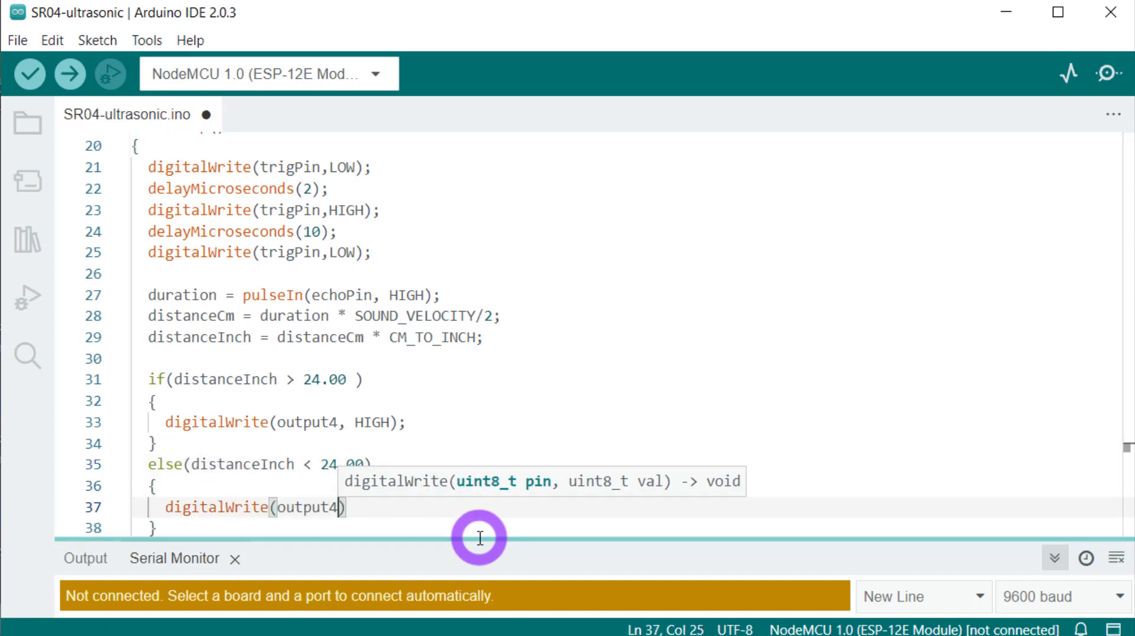
{"action": "type", "text": ",LOW);"}
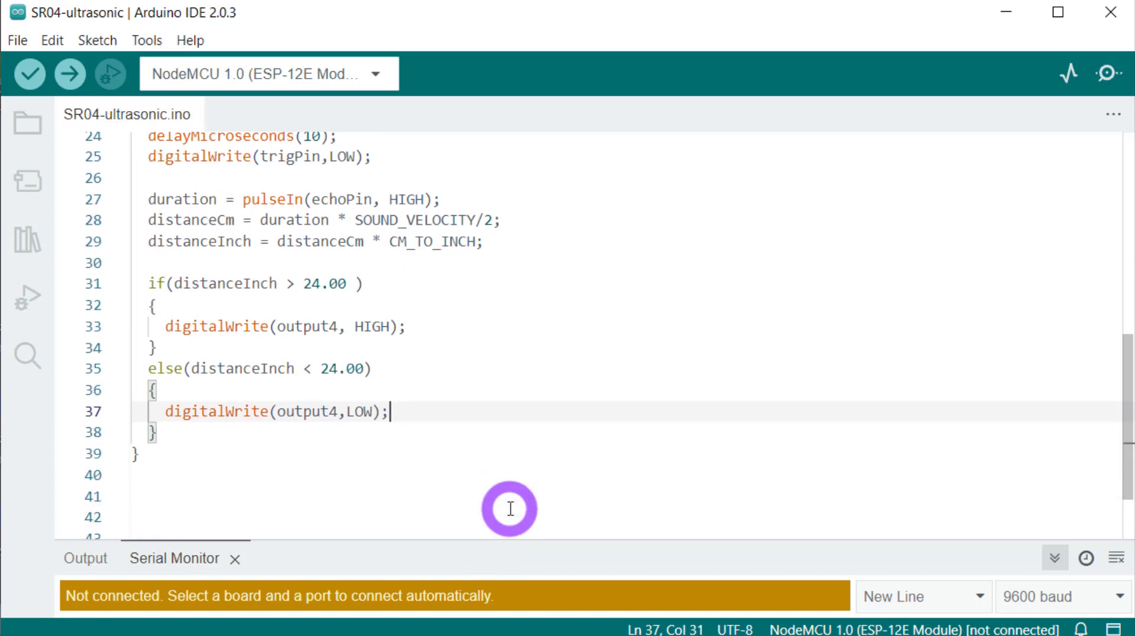
{"action": "left_click", "coordinate": [27, 76]}
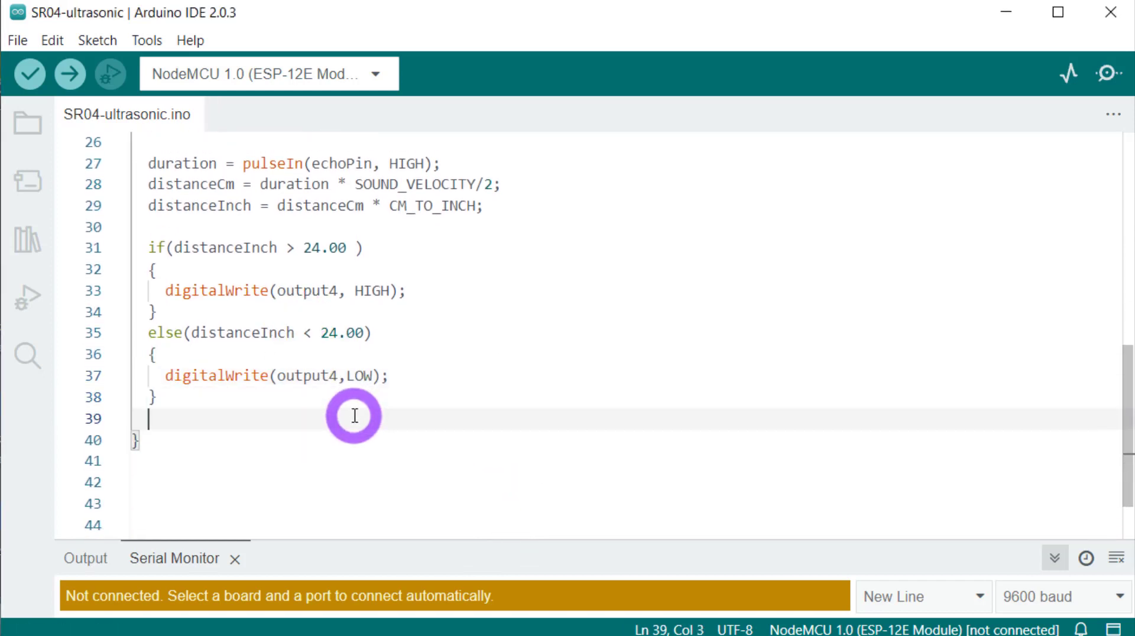
{"action": "mouse_move", "coordinate": [567, 411]}
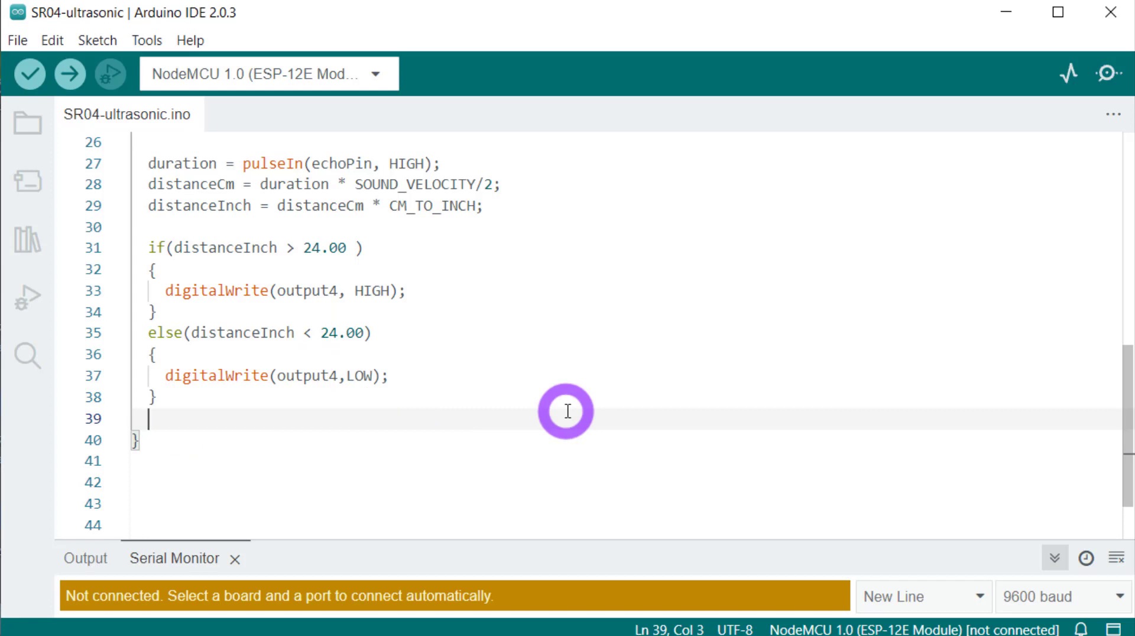
- Add Serial.print("Distance in cm: "), Serial.println(distanceCm) and the inch distance label
{"action": "type", "text": "S"}
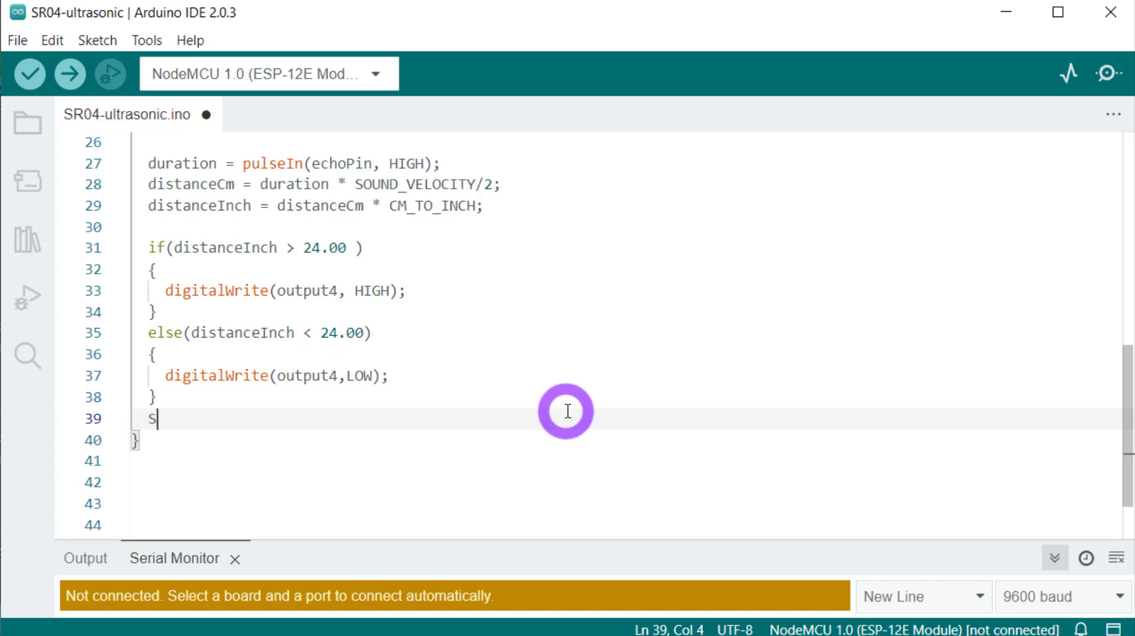
{"action": "left_click", "coordinate": [26, 75]}
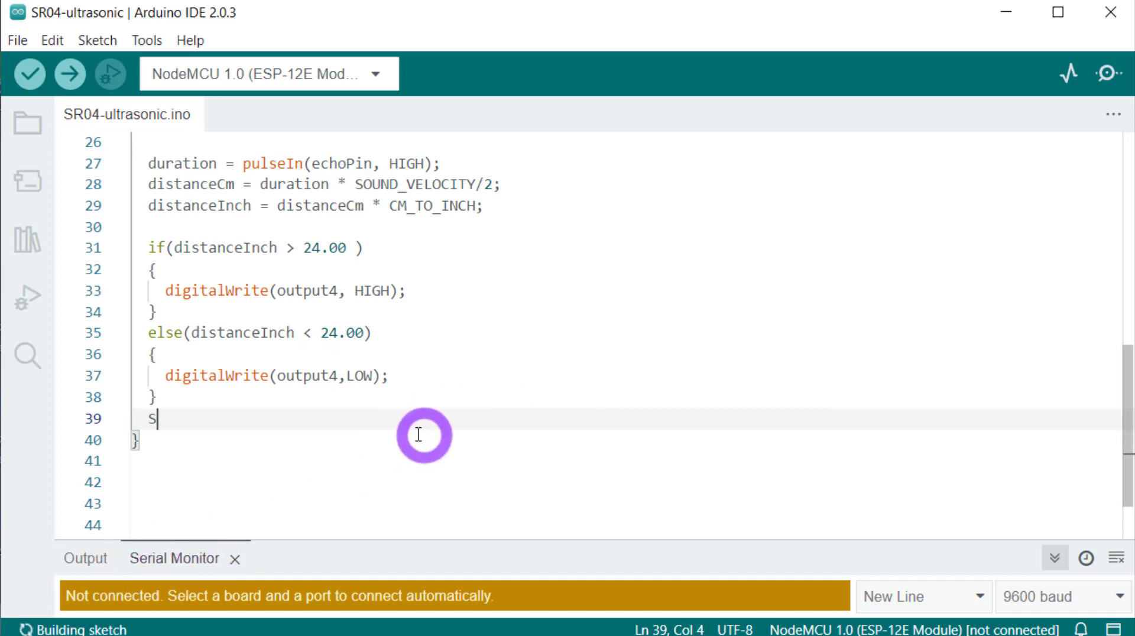
{"action": "type", "text": "er"}
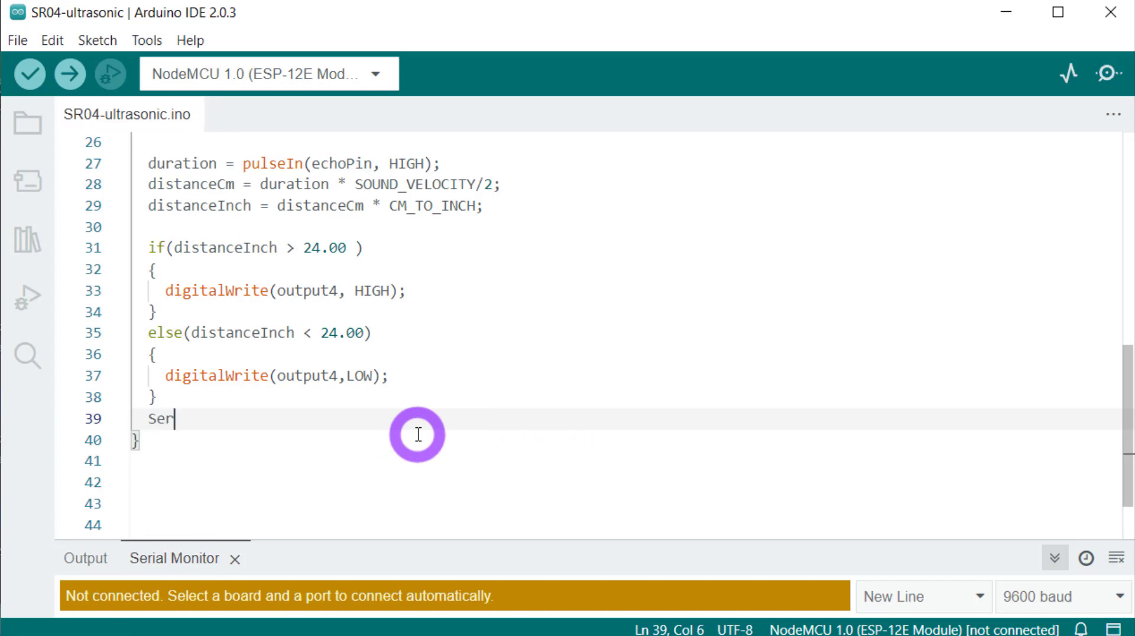
{"action": "type", "text": "ial.print(\"Distance in cm: \");"}
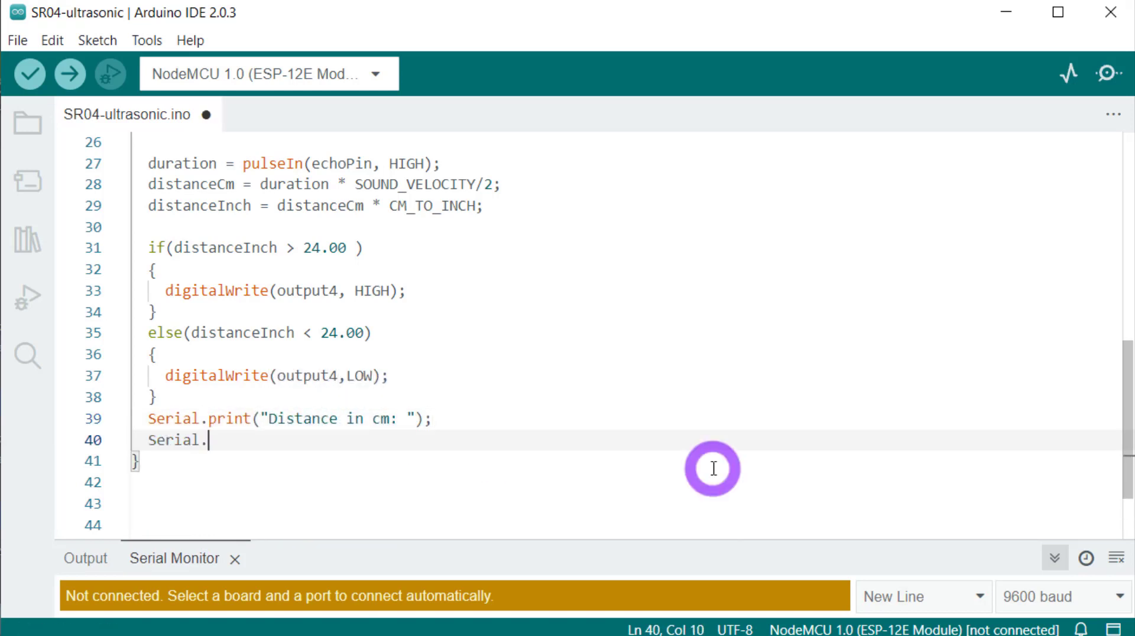
{"action": "type", "text": "println(distanceCm);"}
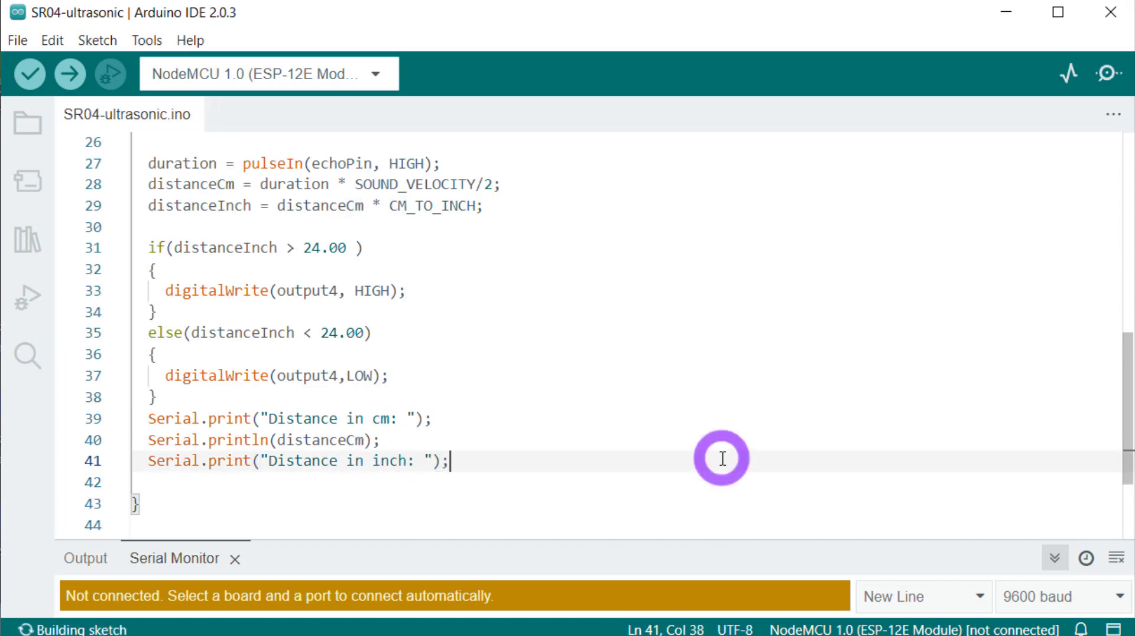